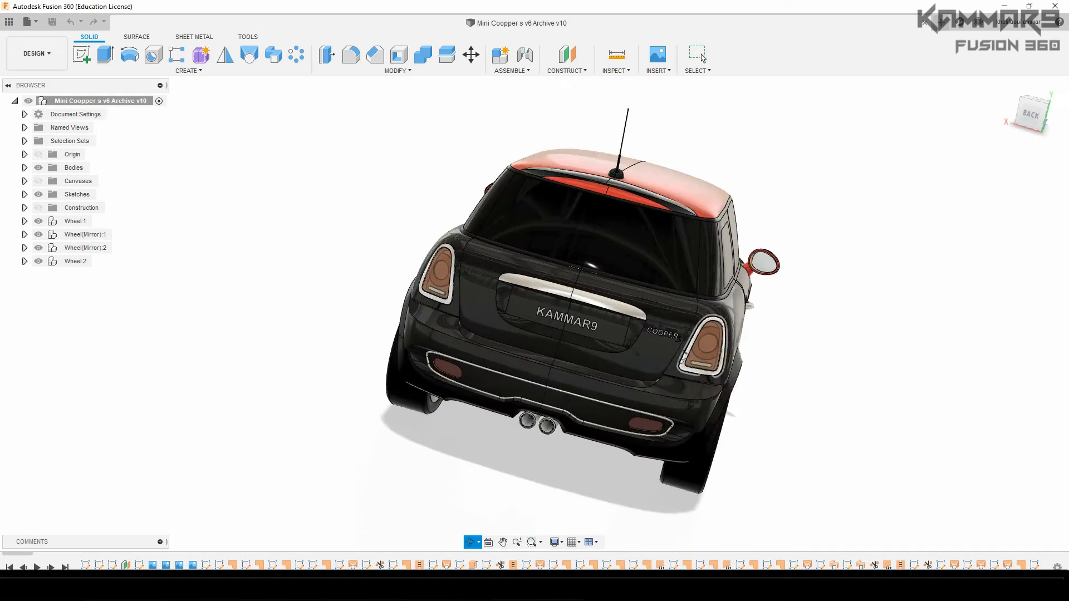
Step: Look through the long list of car bodies in the Bodies group, then collapse it again
scroll("up", 3)
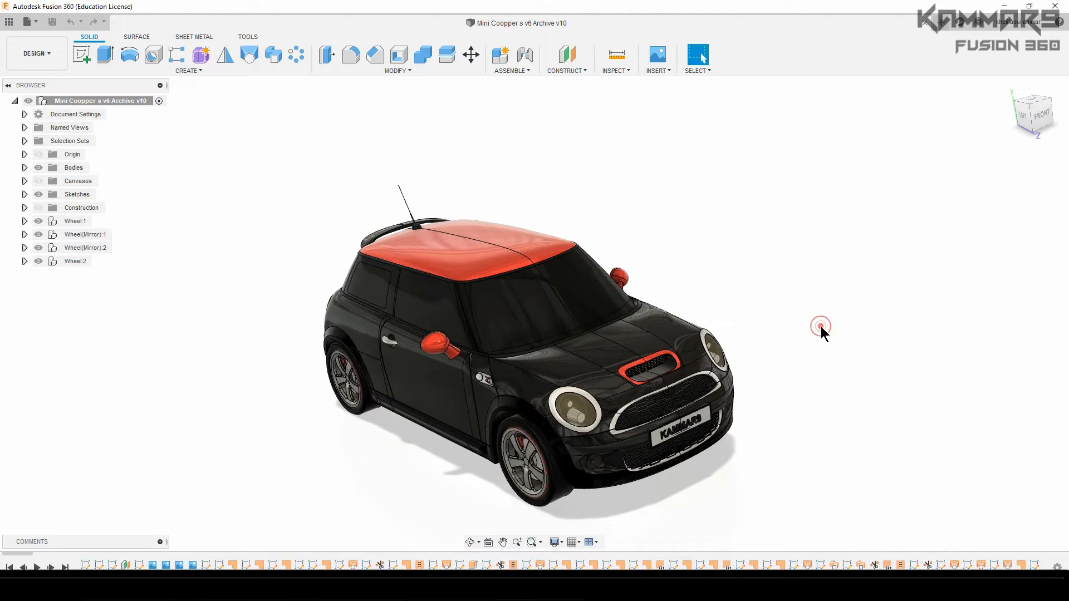
mouse_move(289, 199)
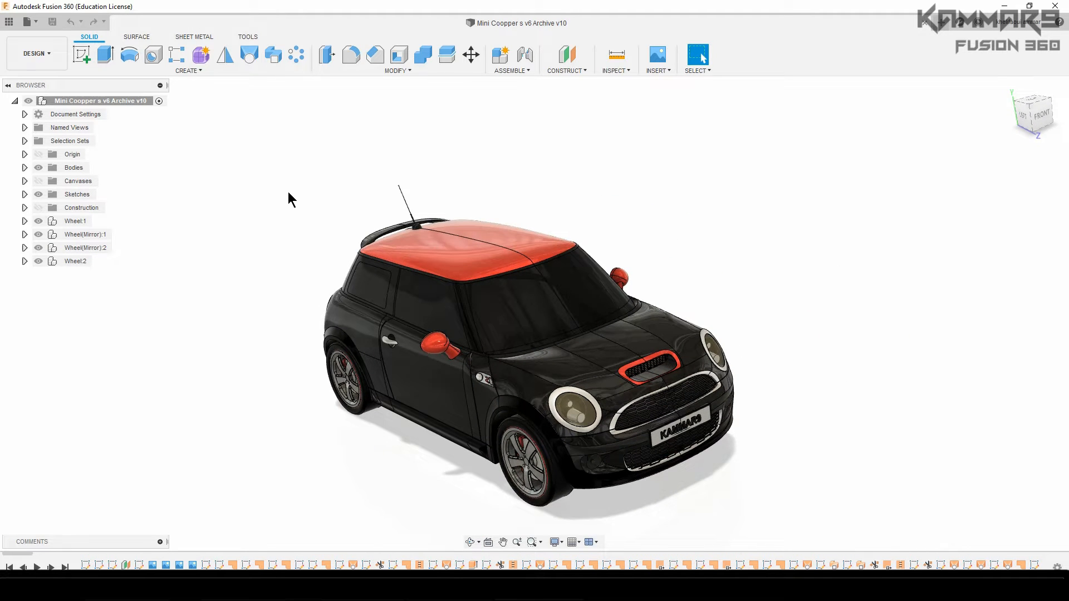
mouse_move(158, 550)
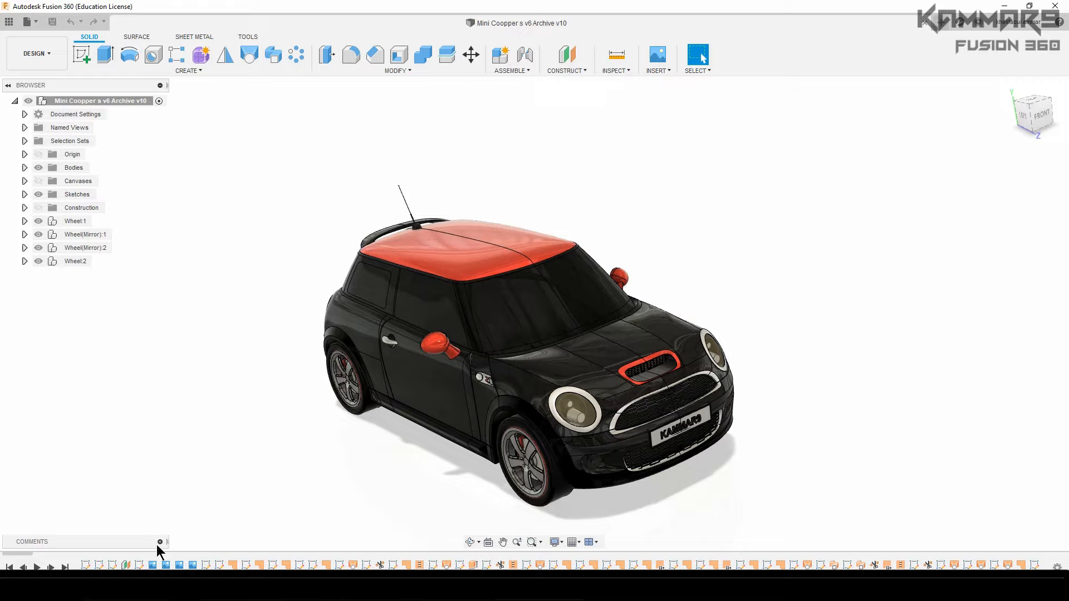
mouse_move(289, 552)
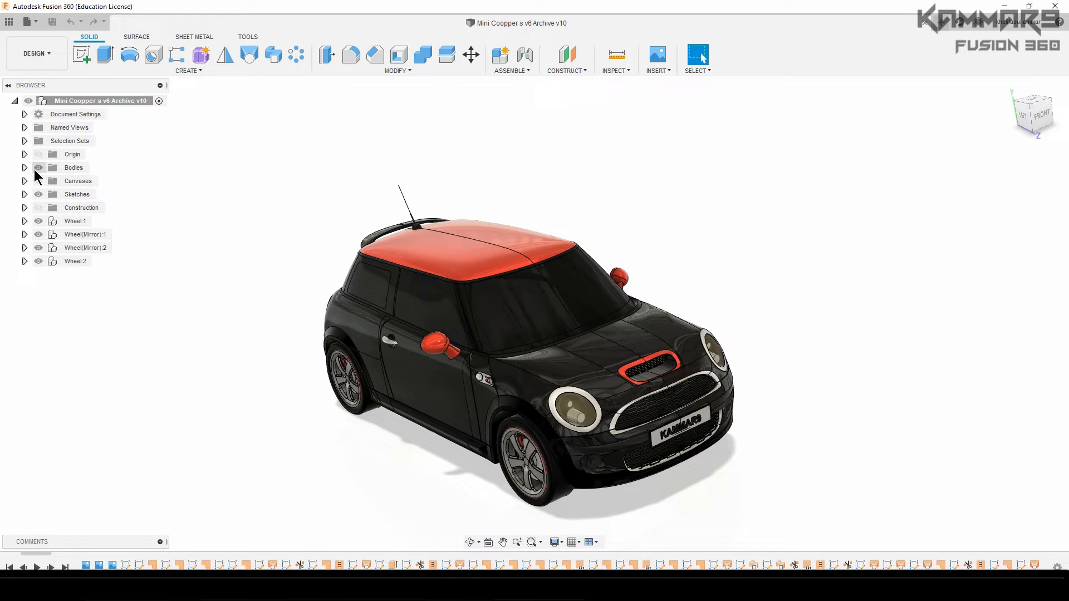
left_click(25, 169)
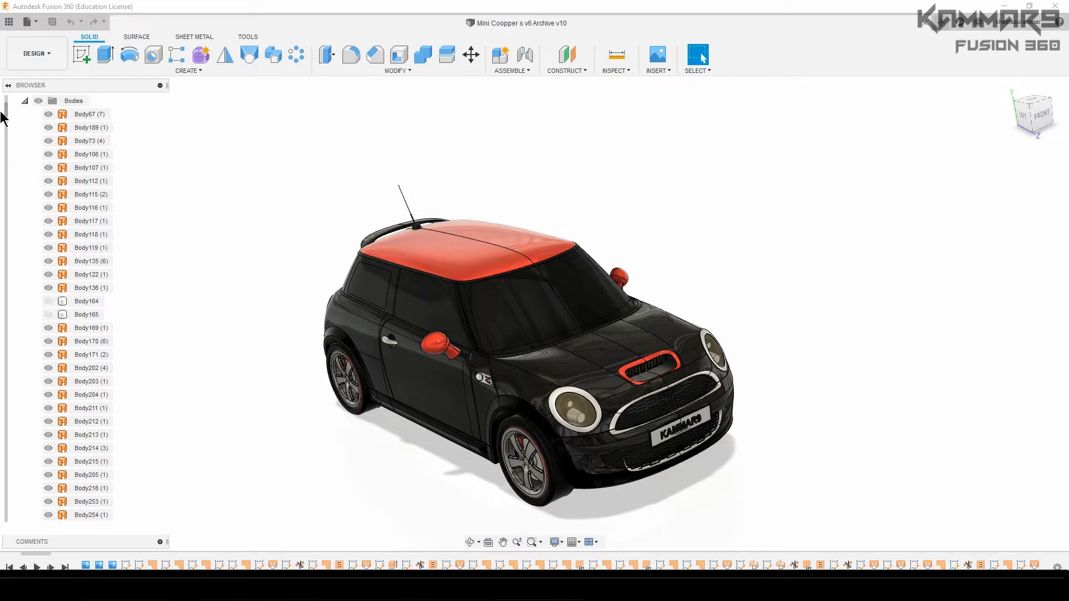
scroll("down", 3)
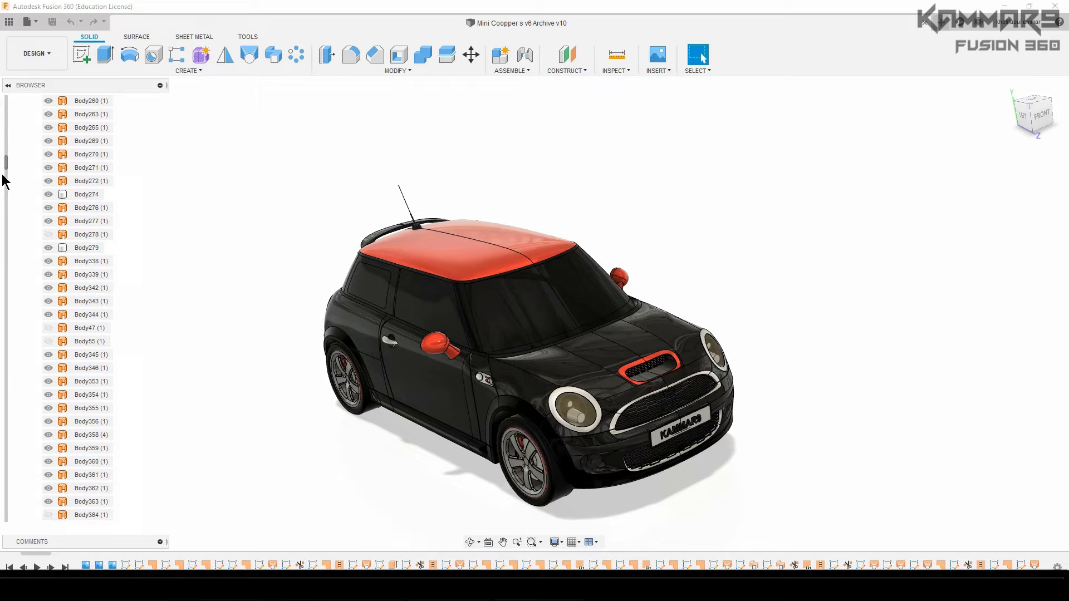
scroll("down", 3)
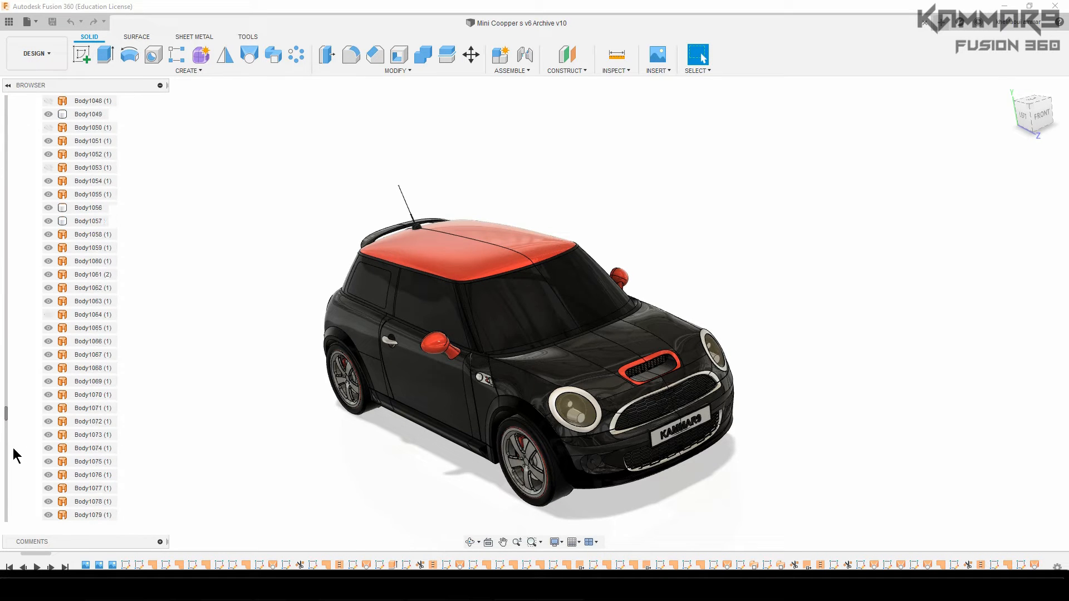
scroll("up", 3)
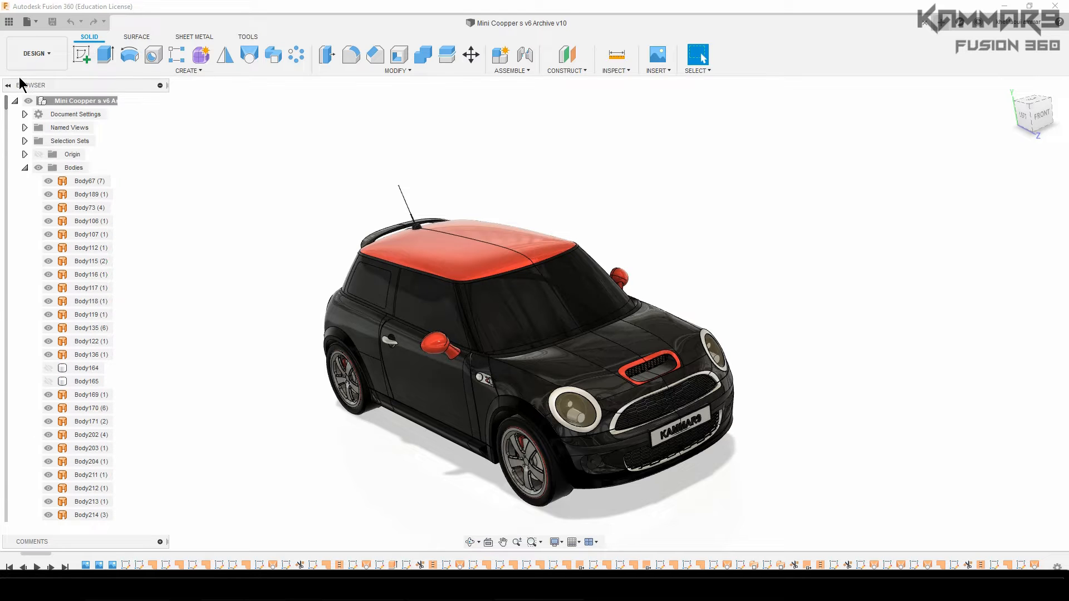
left_click(25, 167)
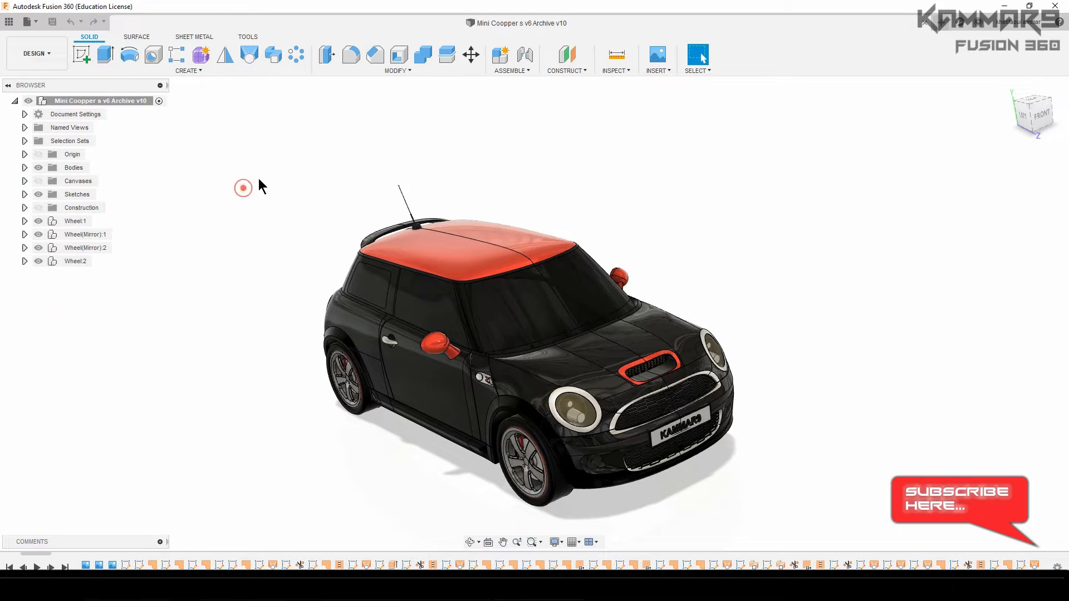
Step: Switch to the Surface toolset, glance at its Modify commands, and hide the car body pieces
left_click(136, 37)
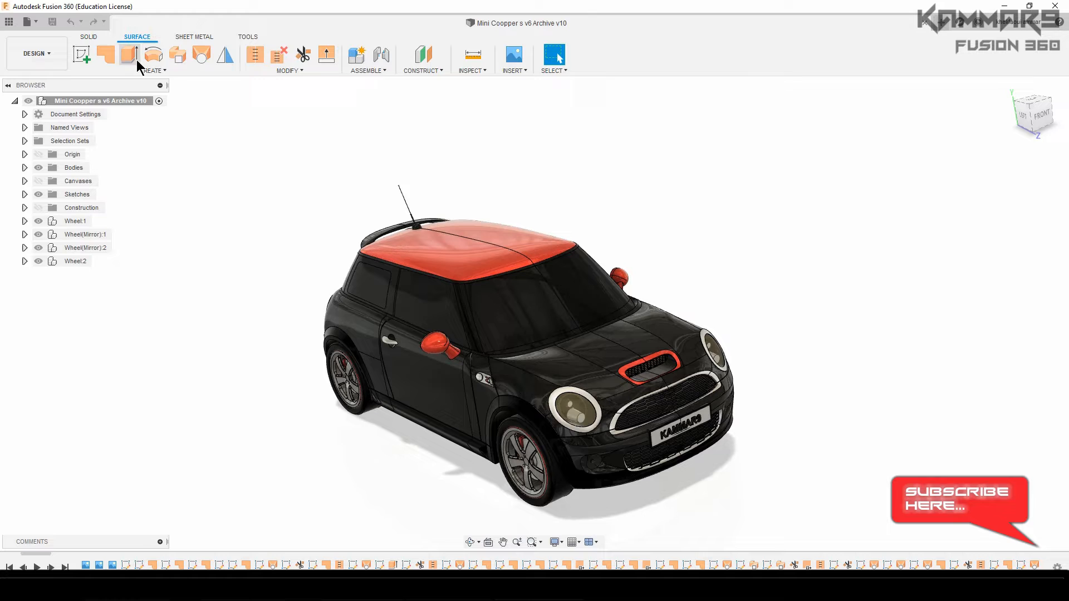
left_click(290, 70)
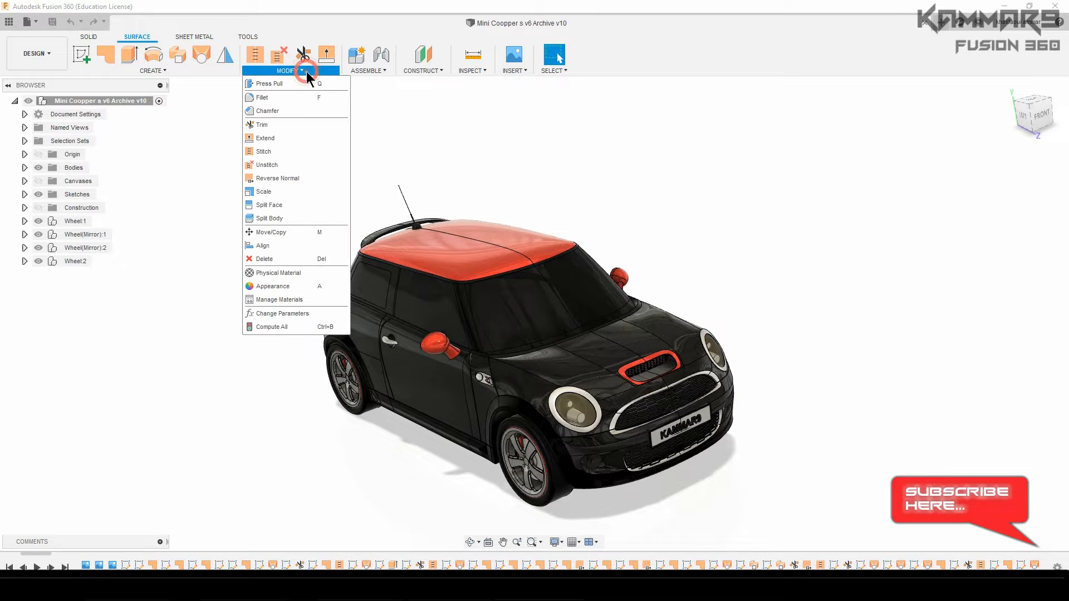
left_click(524, 119)
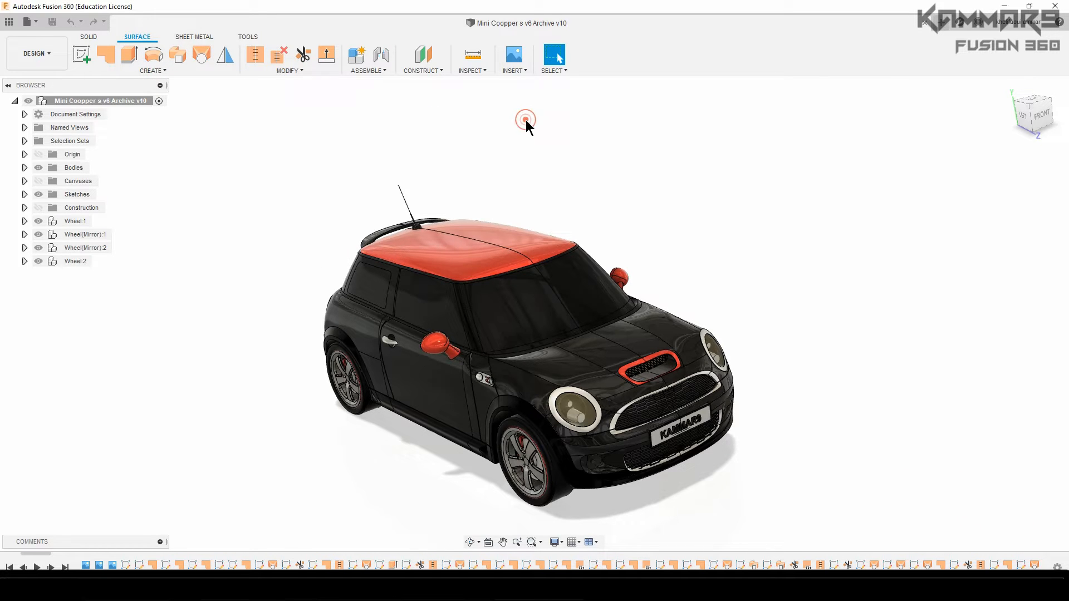
mouse_move(39, 236)
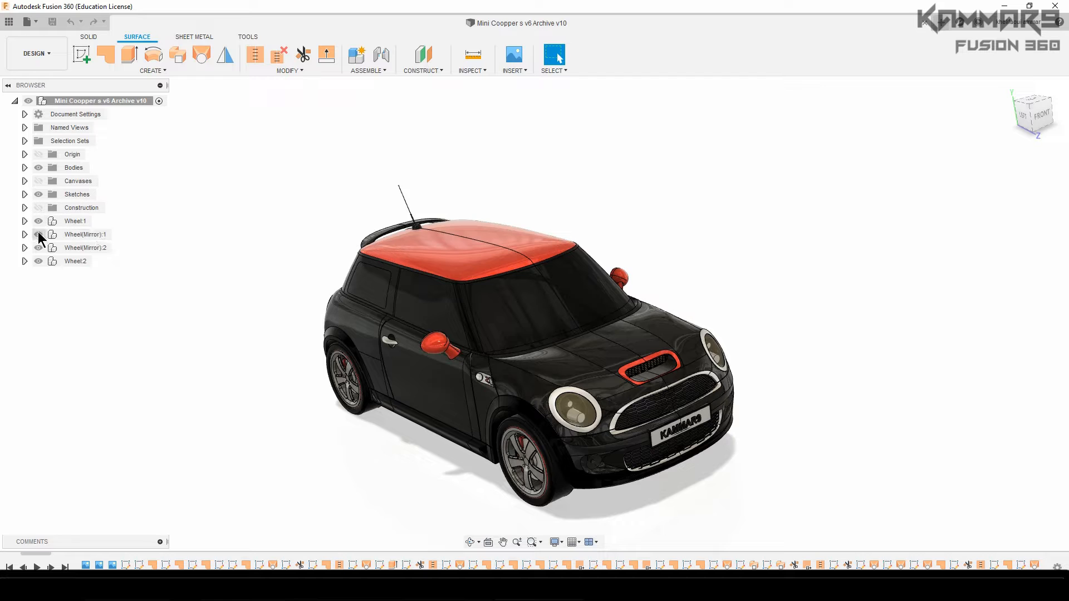
left_click(74, 167)
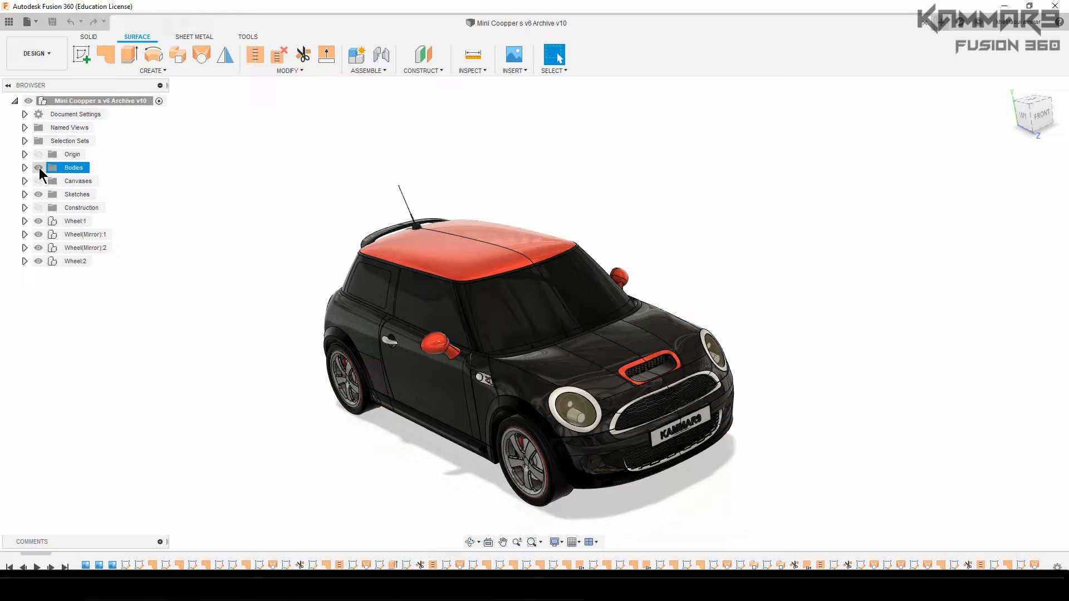
left_click(39, 167)
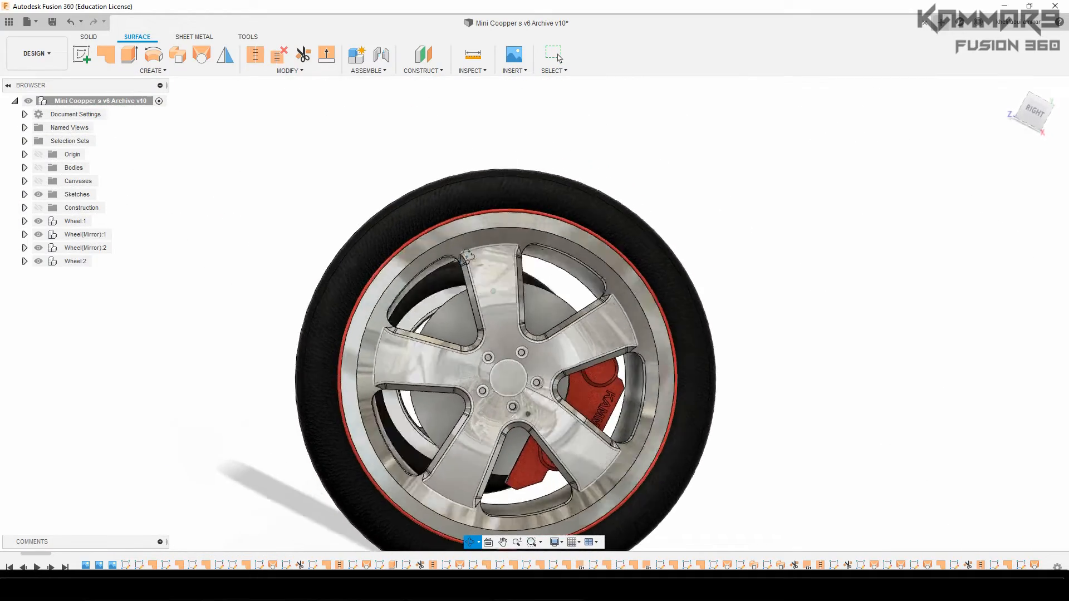
scroll("up", 3)
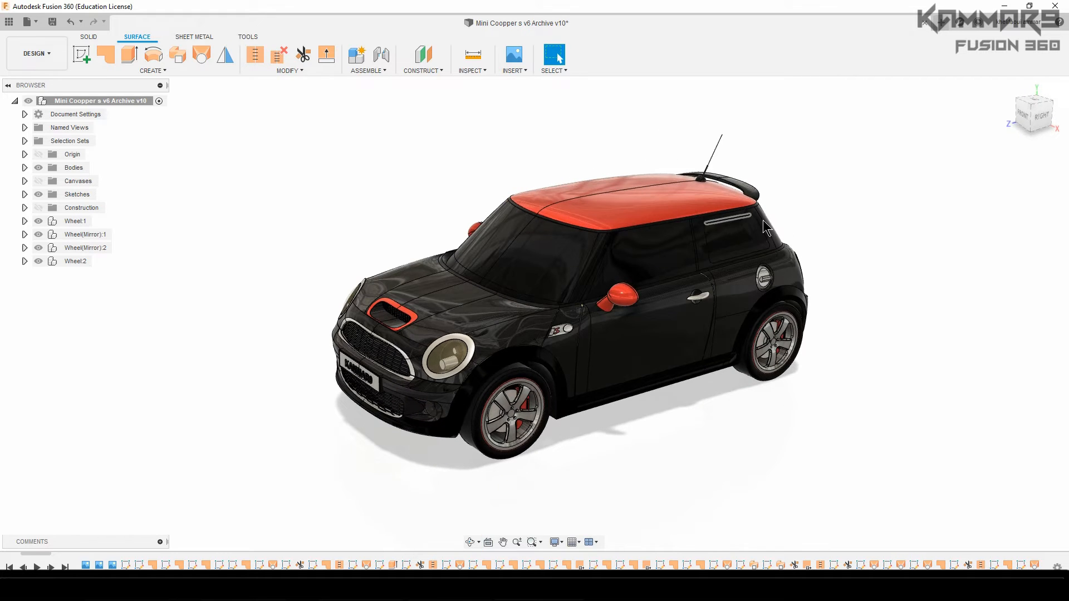
mouse_move(51, 430)
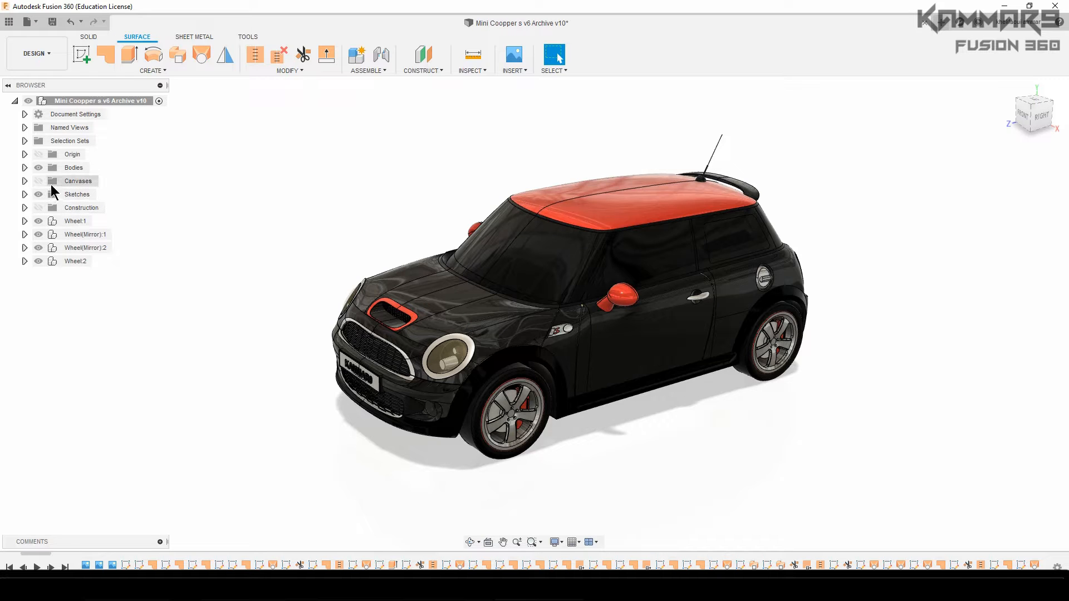
Step: Reveal the Front, Top, Left and Back View blueprint canvases, then show the car bodies again
left_click(25, 180)
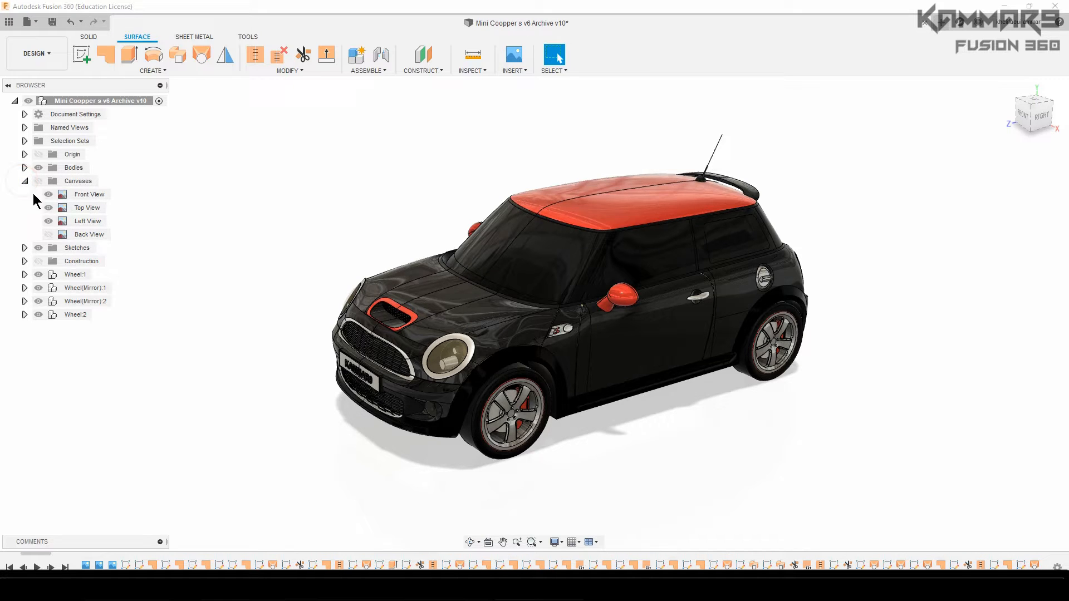
left_click(39, 180)
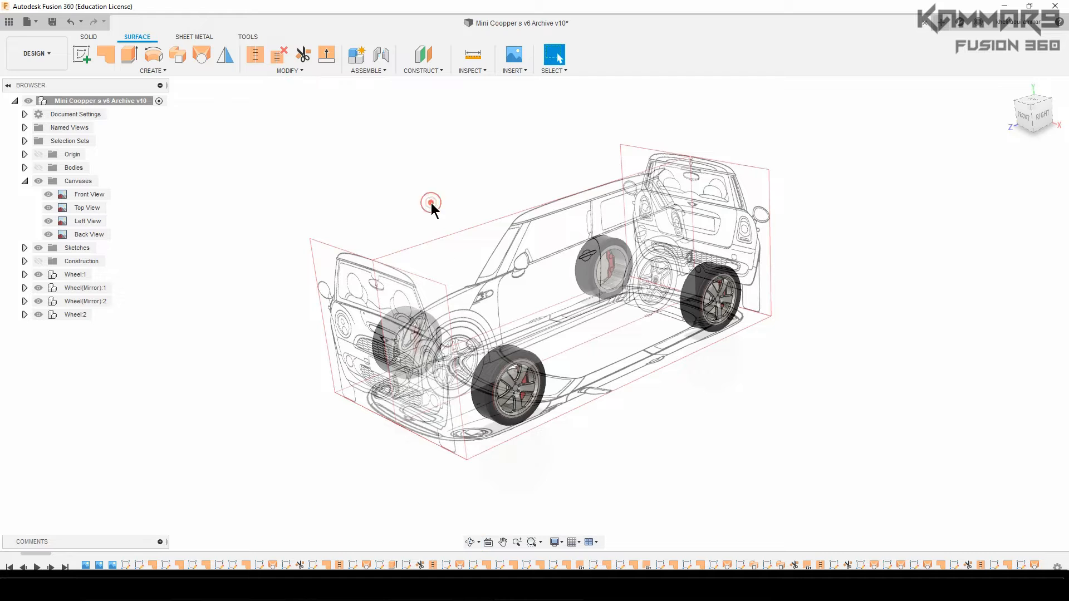
left_click(74, 167)
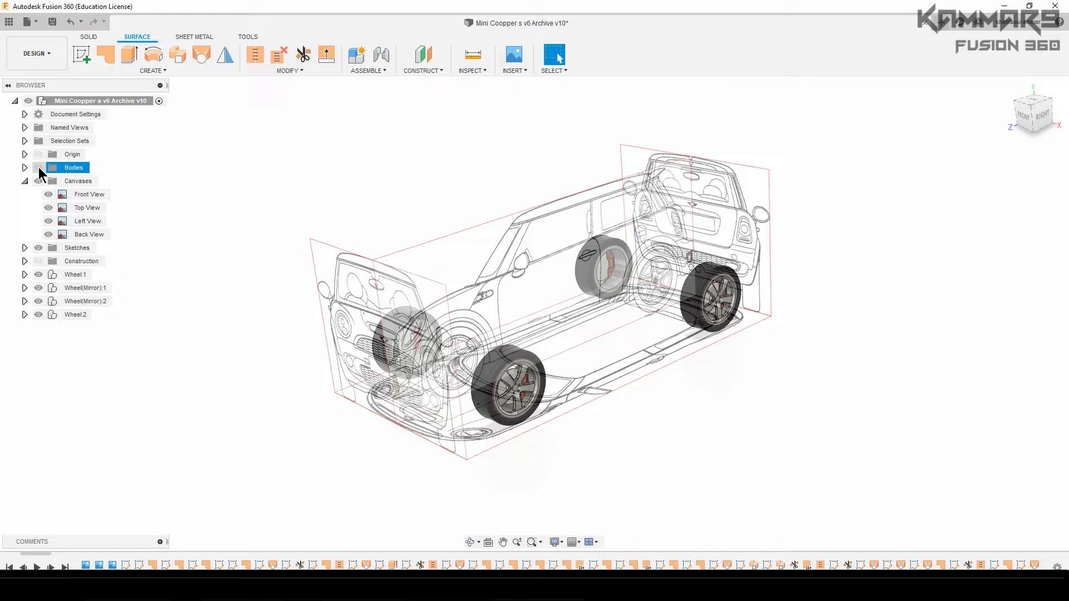
left_click(38, 167)
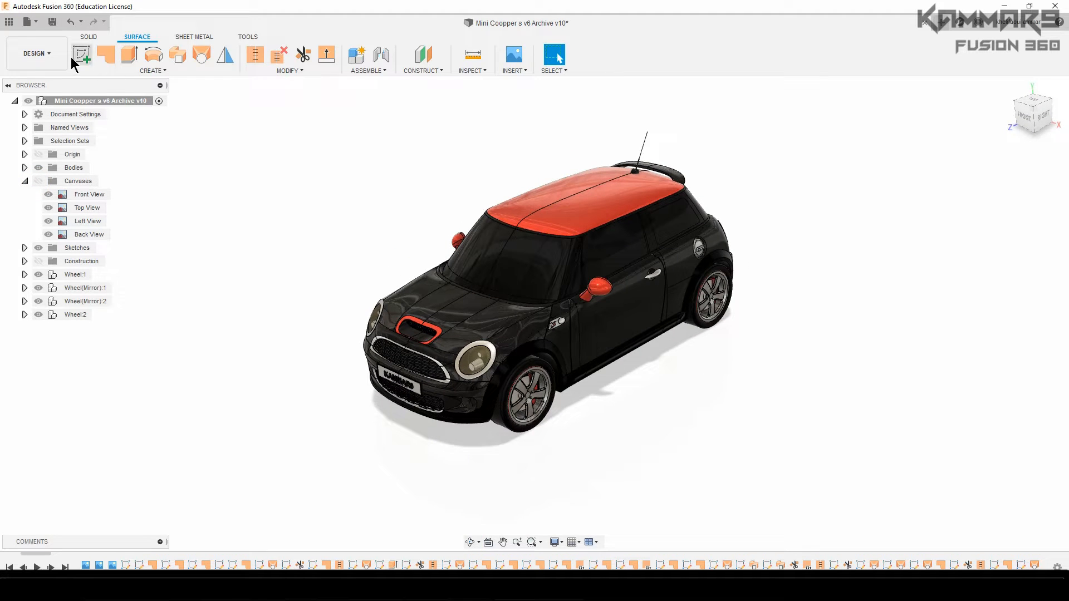
mouse_move(34, 53)
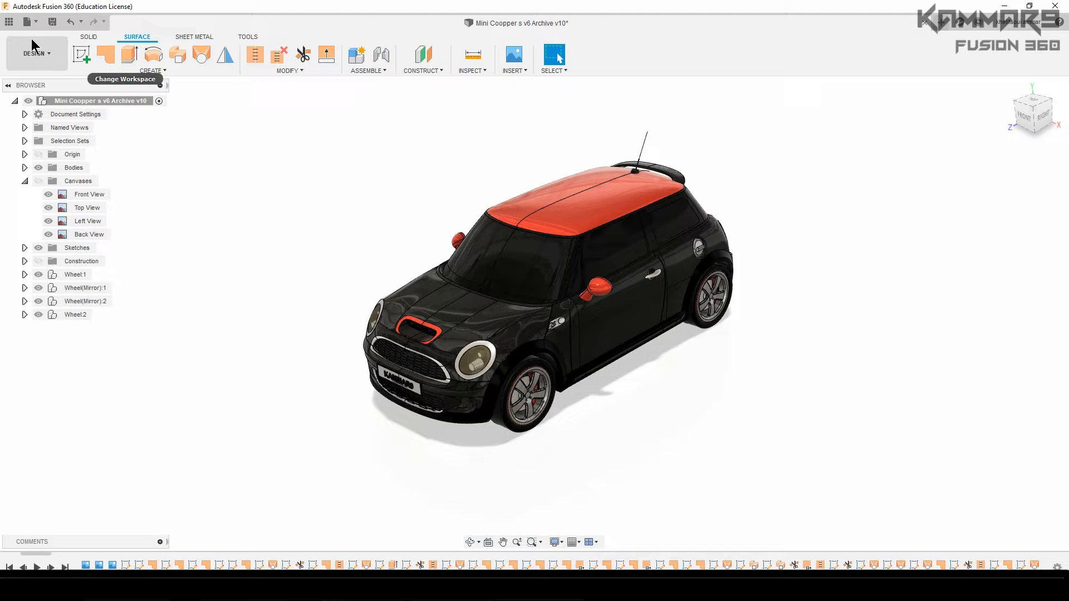
Step: Start a new empty design and bring up its Save dialog
left_click(27, 21)
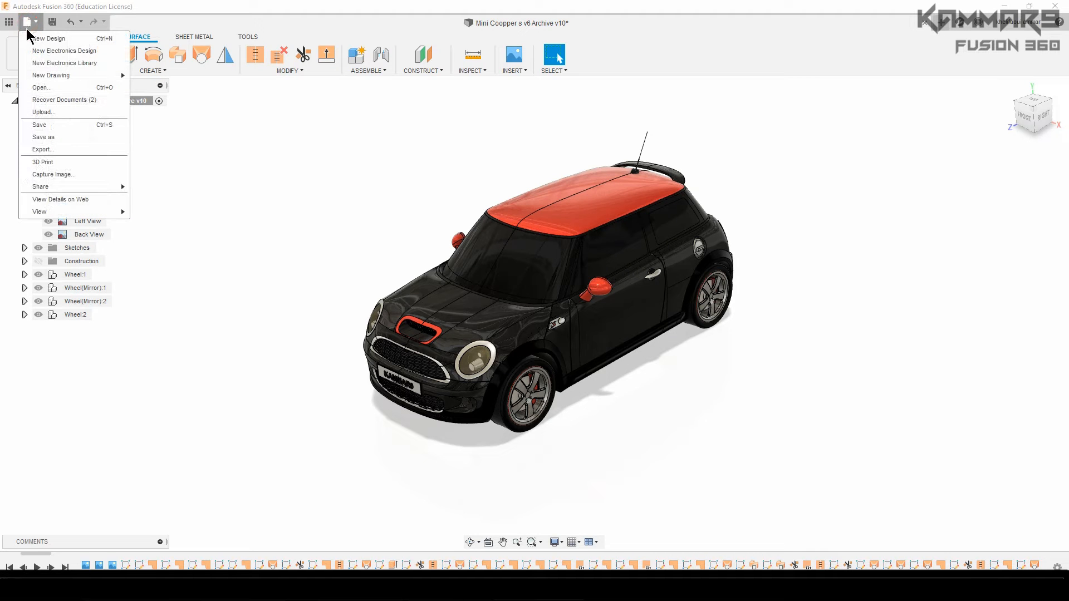
left_click(48, 38)
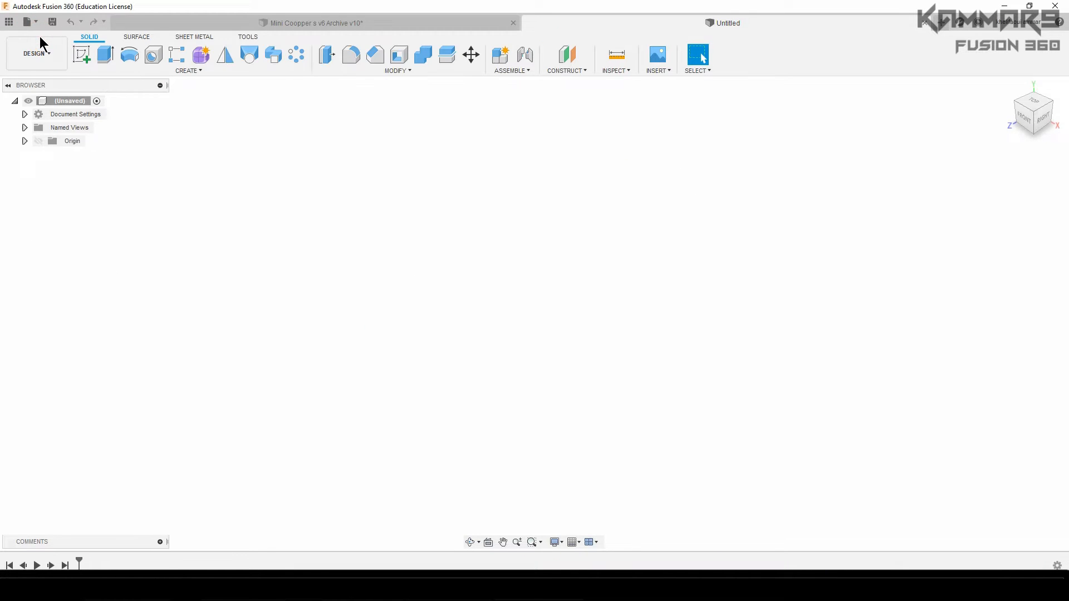
mouse_move(473, 306)
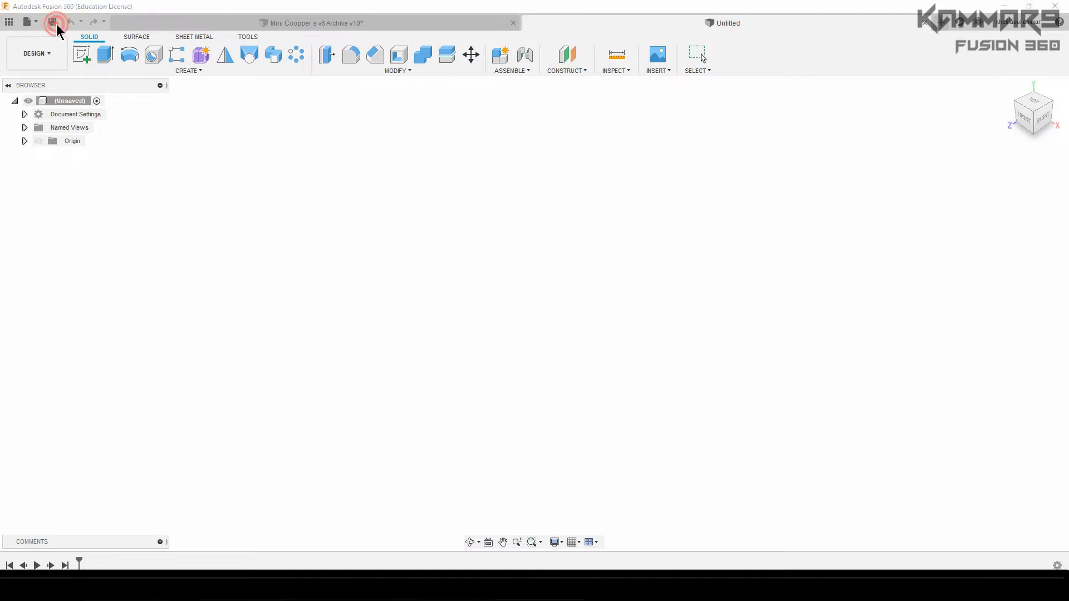
left_click(54, 21)
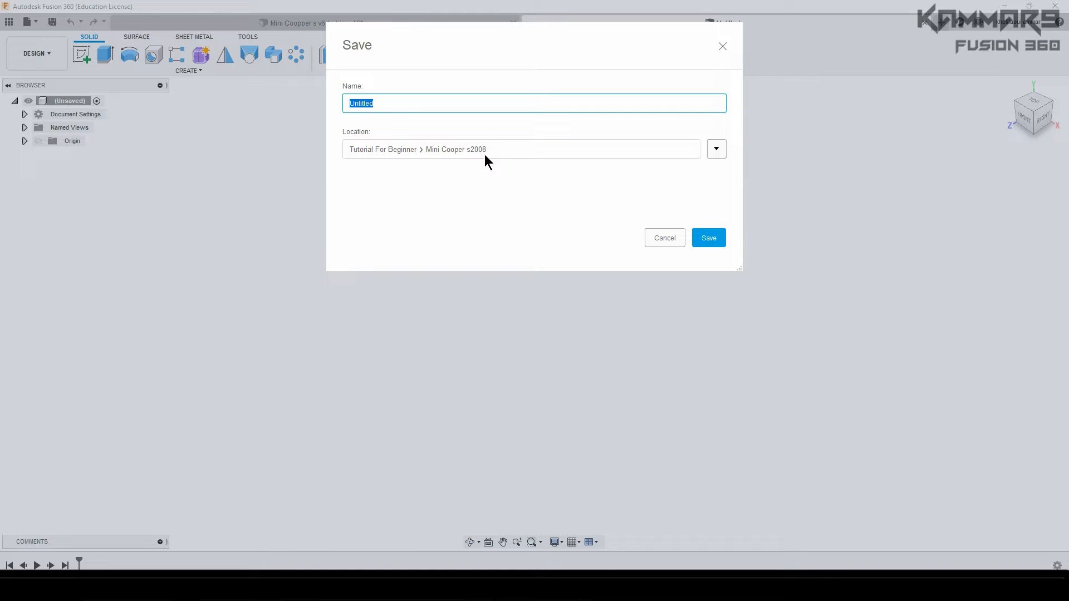
mouse_move(457, 111)
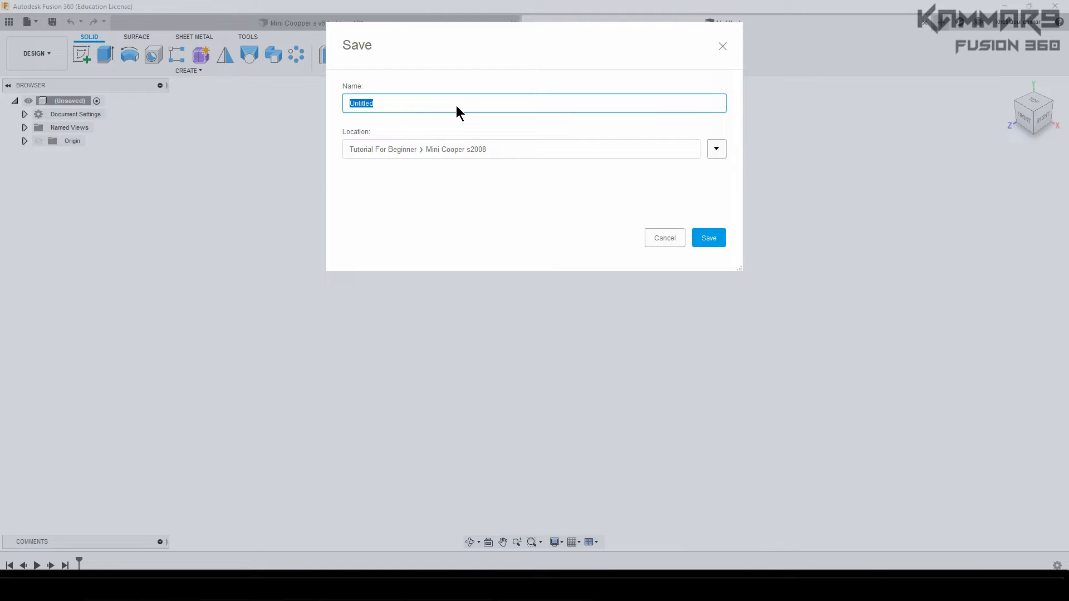
Step: Save the design as 'Mini Cooper S tutorial Youtube 2020'
type("Mini C")
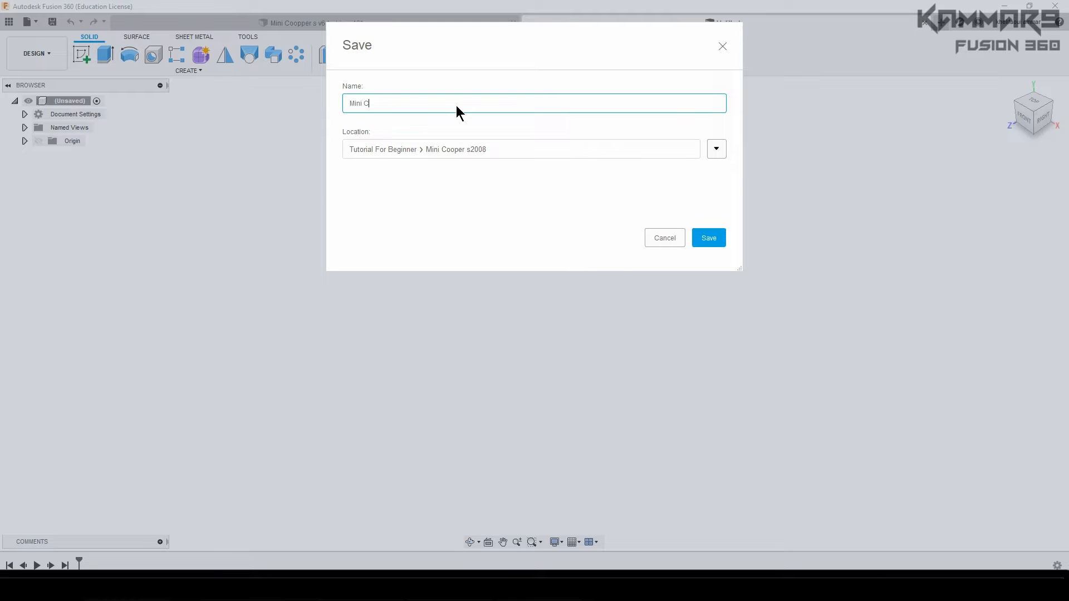
type("o")
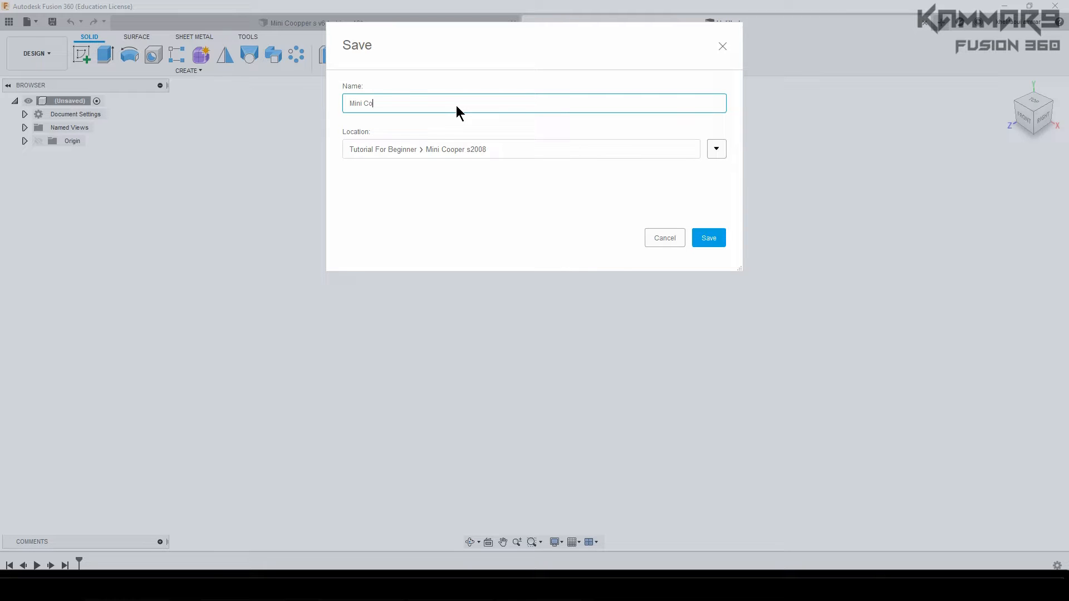
type("p")
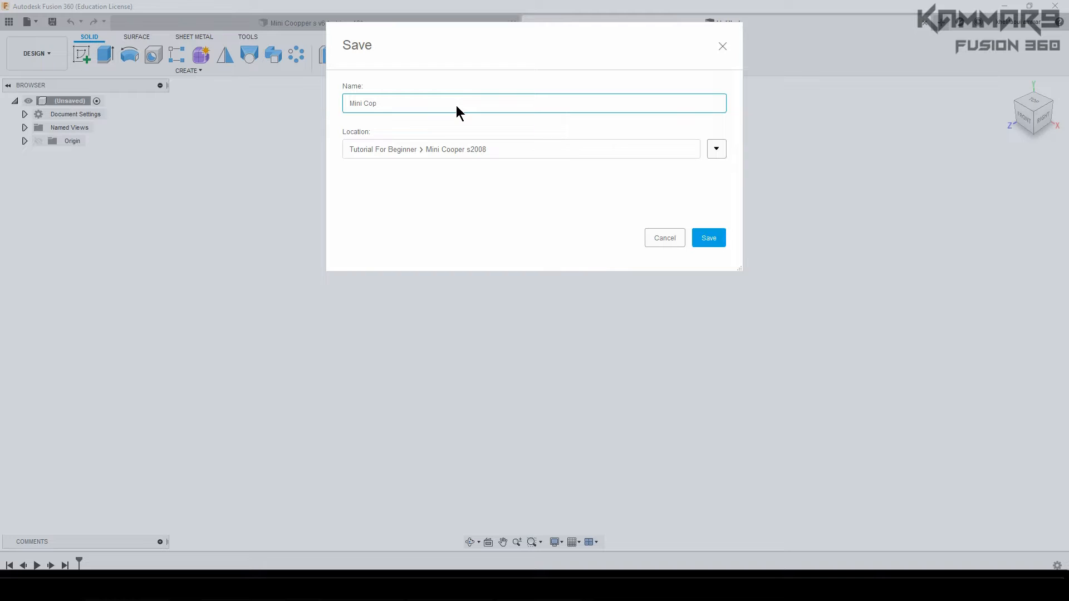
type("per")
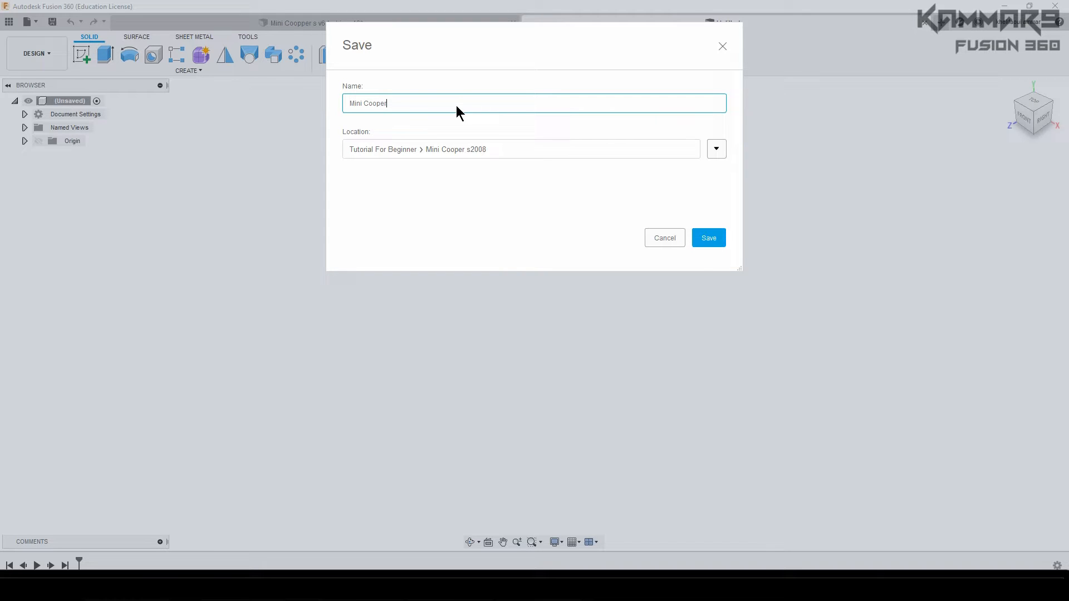
type("S")
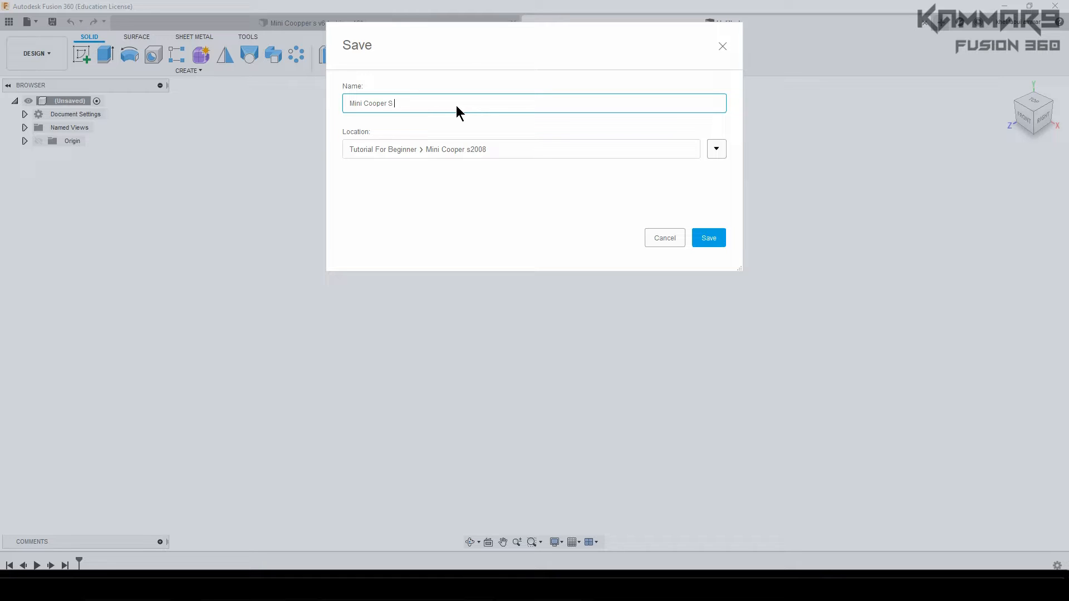
type("tuto")
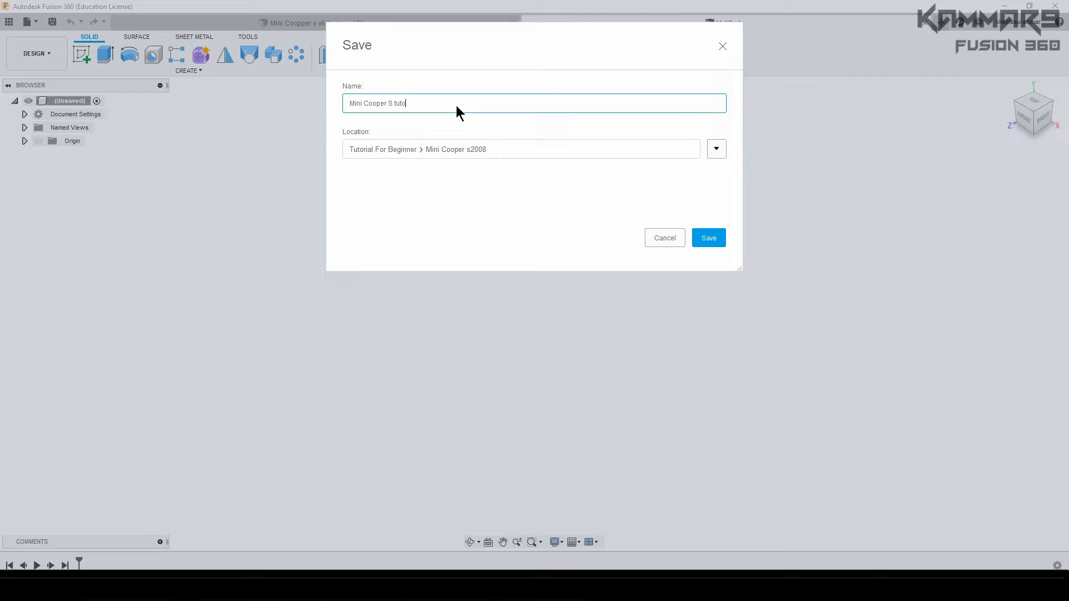
type("rial Yo")
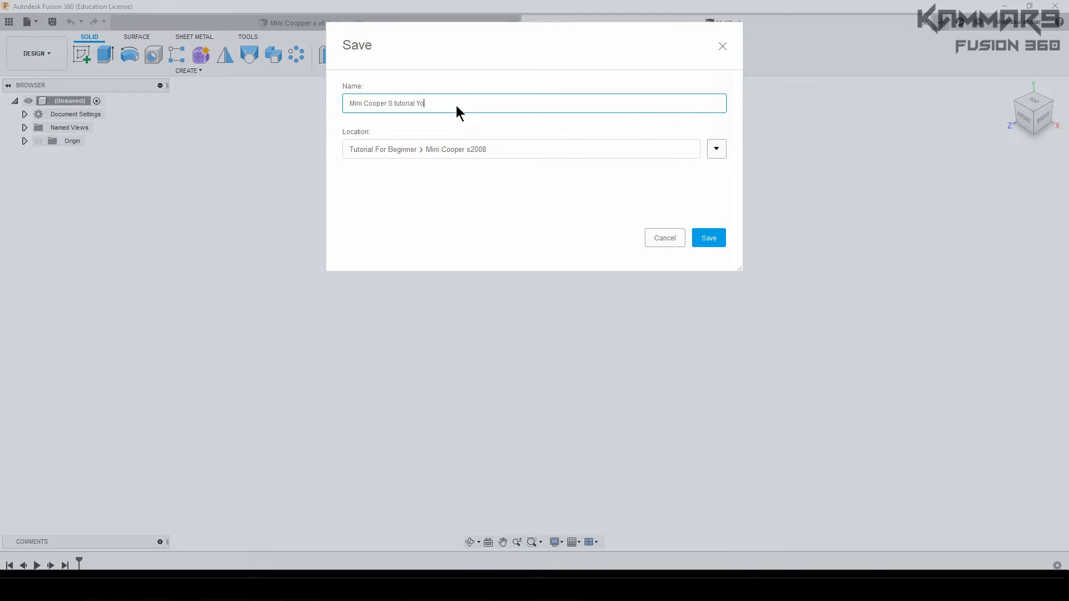
type("utube")
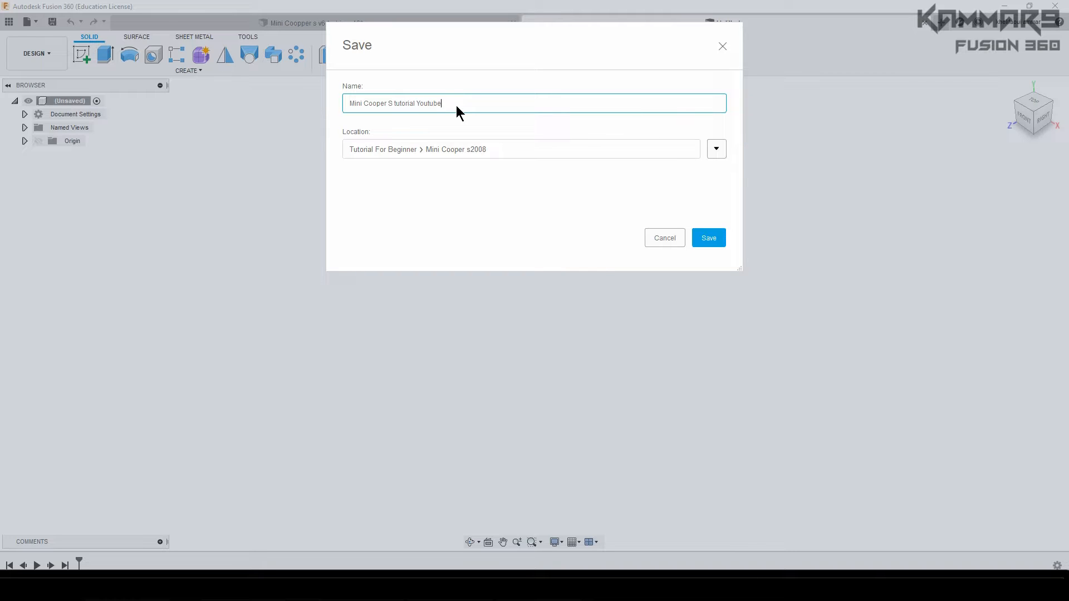
mouse_move(504, 215)
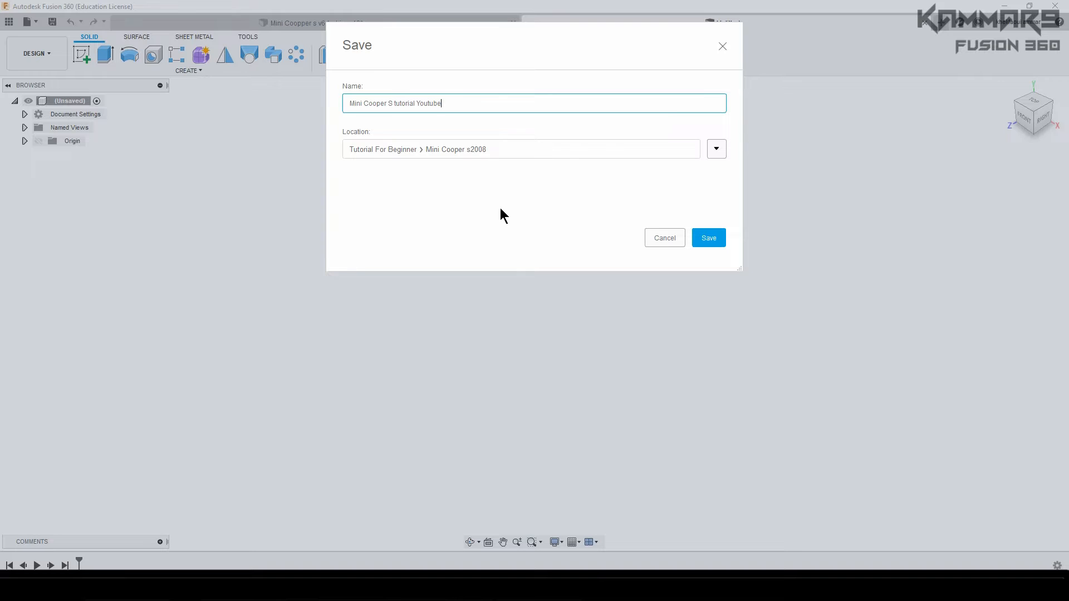
type("2020")
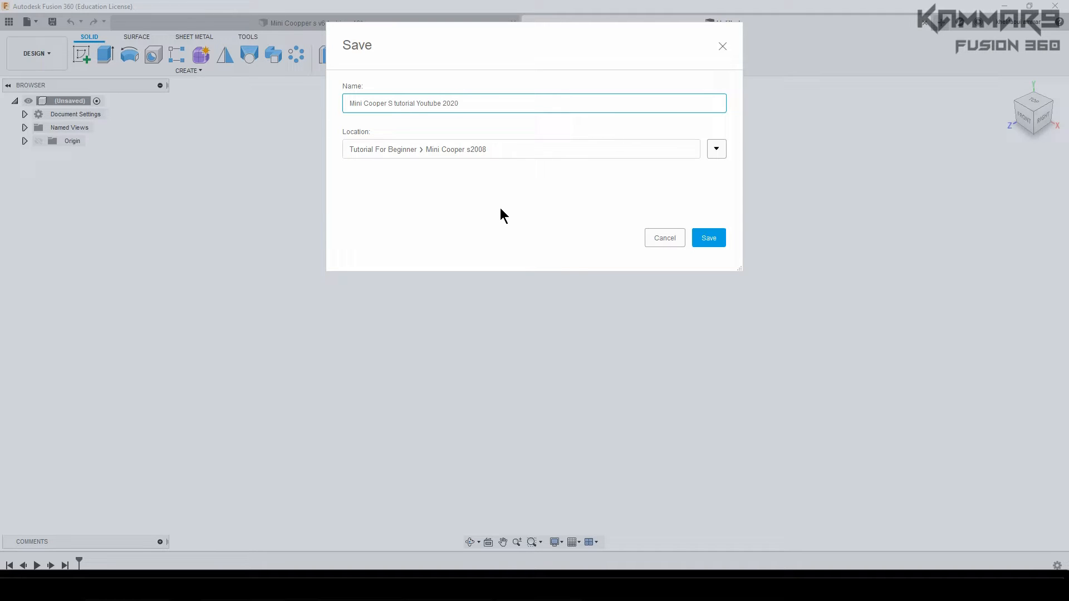
left_click(709, 238)
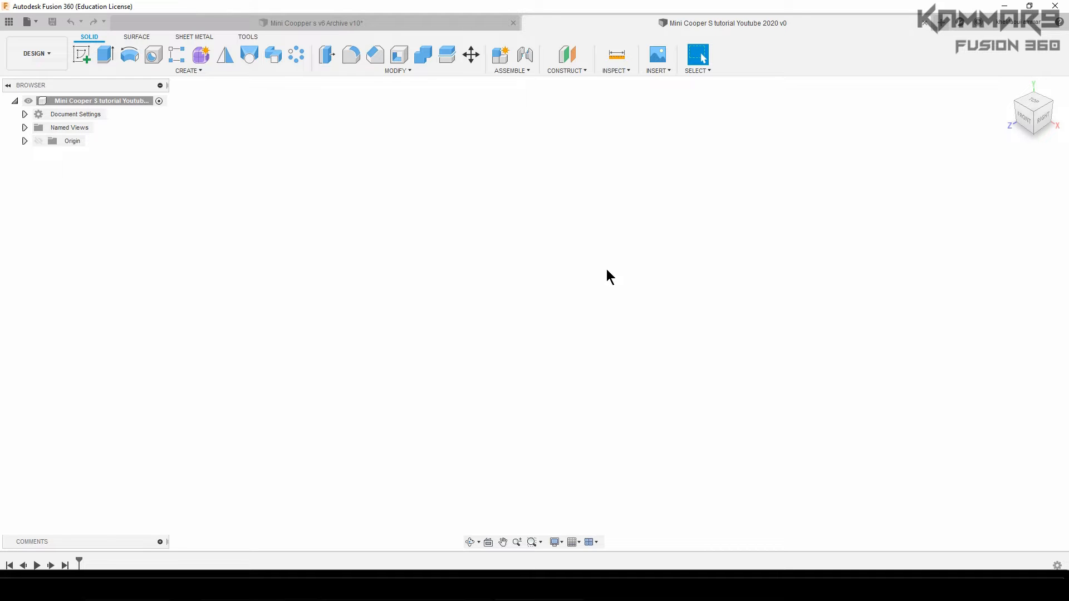
mouse_move(460, 338)
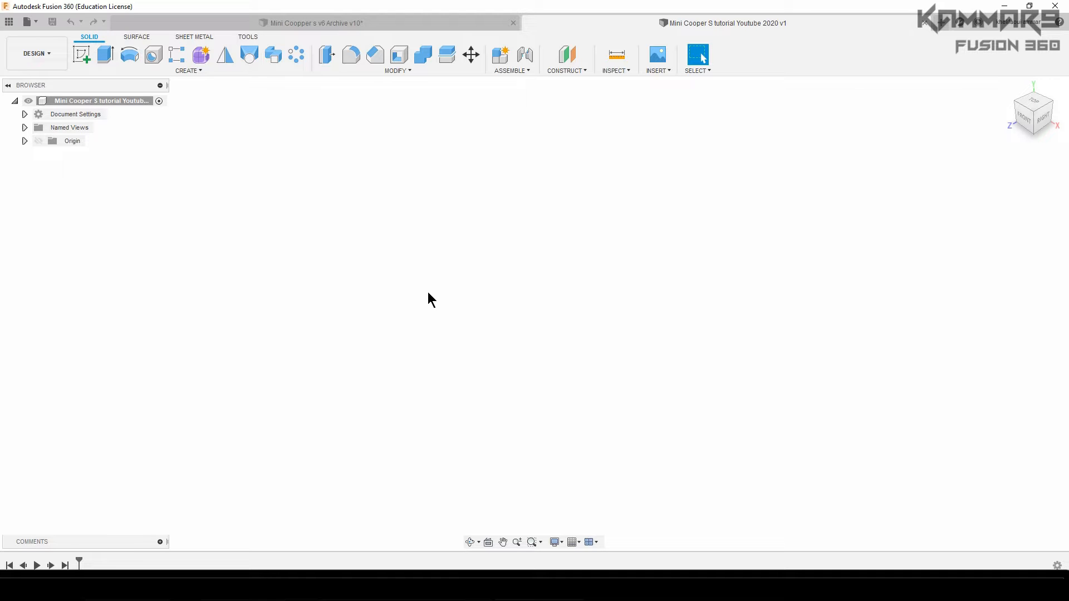
mouse_move(516, 347)
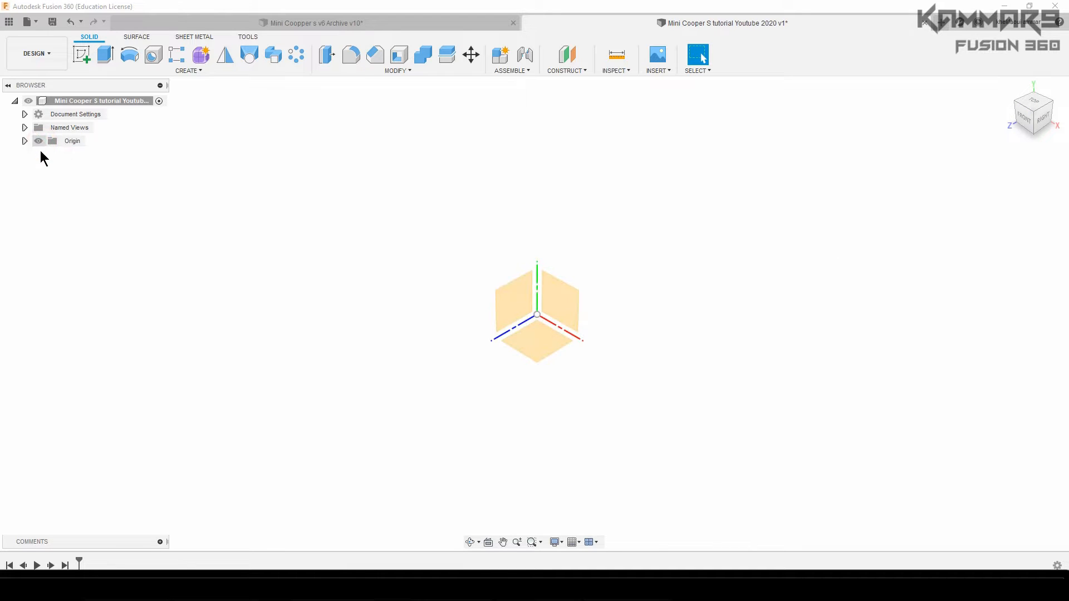
mouse_move(559, 308)
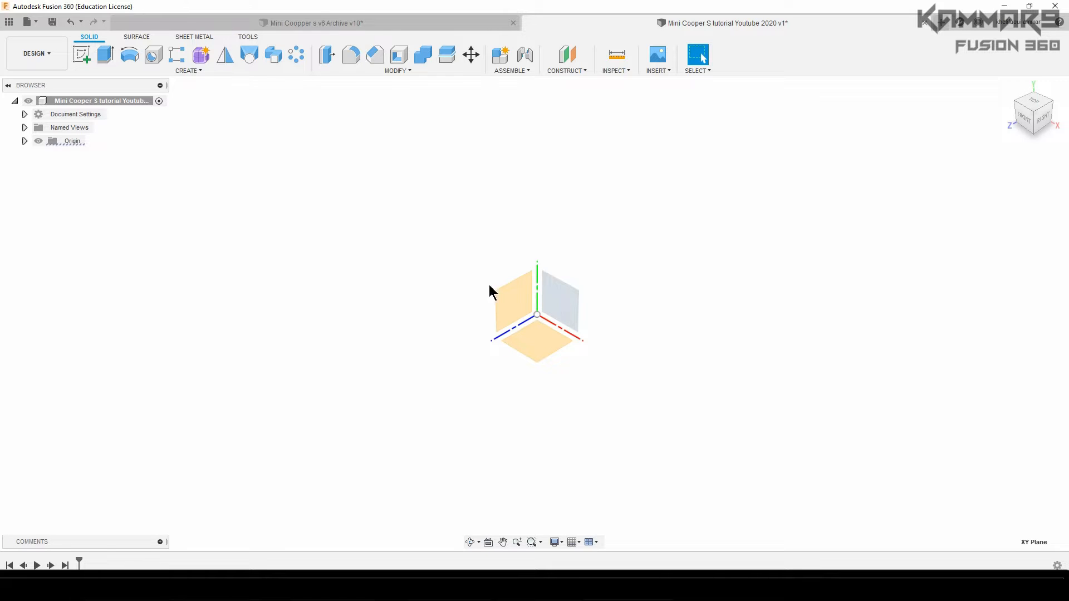
mouse_move(81, 54)
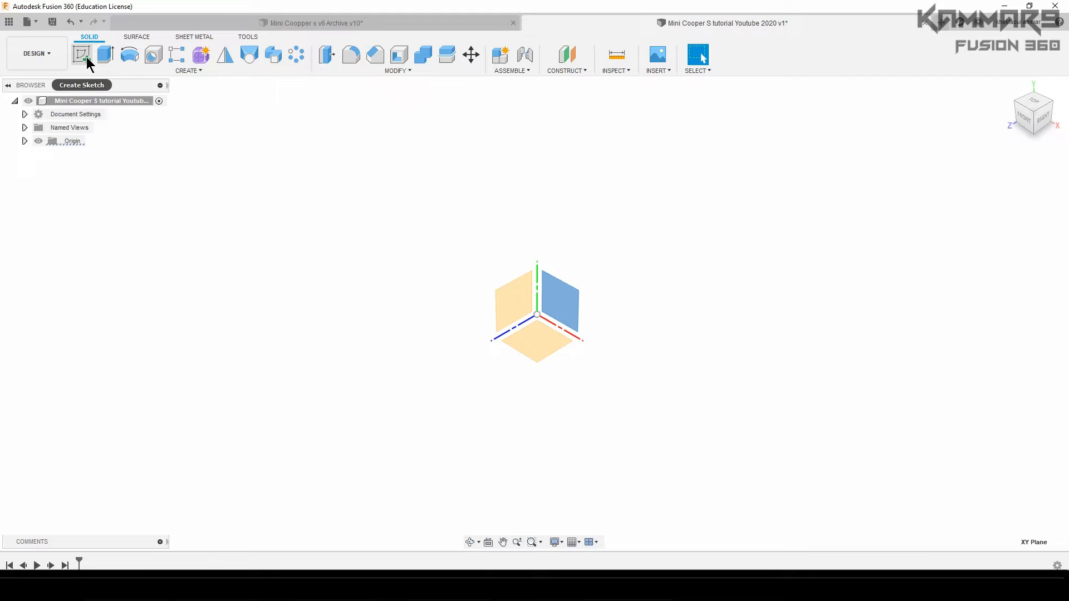
Step: Sketch a rectangle on the front plane dimensioned 400 by 300 with a midpoint constraint to the origin
left_click(81, 54)
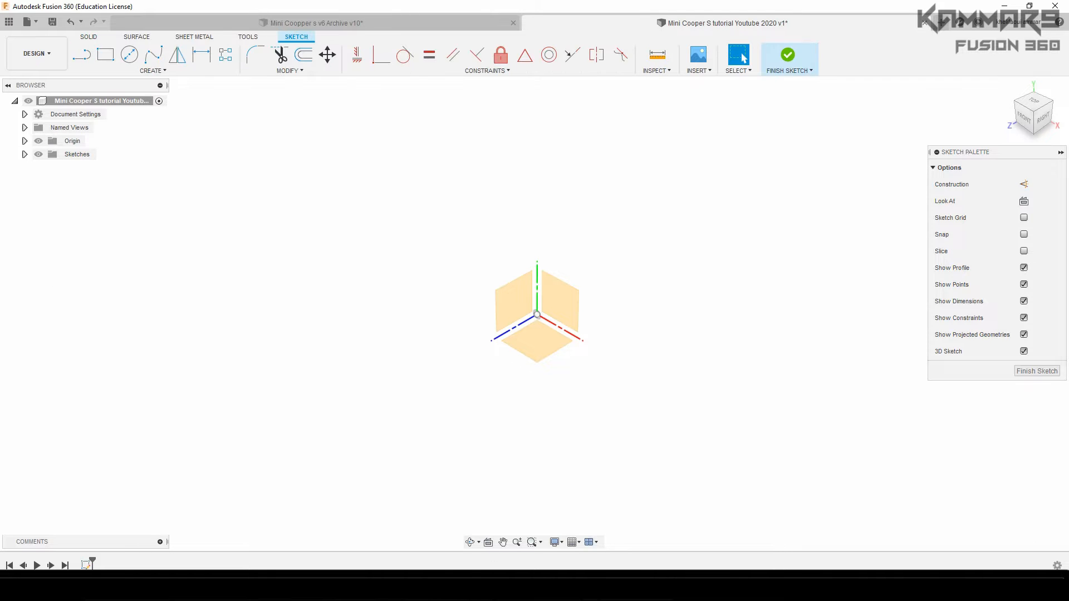
mouse_move(81, 54)
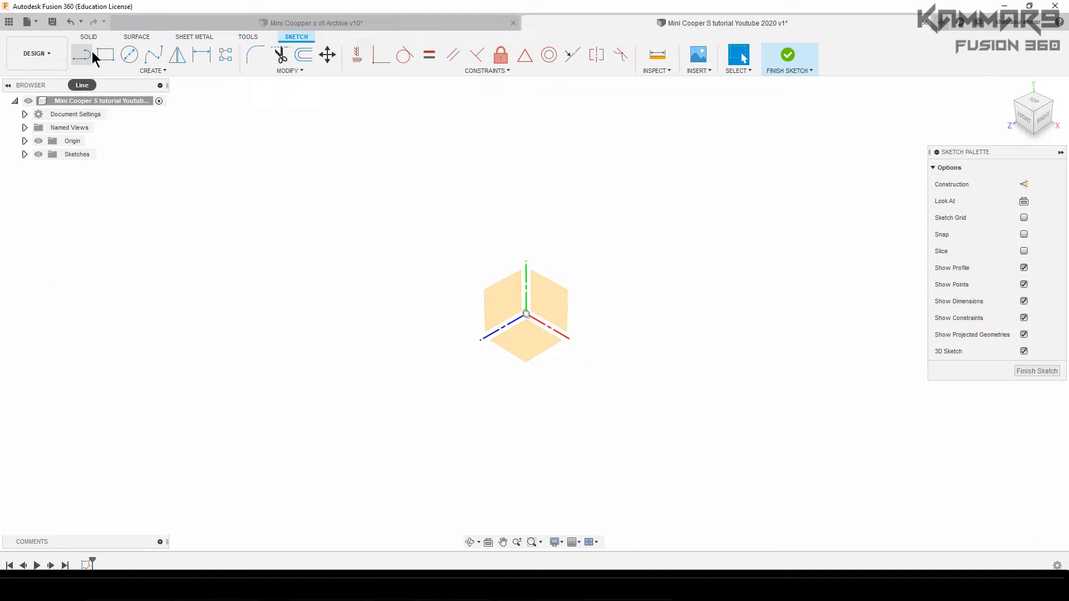
left_click(105, 55)
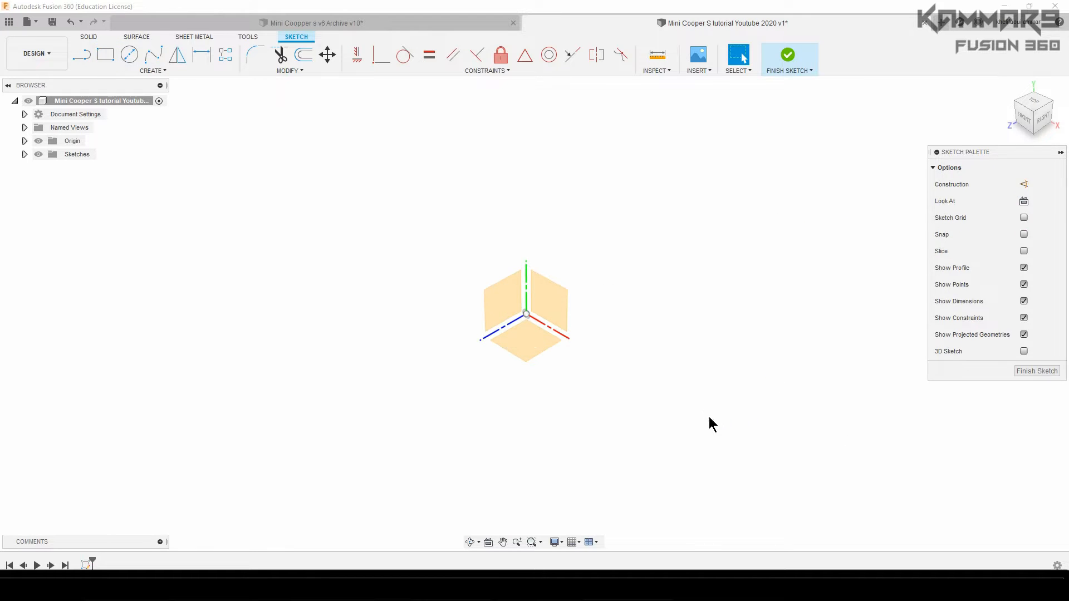
left_click(104, 55)
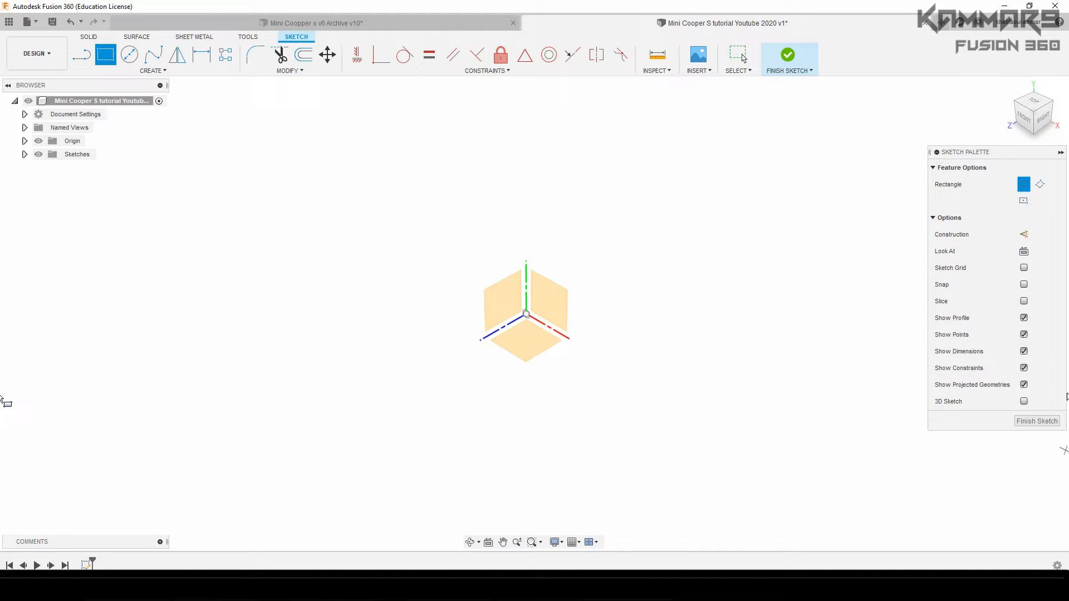
mouse_move(1033, 109)
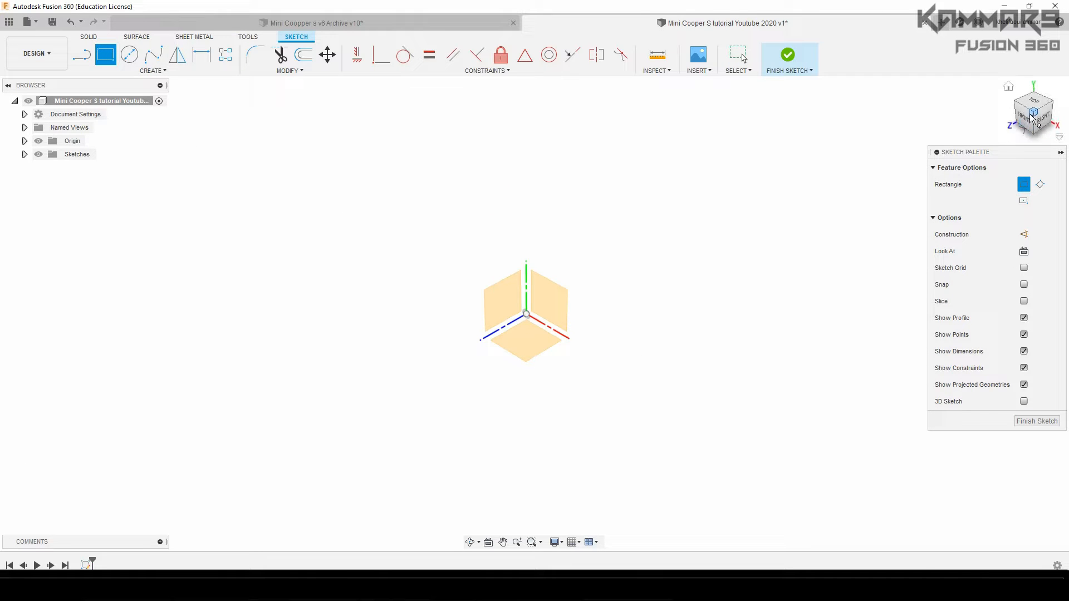
left_click(1033, 112)
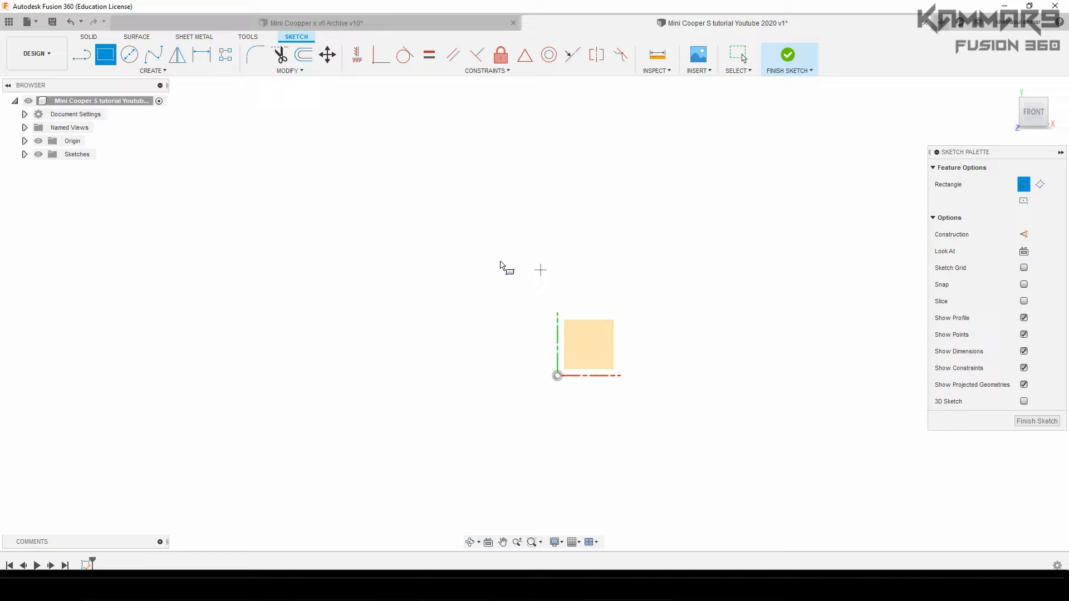
mouse_move(722, 363)
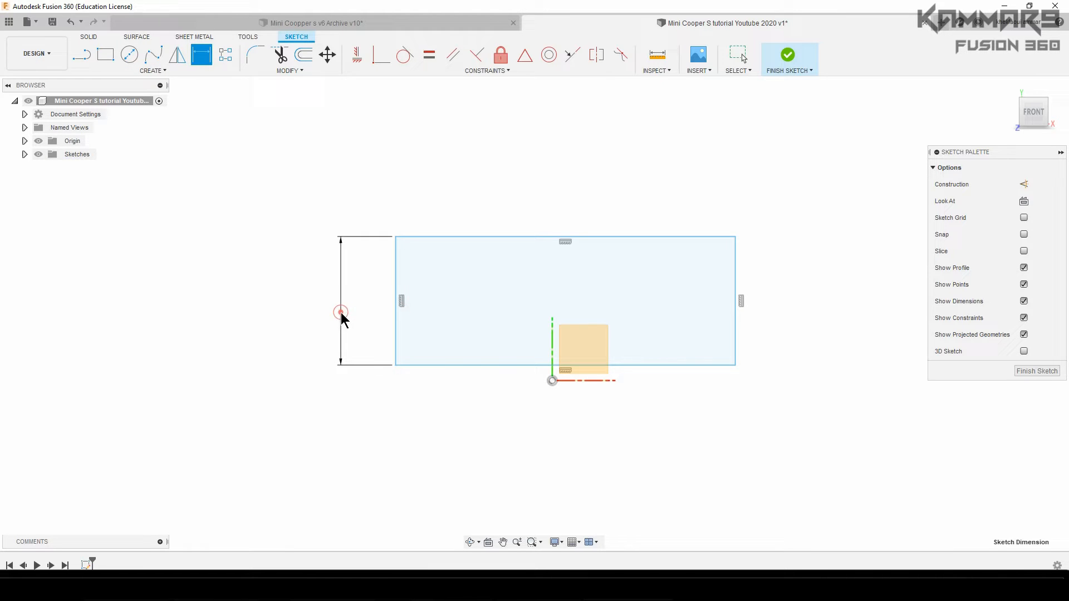
left_click(341, 312)
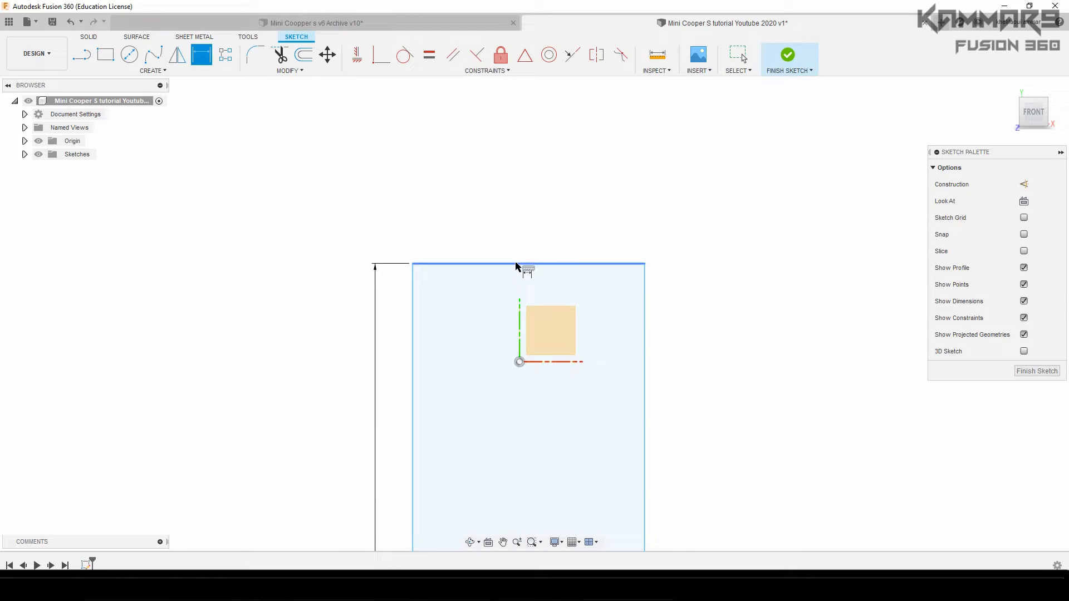
left_click(528, 266)
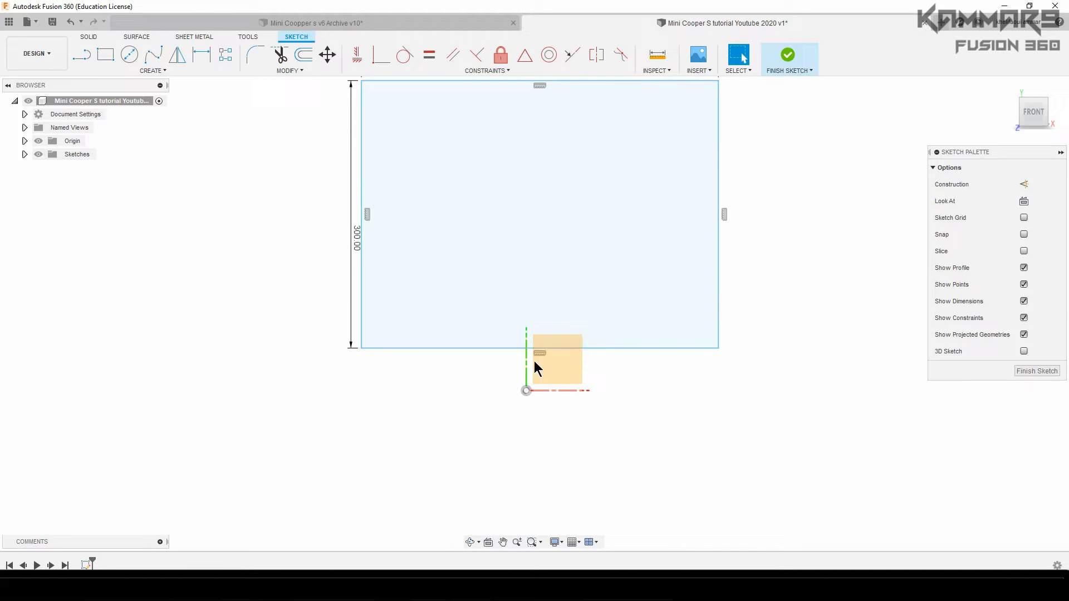
mouse_move(238, 184)
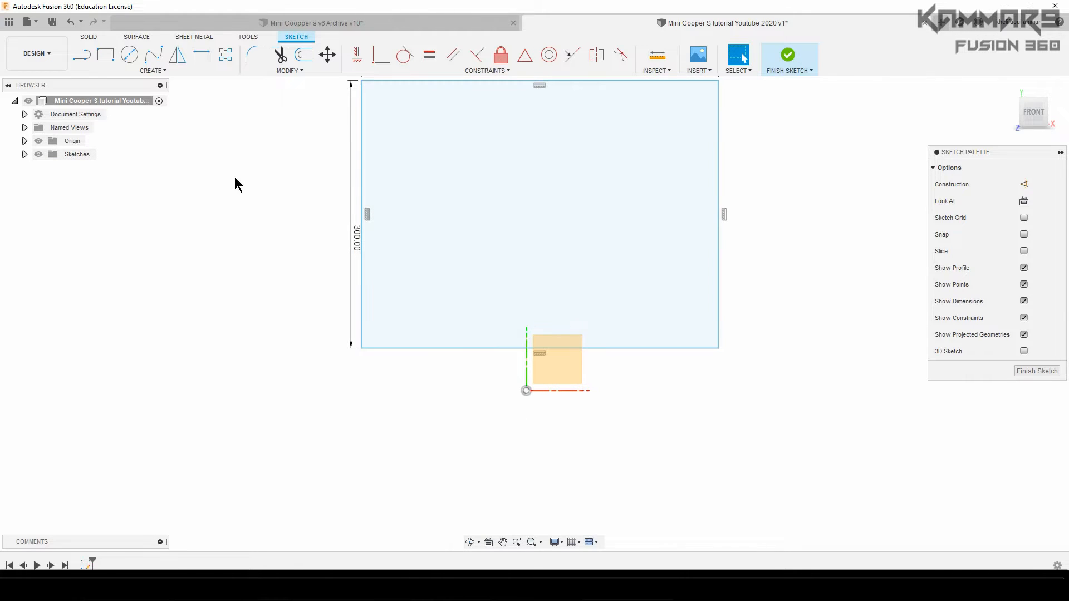
mouse_move(524, 55)
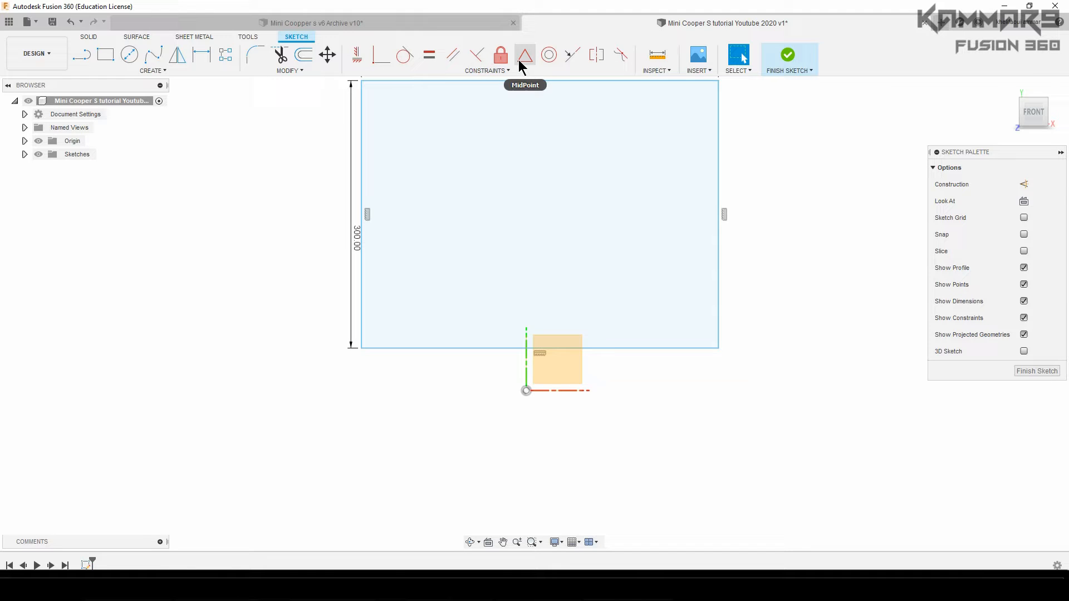
left_click(524, 55)
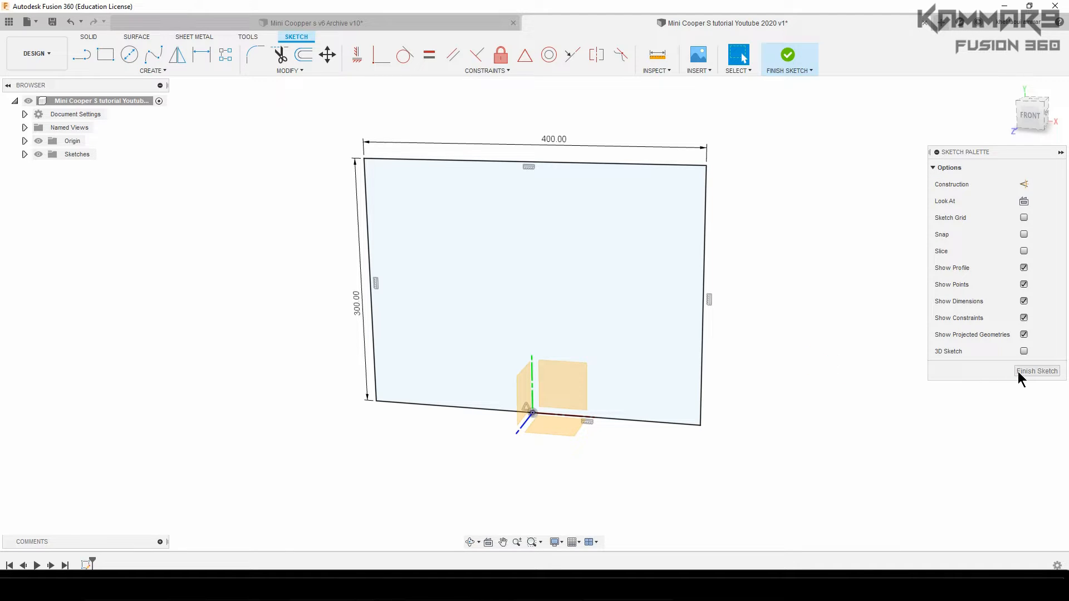
Step: Finish the sketch, leaving the 400 by 300 rectangle as a closed profile
left_click(1036, 371)
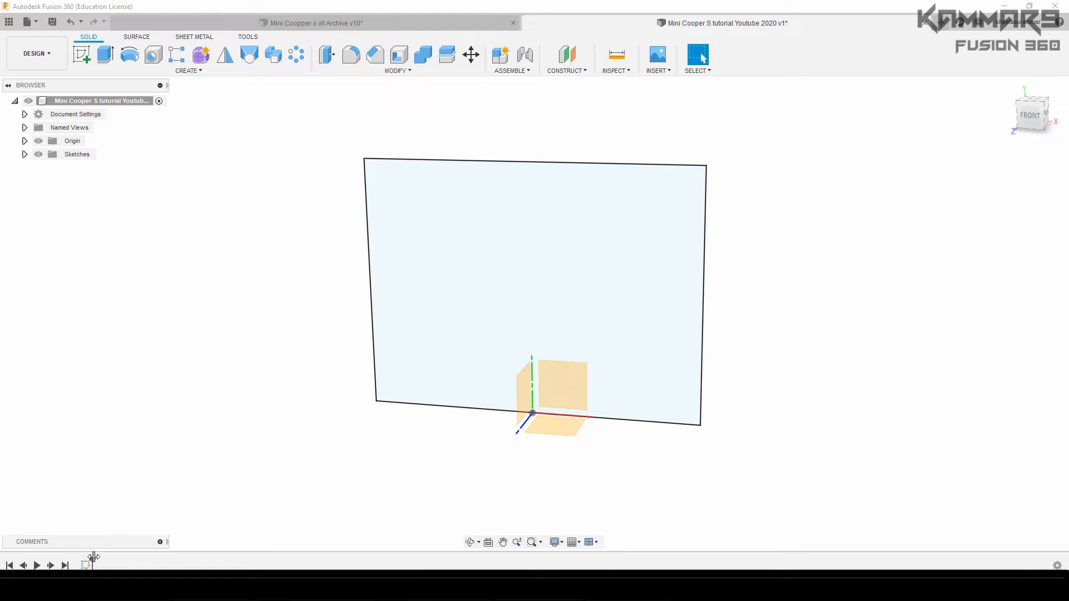
mouse_move(126, 481)
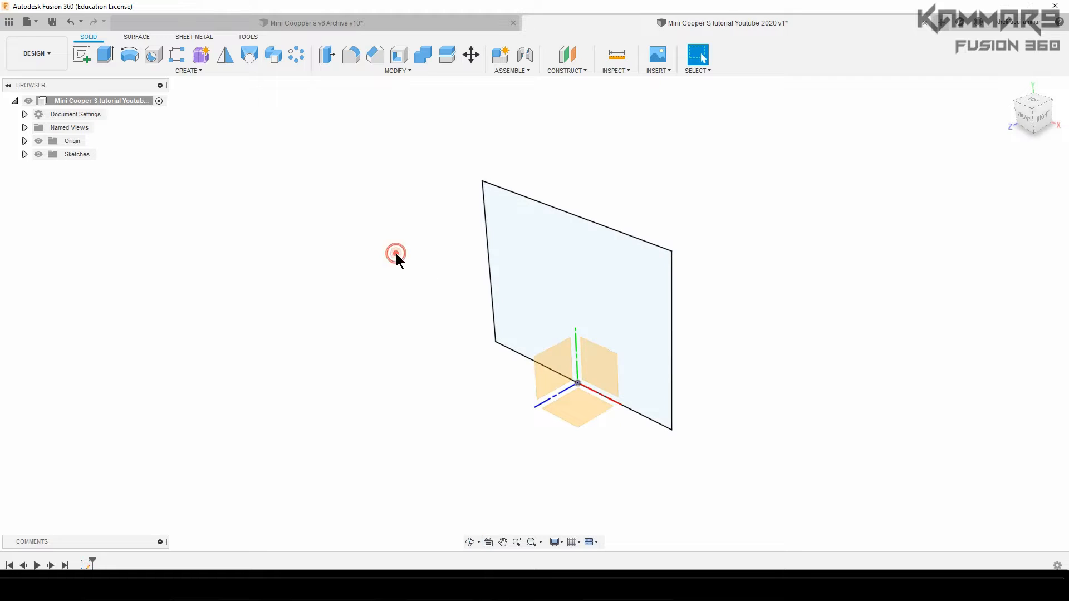
mouse_move(587, 103)
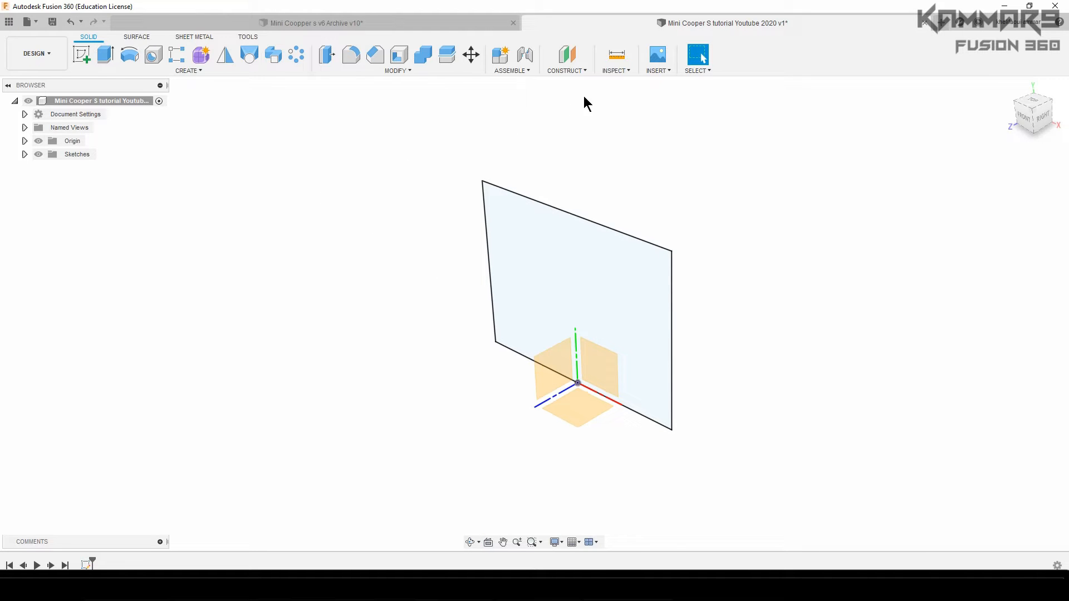
left_click(657, 54)
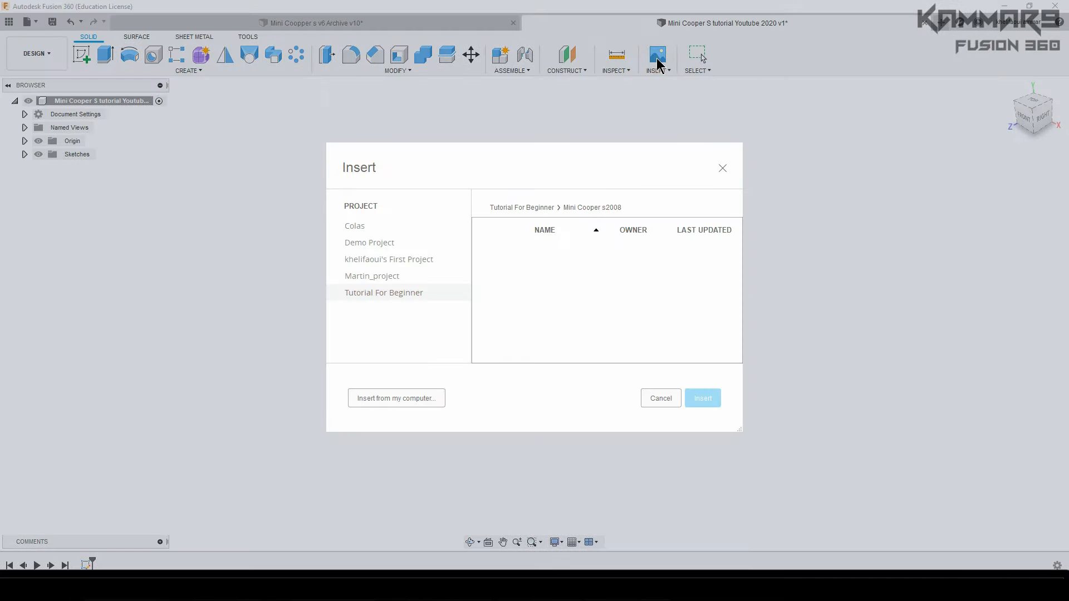
mouse_move(448, 173)
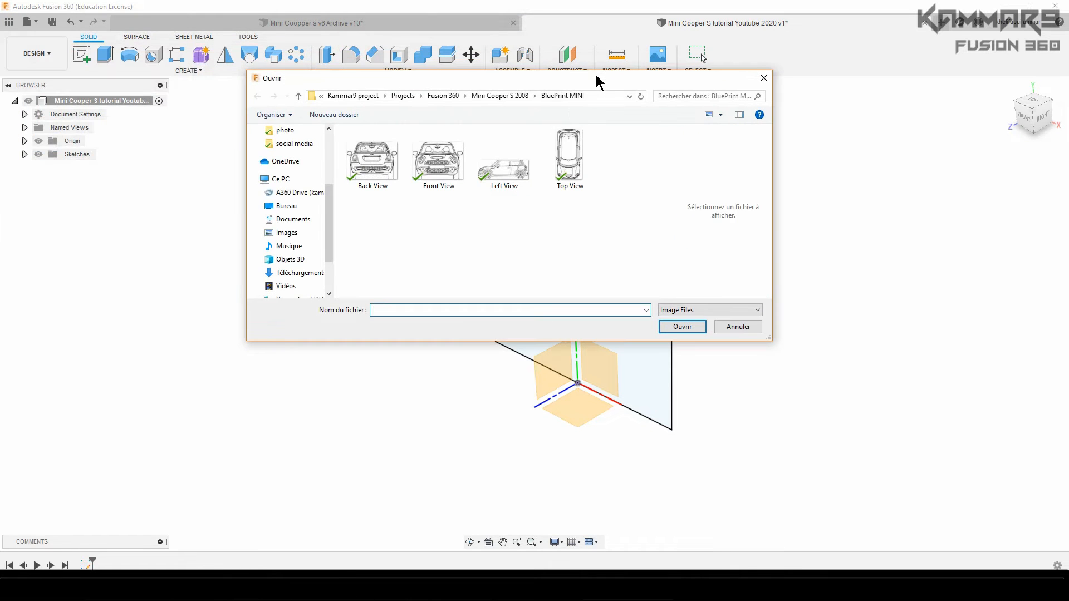
left_click(372, 157)
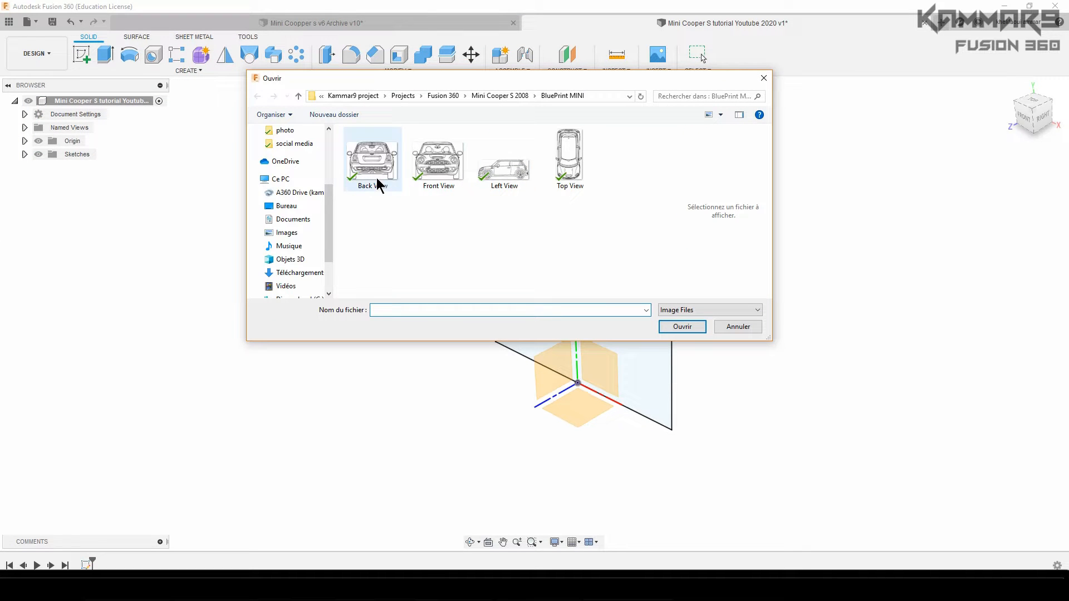
left_click(438, 157)
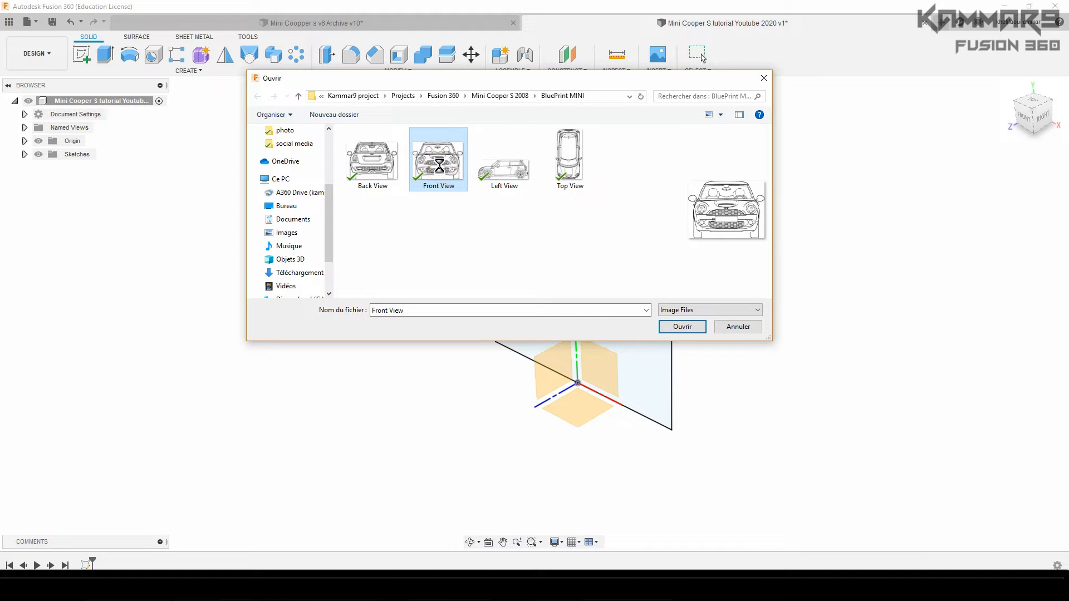
right_click(437, 157)
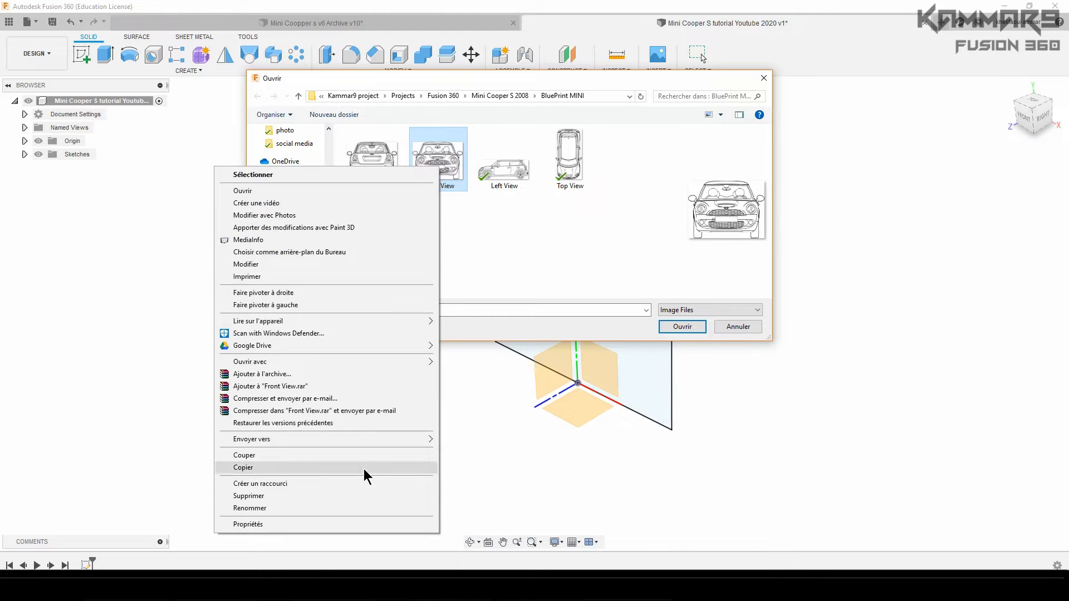
left_click(247, 524)
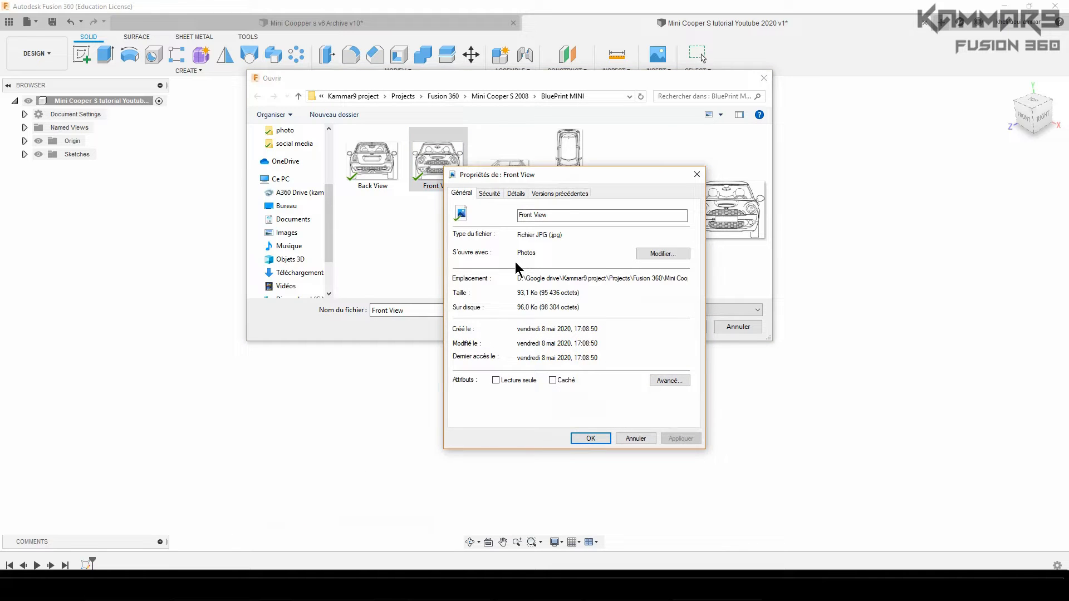
left_click(516, 193)
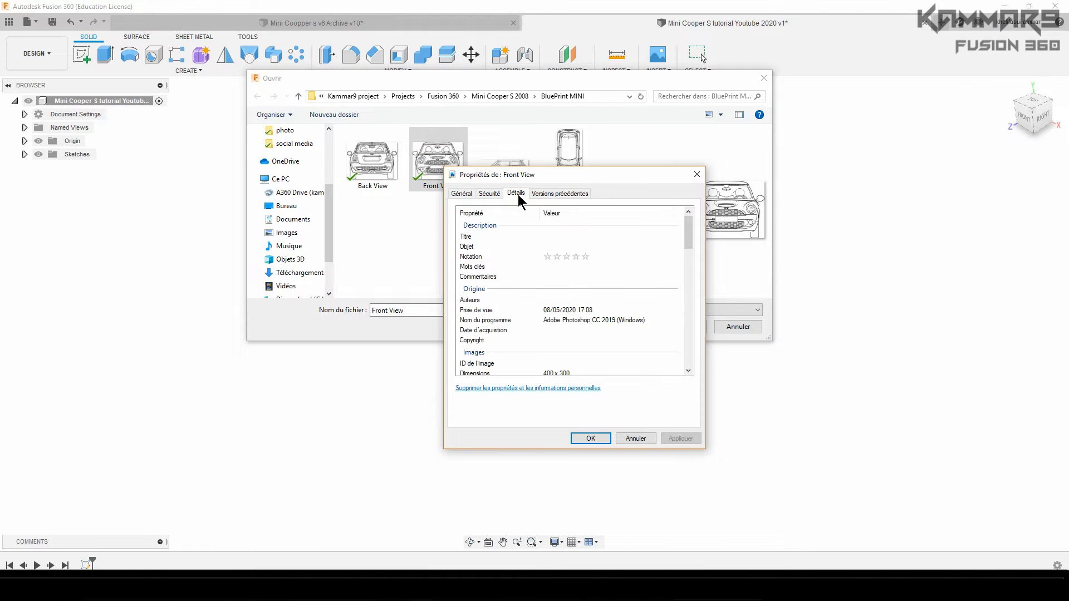
scroll("down", 3)
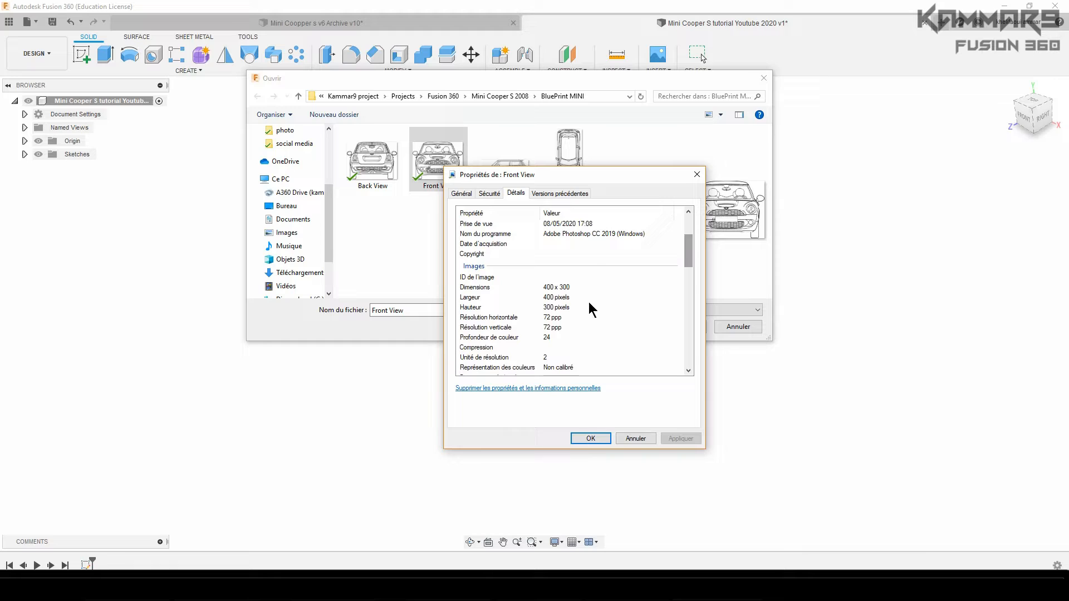
mouse_move(556, 296)
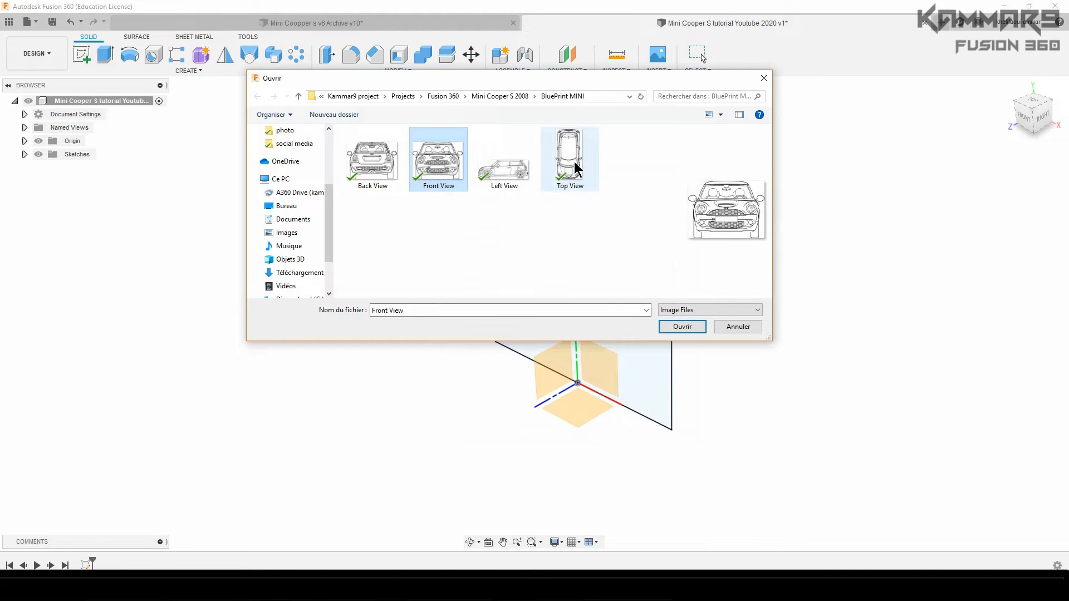
left_click(570, 153)
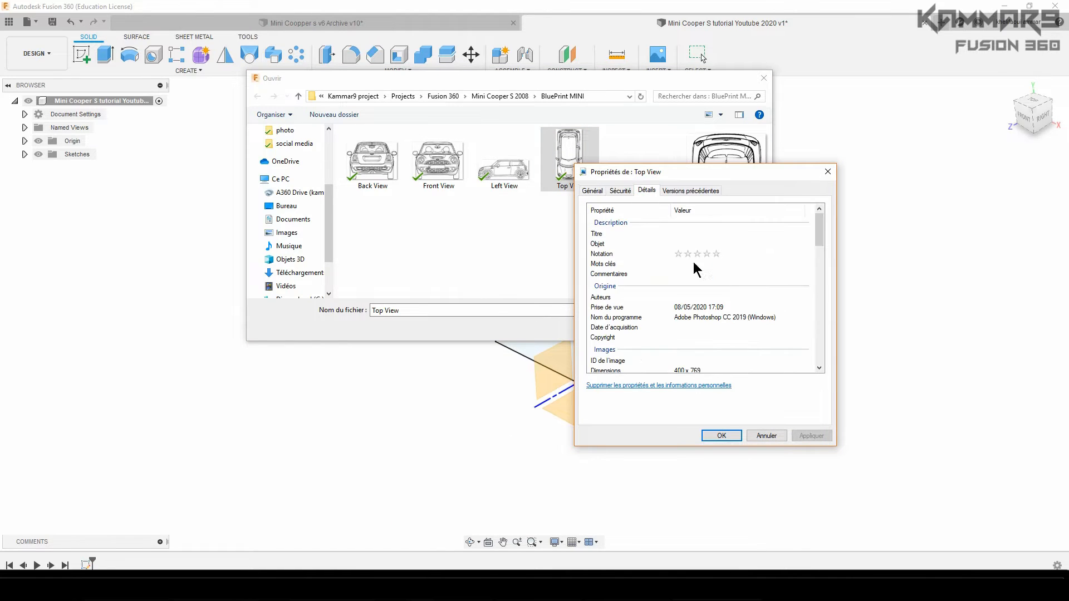
scroll("down", 3)
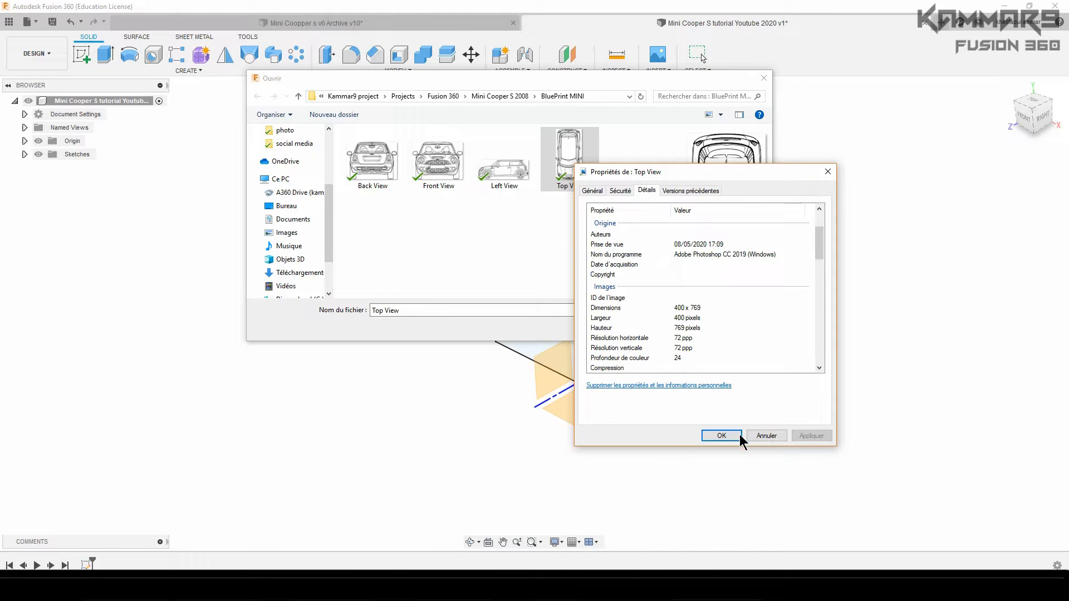
left_click(720, 435)
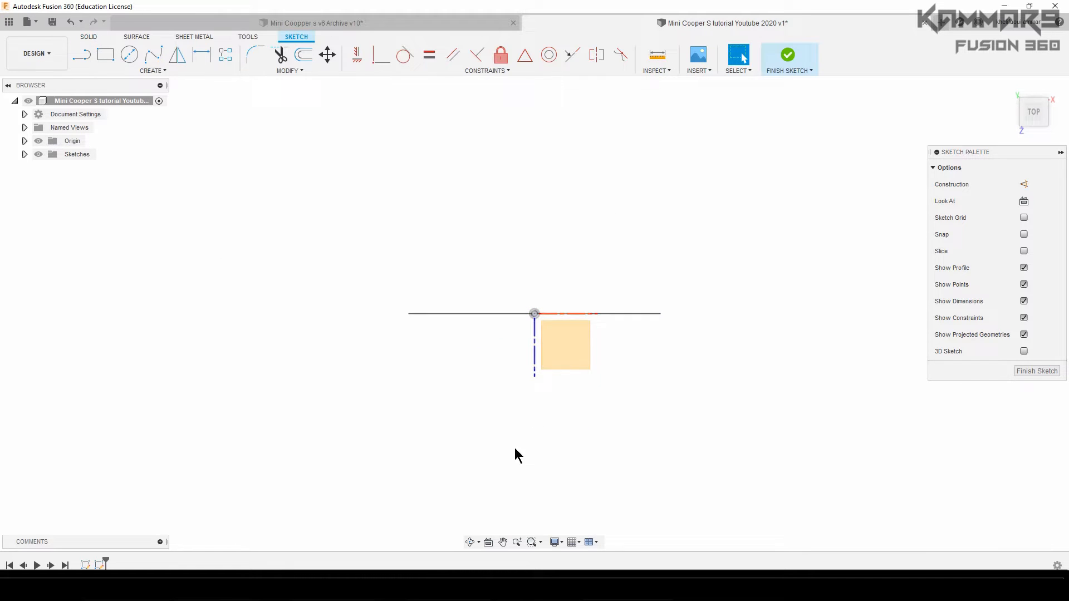
Step: Draw the top-view rectangle from the origin, dimensioned 400 by 769 mm
left_click(105, 55)
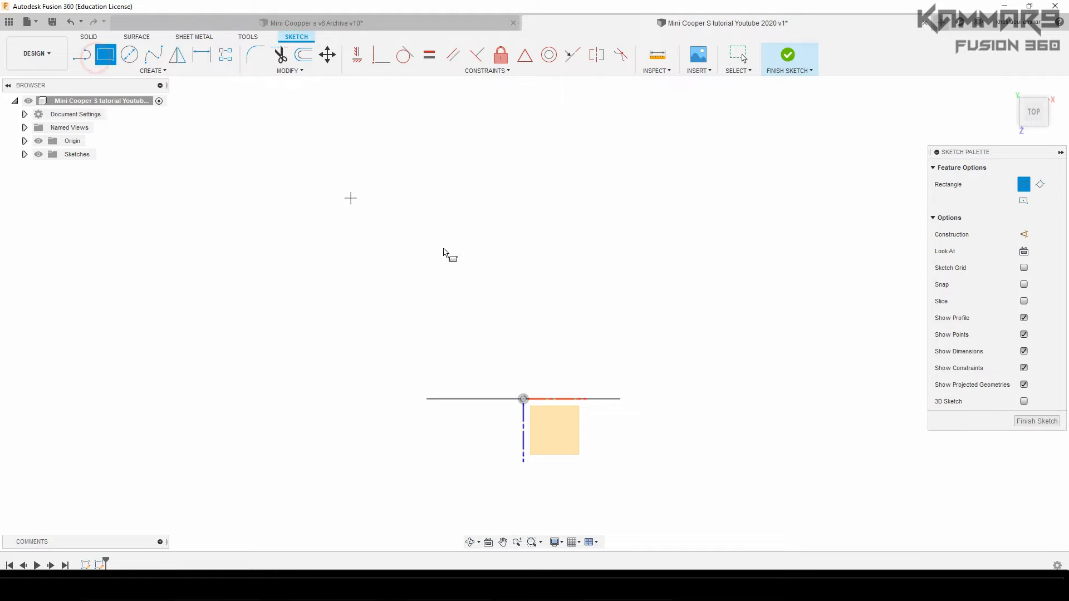
mouse_move(618, 366)
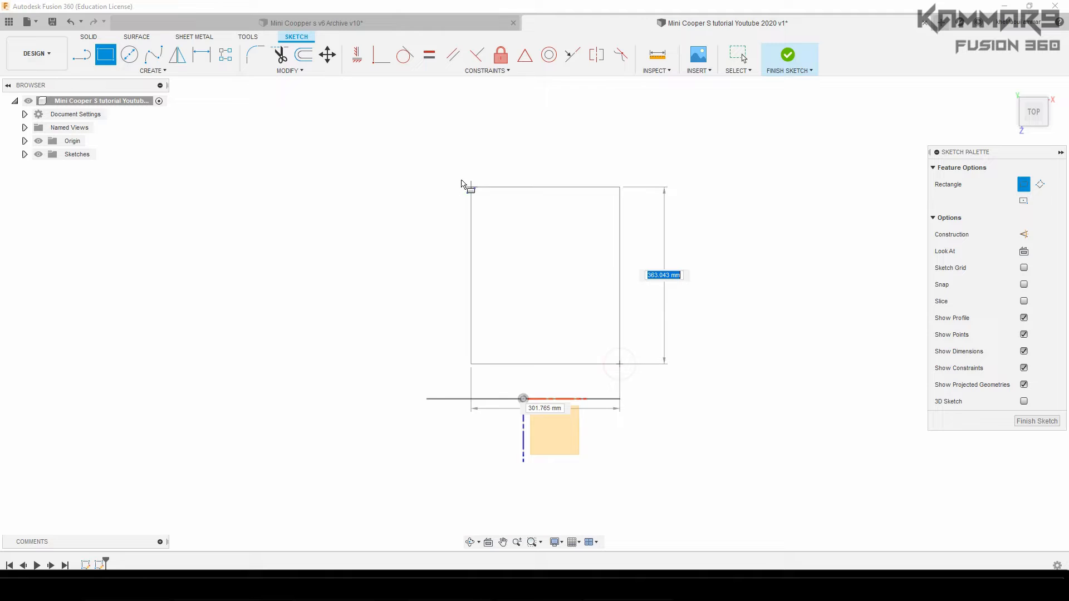
left_click(523, 245)
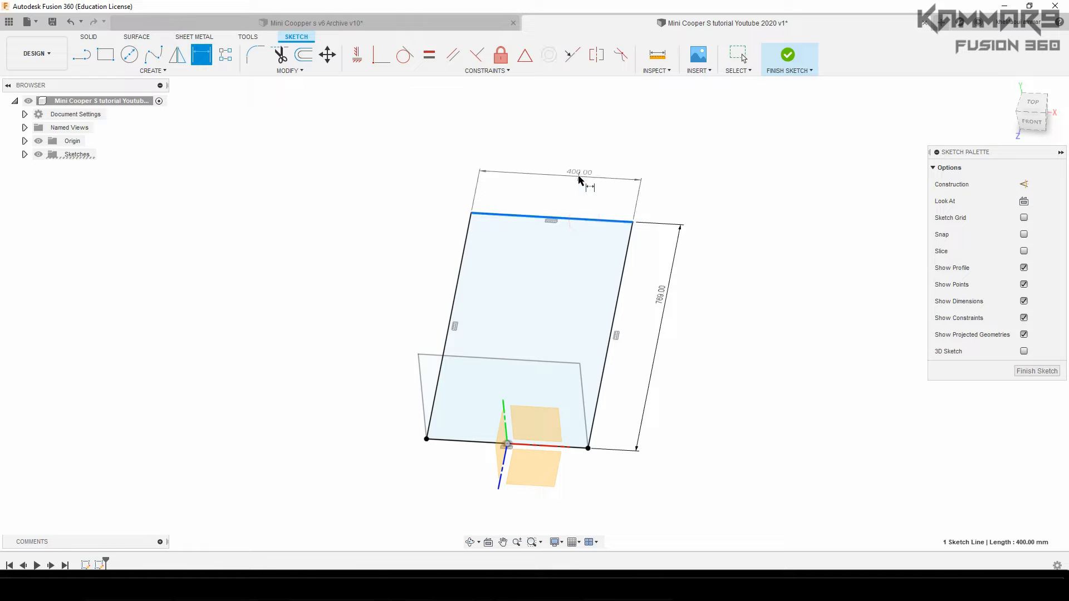
mouse_move(579, 190)
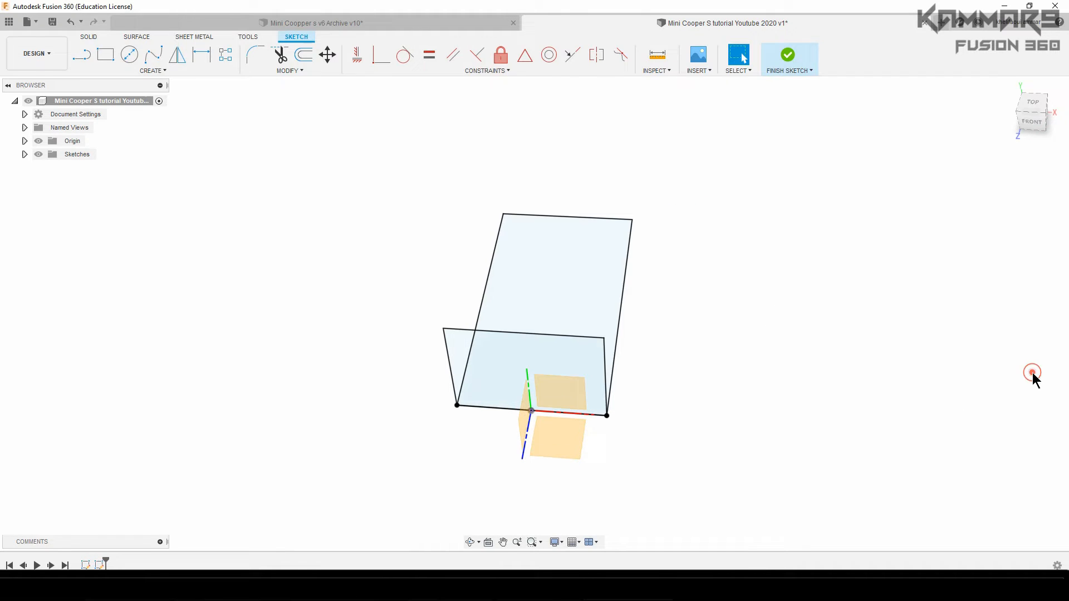
Step: Finish the top sketch and draw the side-view rectangle along the 769 mm edge on the side plane
left_click(787, 55)
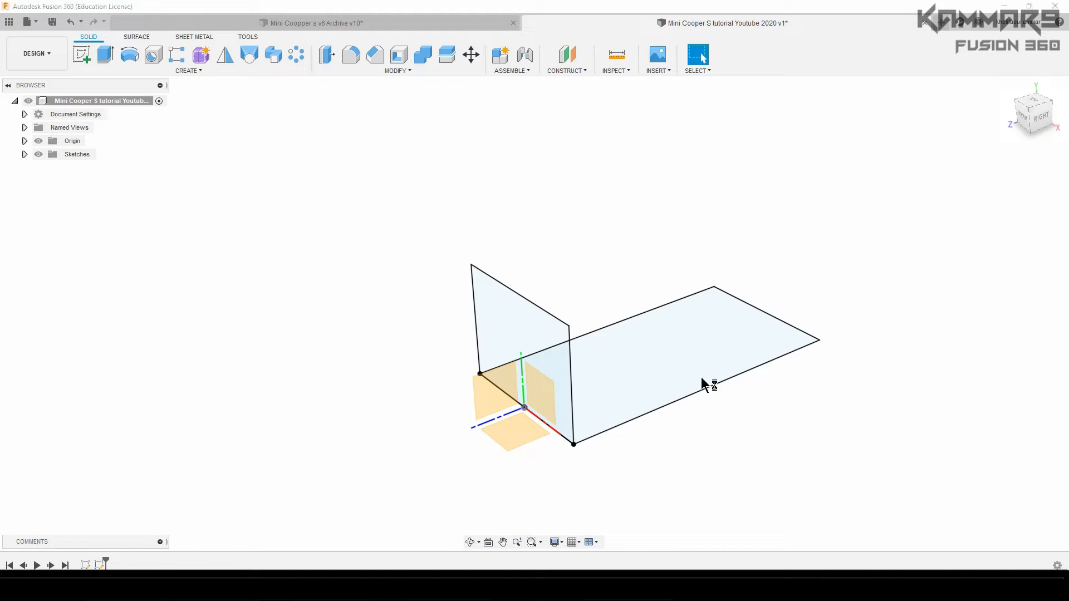
mouse_move(116, 562)
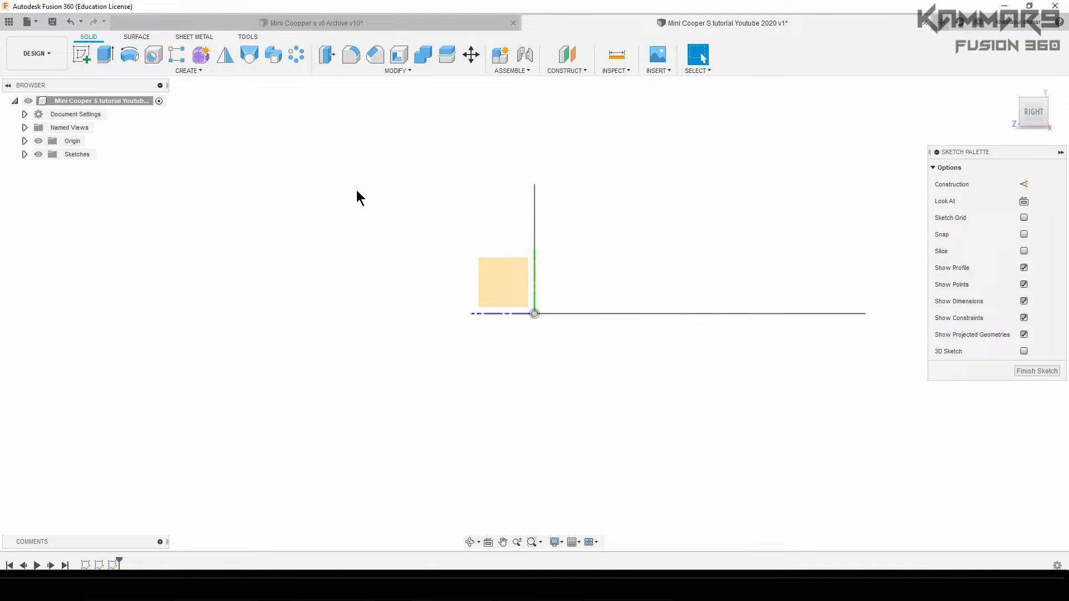
left_click(296, 37)
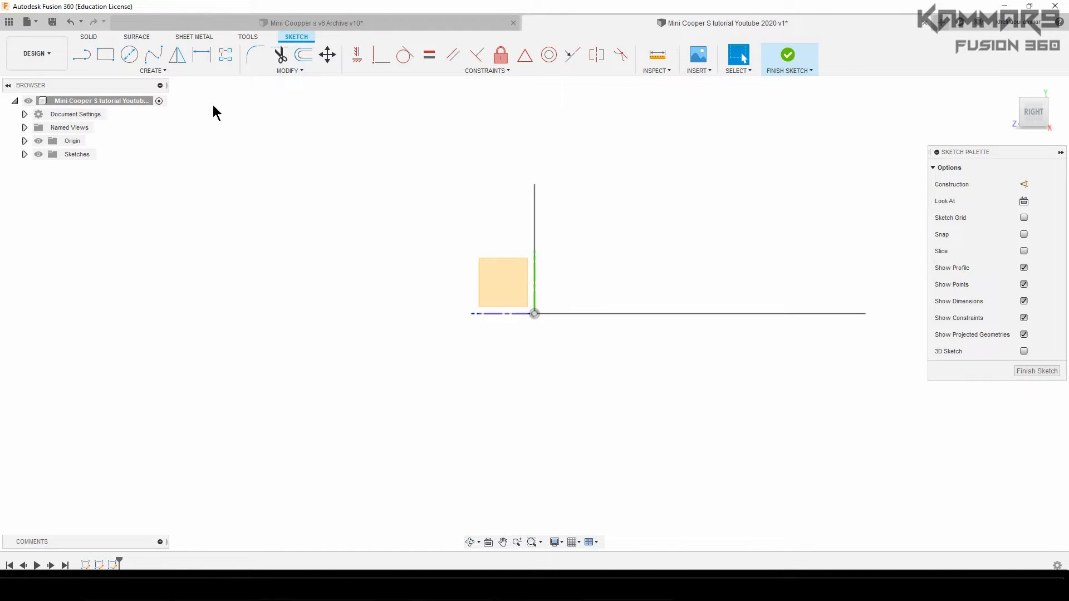
left_click(104, 55)
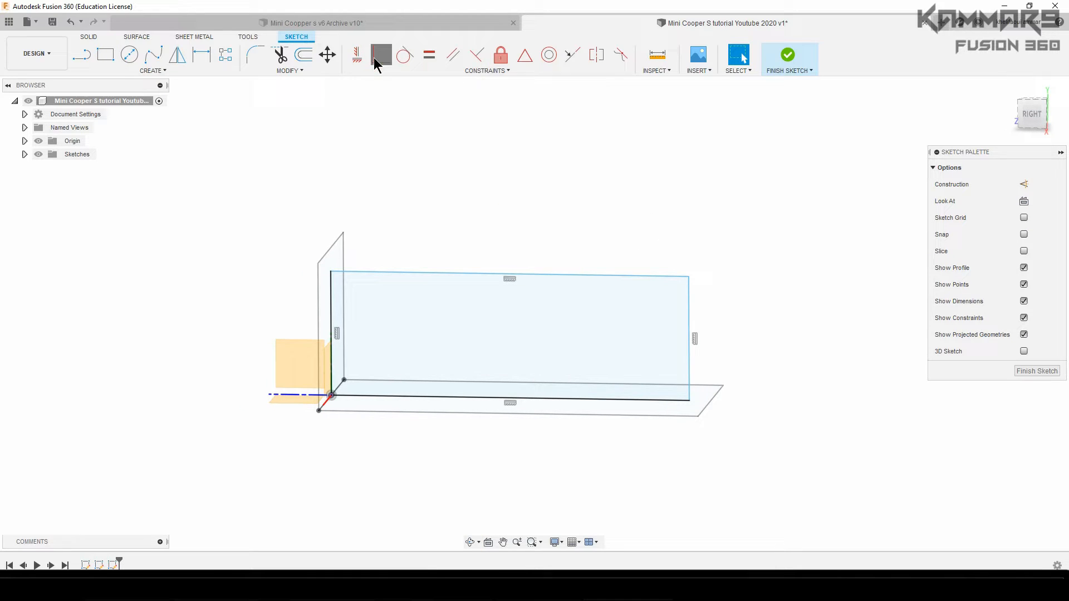
left_click(380, 54)
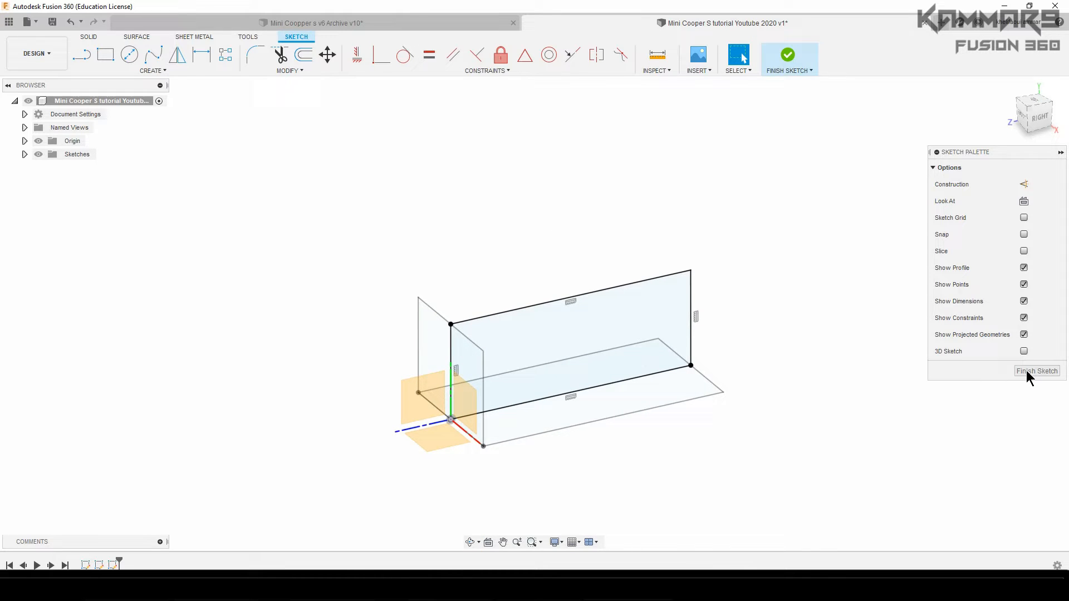
left_click(1037, 370)
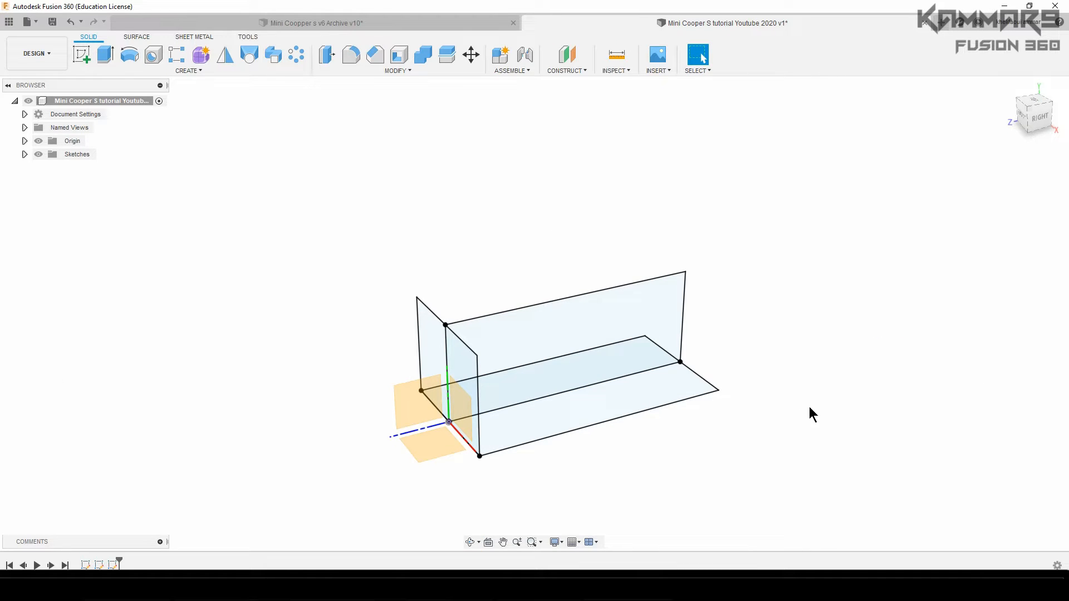
mouse_move(87, 507)
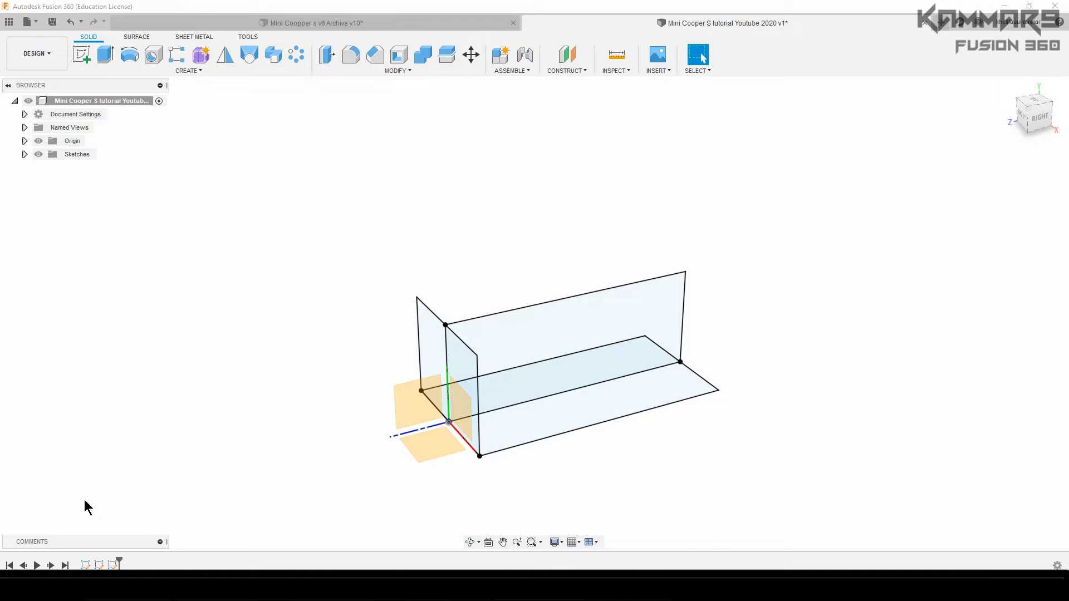
mouse_move(125, 565)
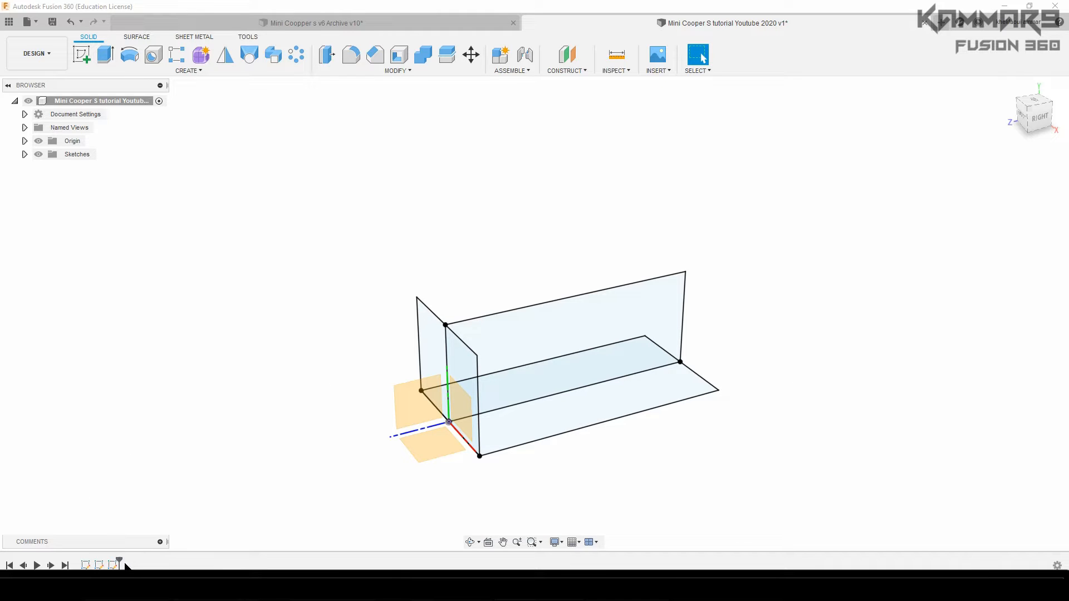
mouse_move(157, 475)
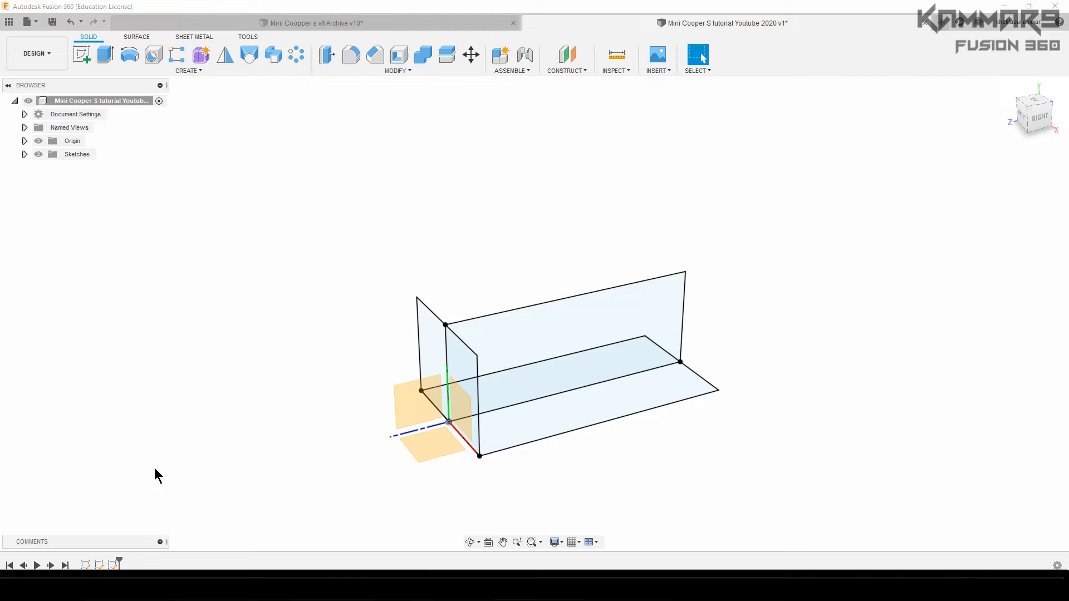
mouse_move(213, 353)
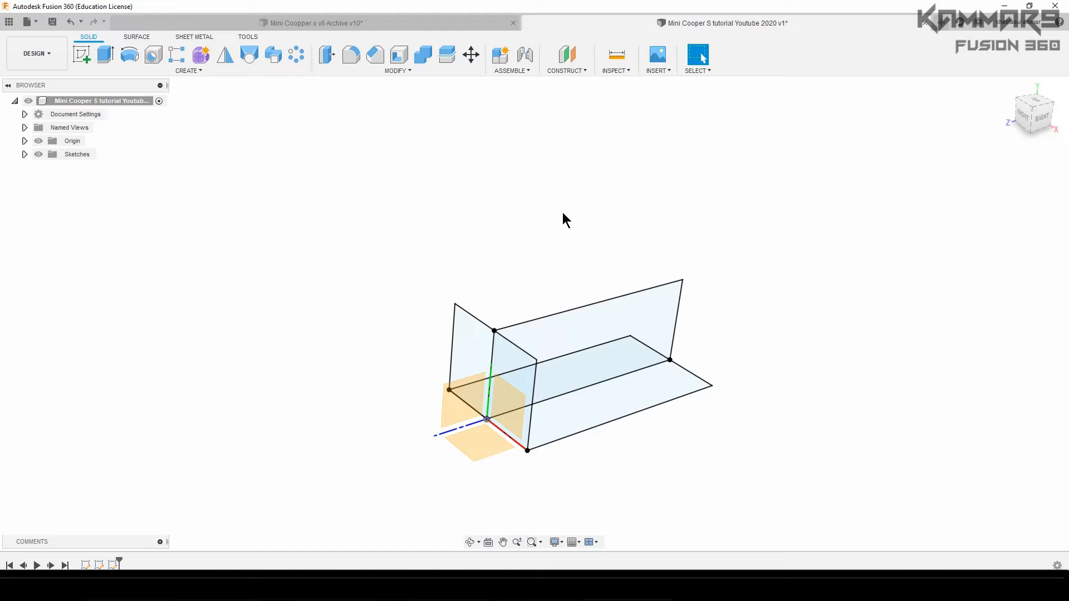
mouse_move(382, 199)
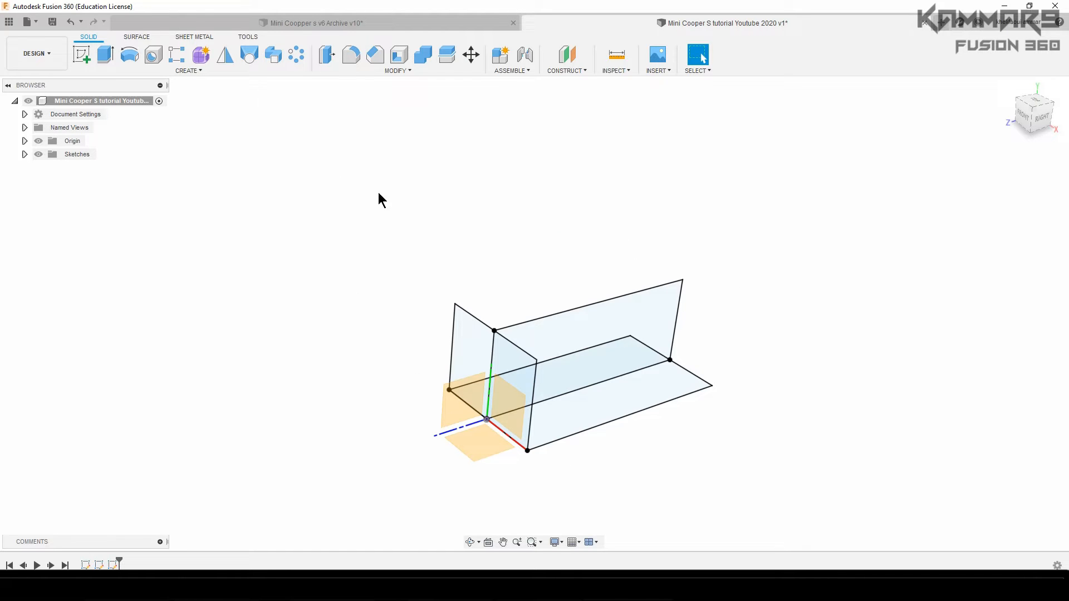
Step: Save the design with its three reference rectangles as a new version
key("ctrl+s")
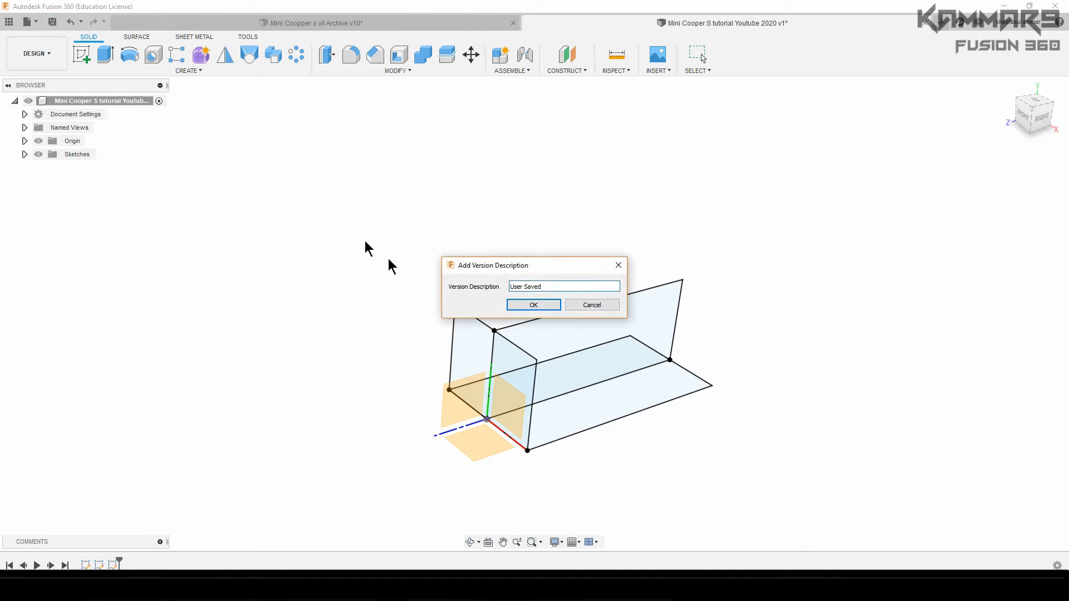
left_click(532, 305)
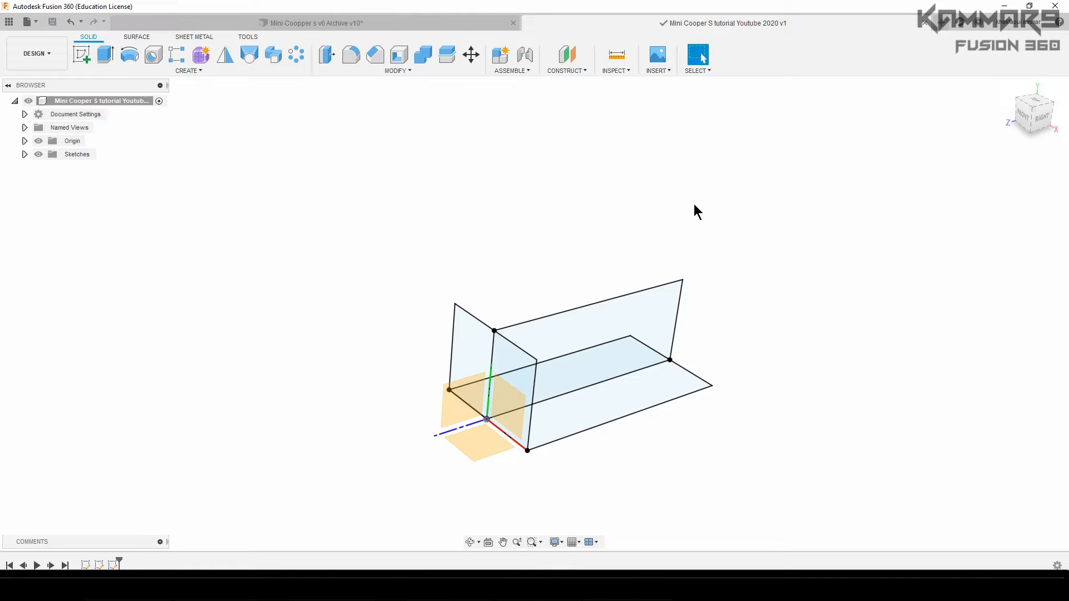
mouse_move(567, 54)
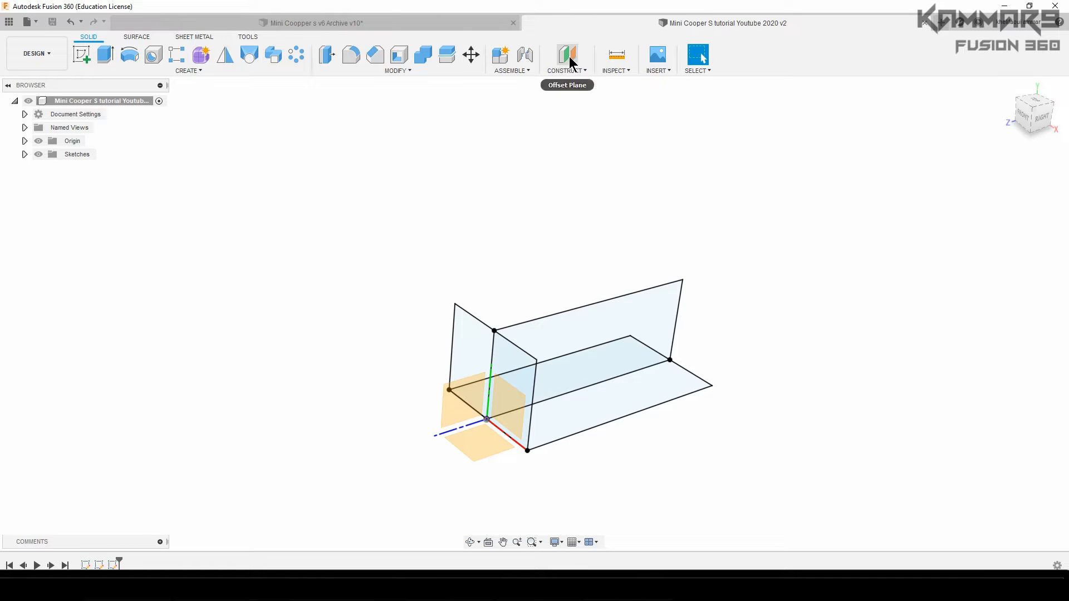
Step: Create an offset construction plane extending To Object at the far corner of the floor rectangle
left_click(566, 55)
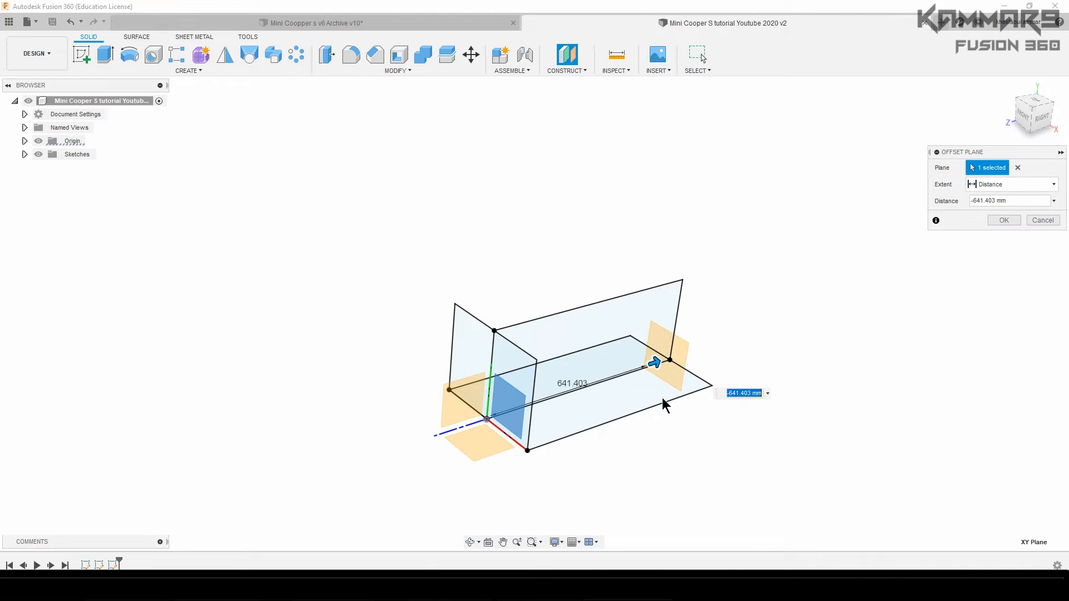
mouse_move(788, 359)
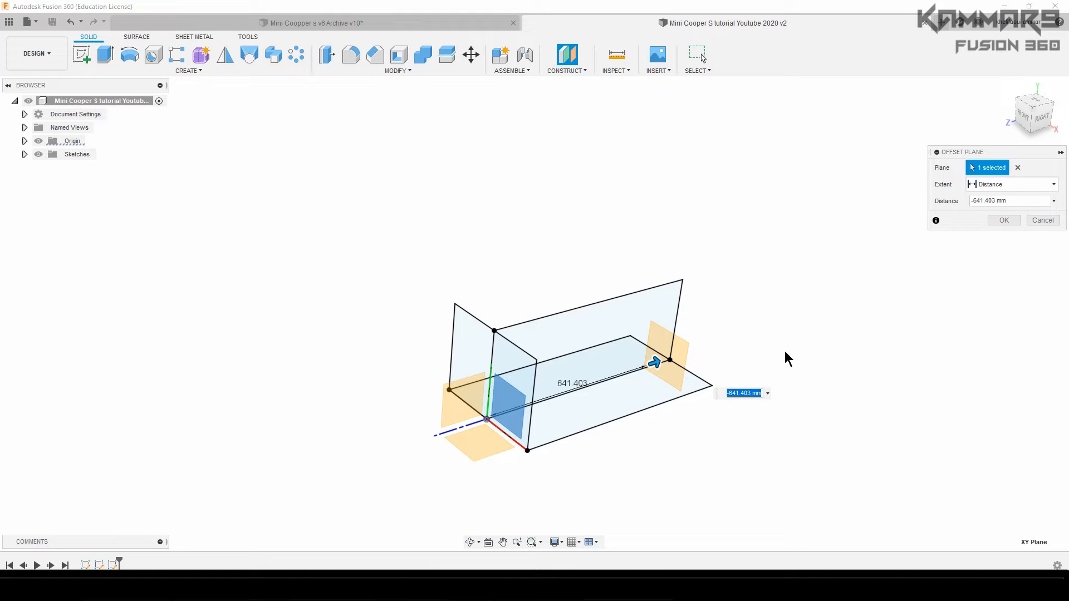
mouse_move(1040, 224)
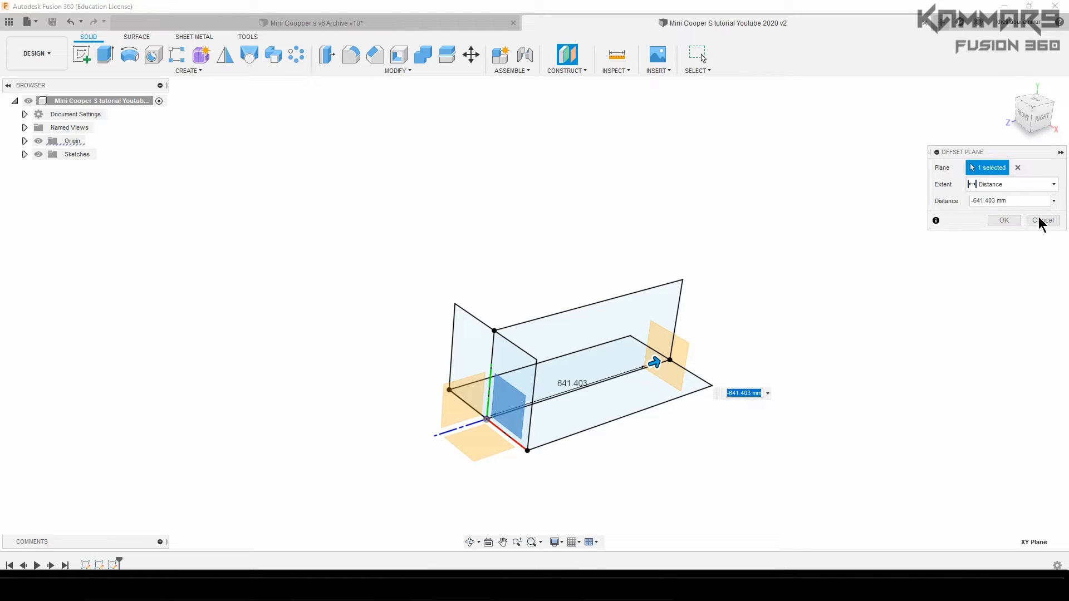
left_click(1004, 219)
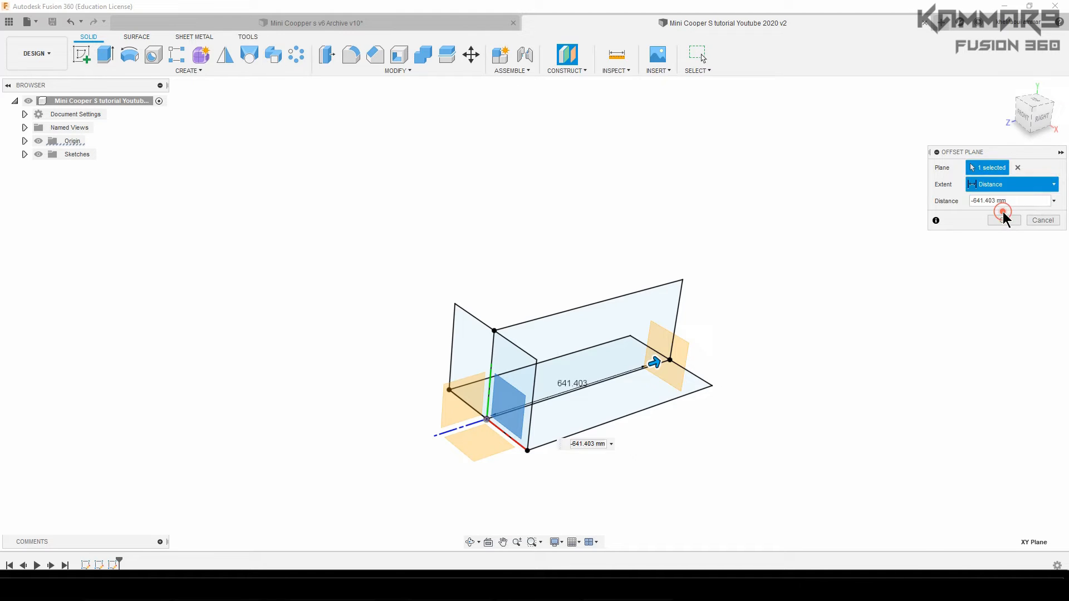
left_click(1011, 184)
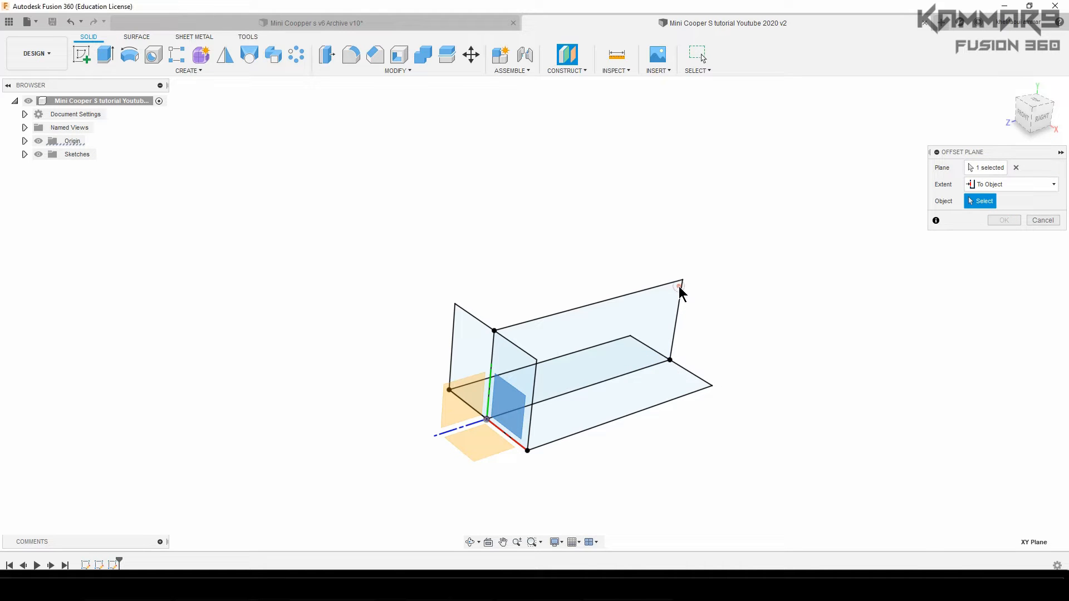
mouse_move(671, 365)
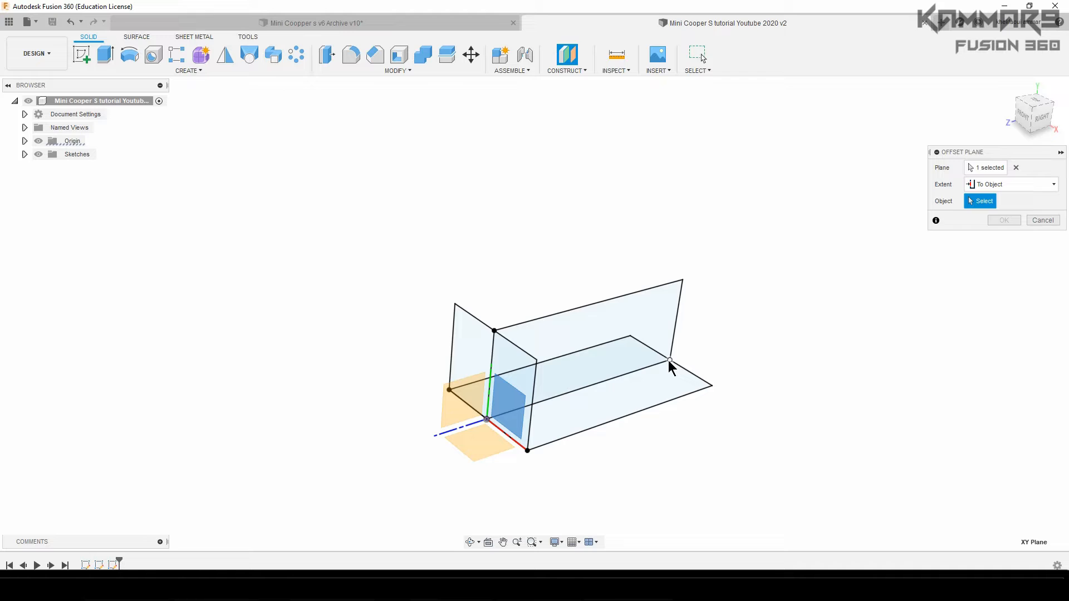
left_click(670, 360)
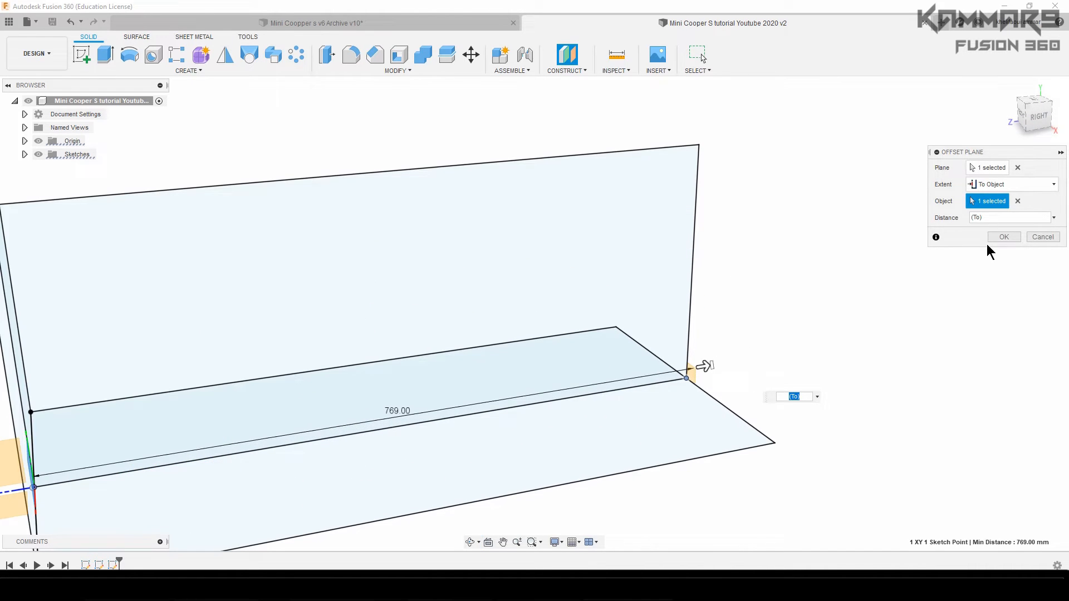
left_click(1003, 236)
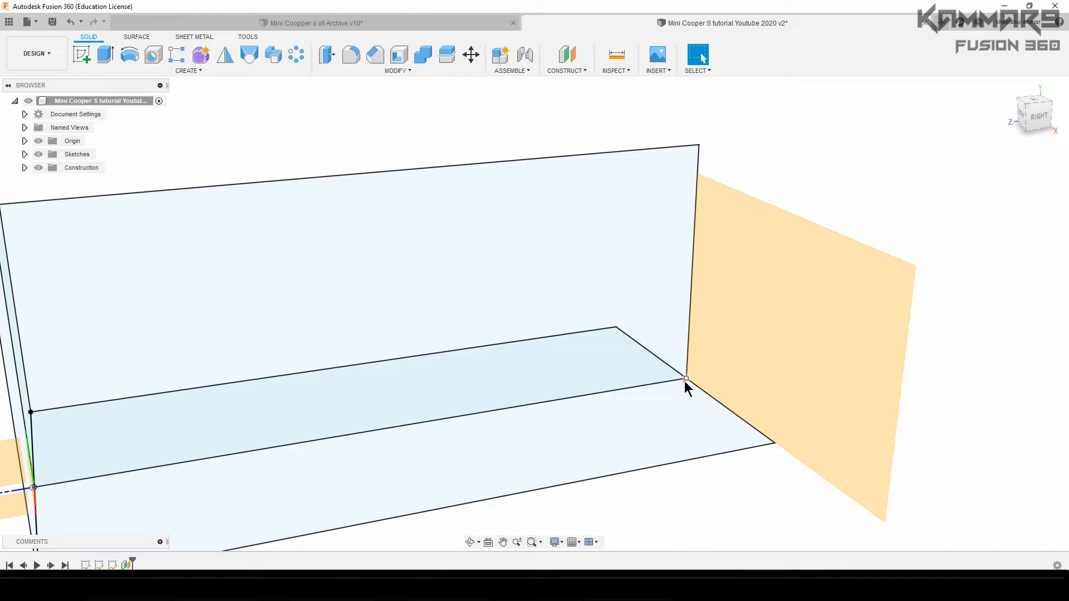
left_click(686, 379)
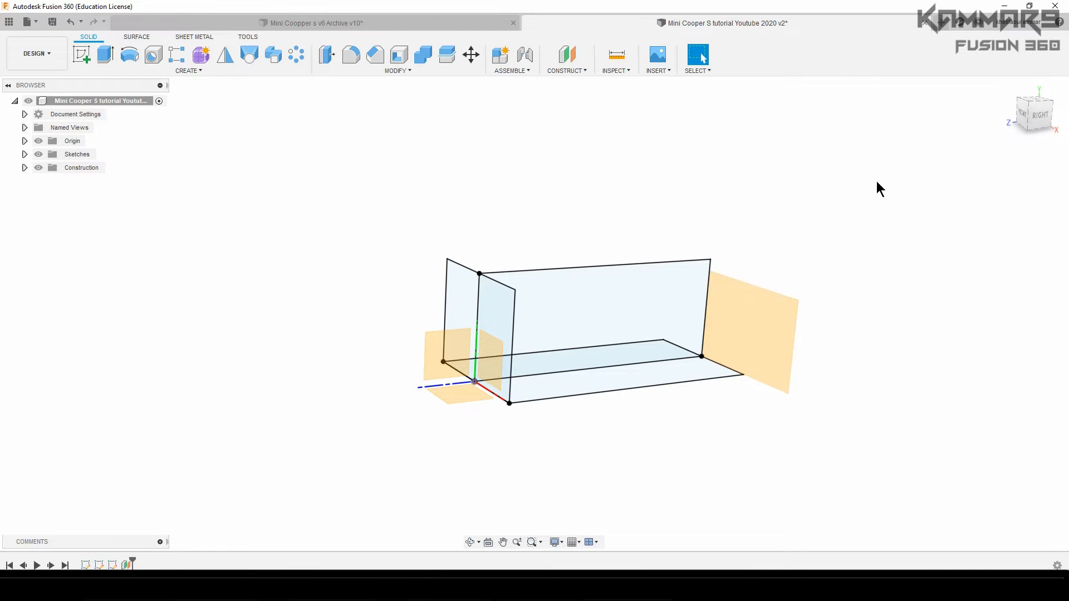
mouse_move(836, 274)
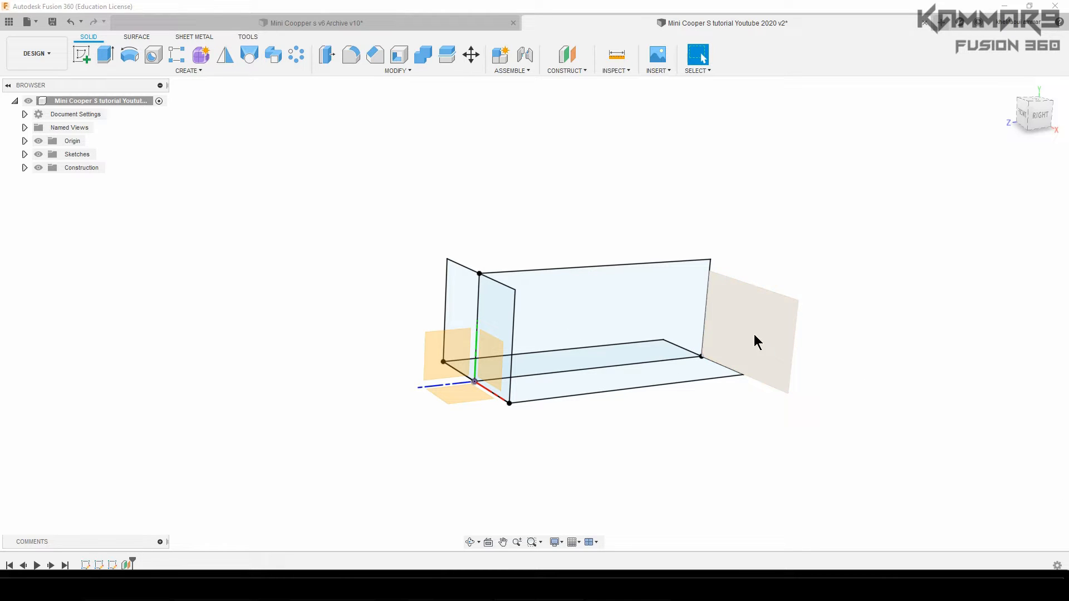
Step: Sketch a rectangle on the rear plane across the box end and finish it
left_click(746, 330)
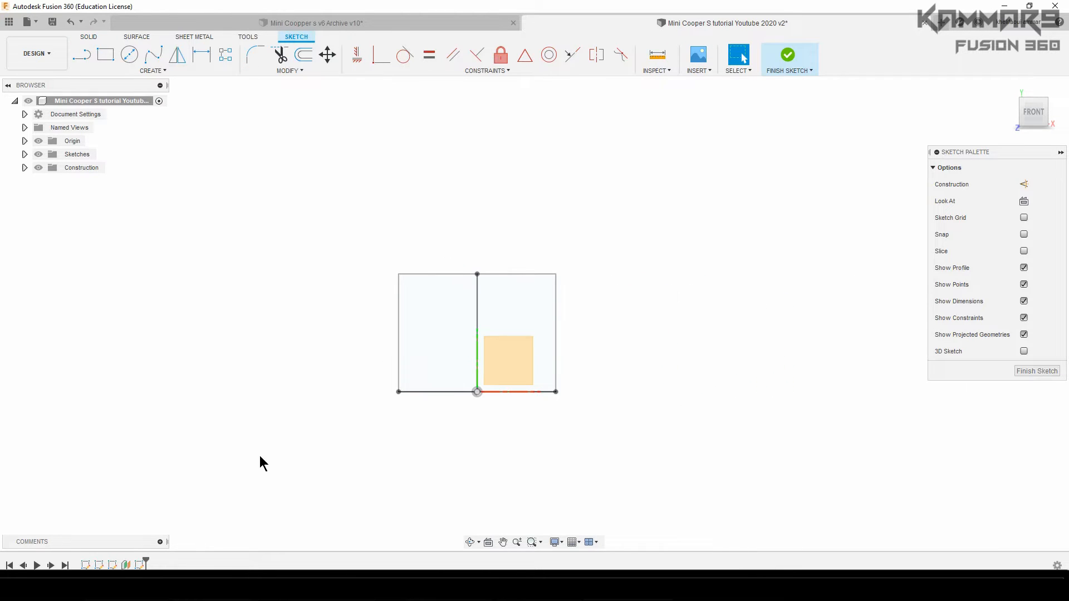
mouse_move(183, 436)
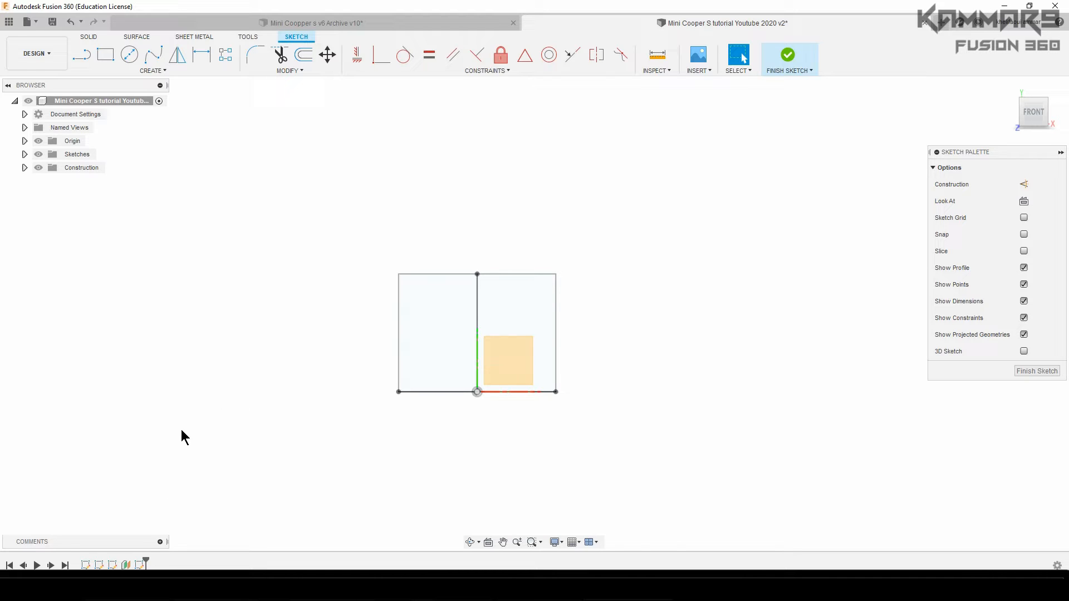
mouse_move(174, 455)
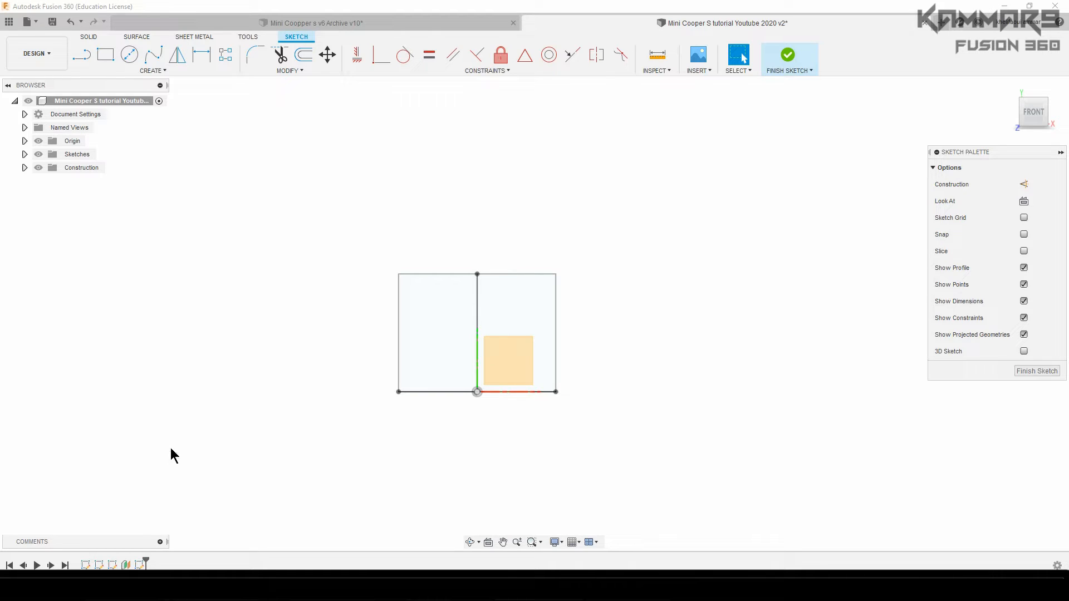
mouse_move(397, 374)
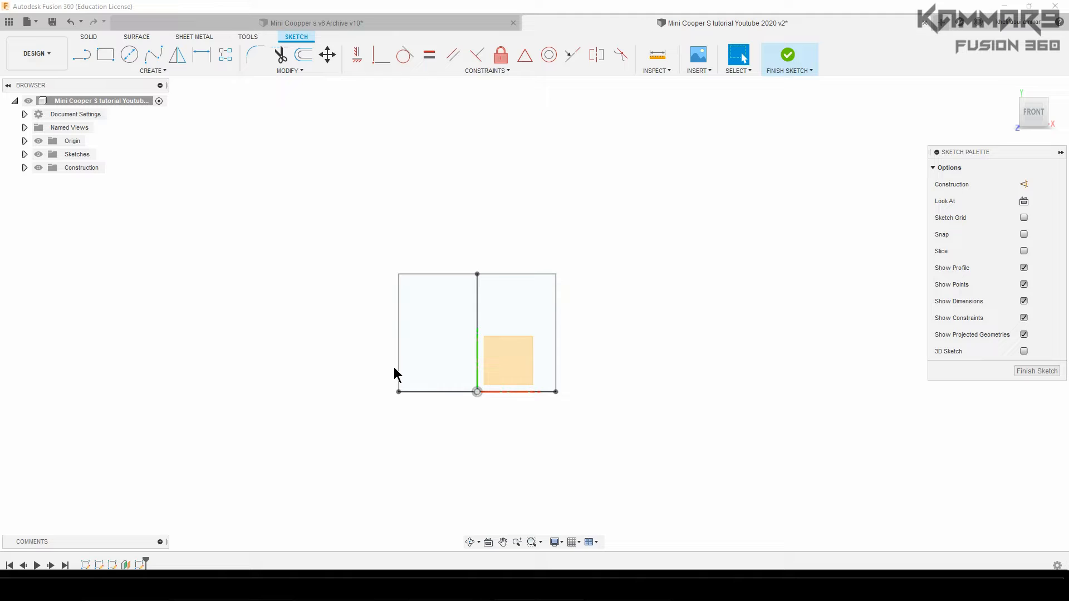
mouse_move(405, 347)
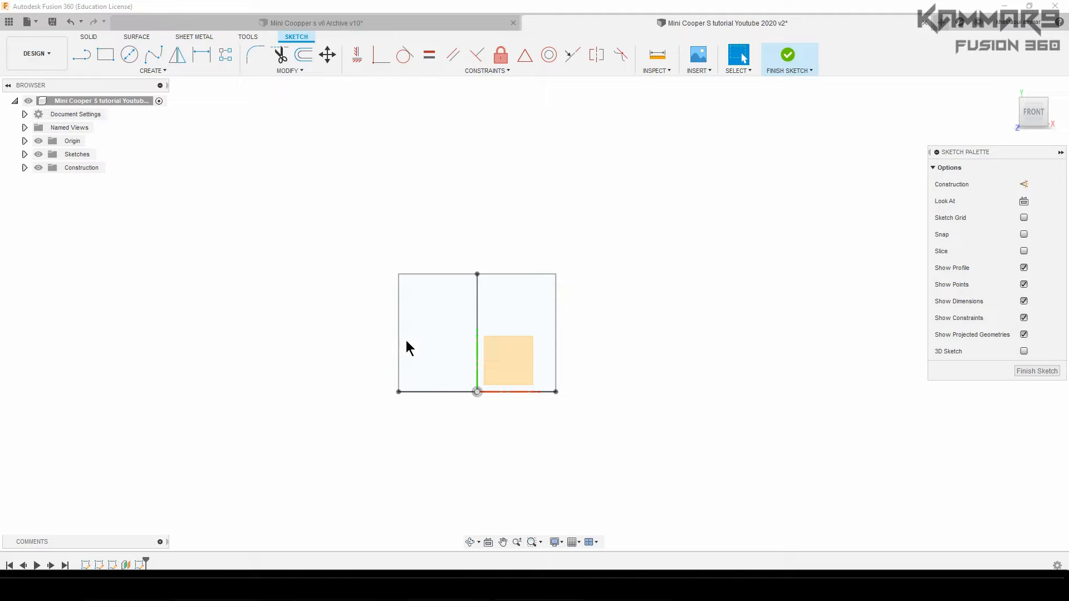
mouse_move(462, 411)
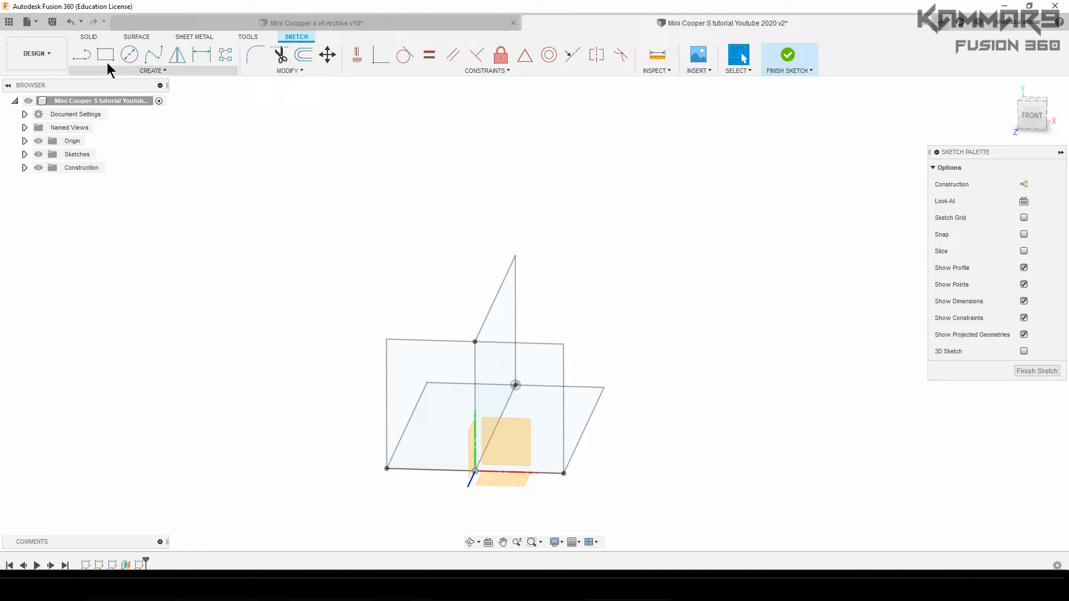
left_click(104, 54)
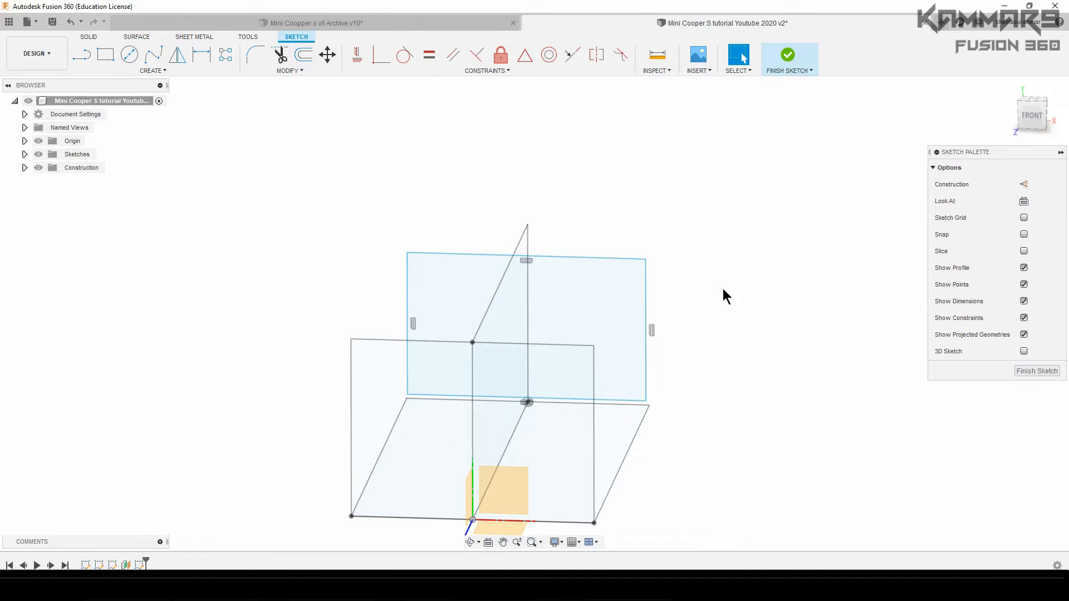
left_click(1031, 115)
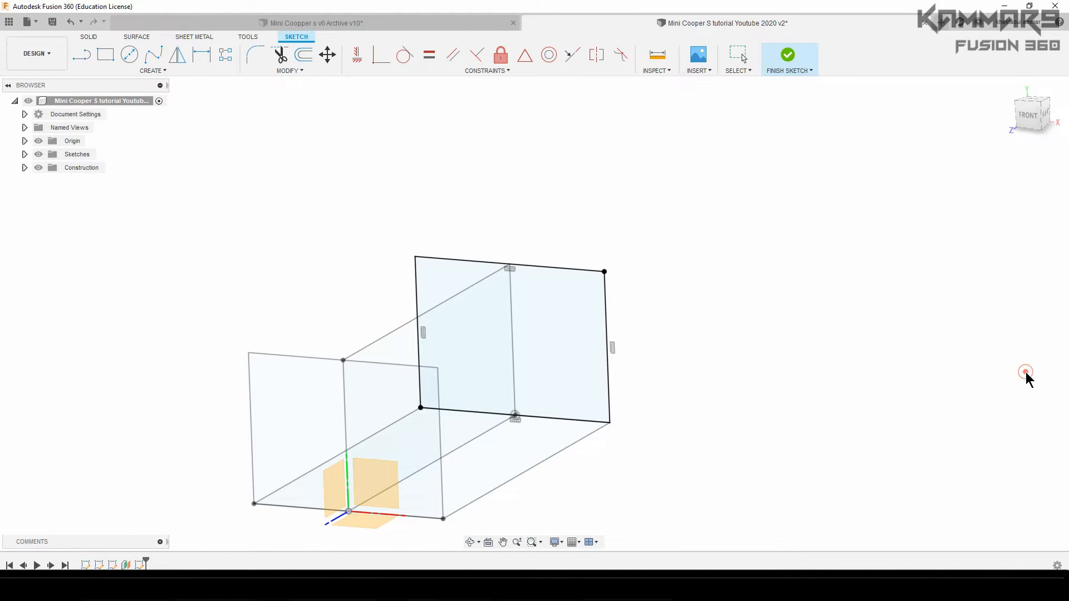
left_click(788, 54)
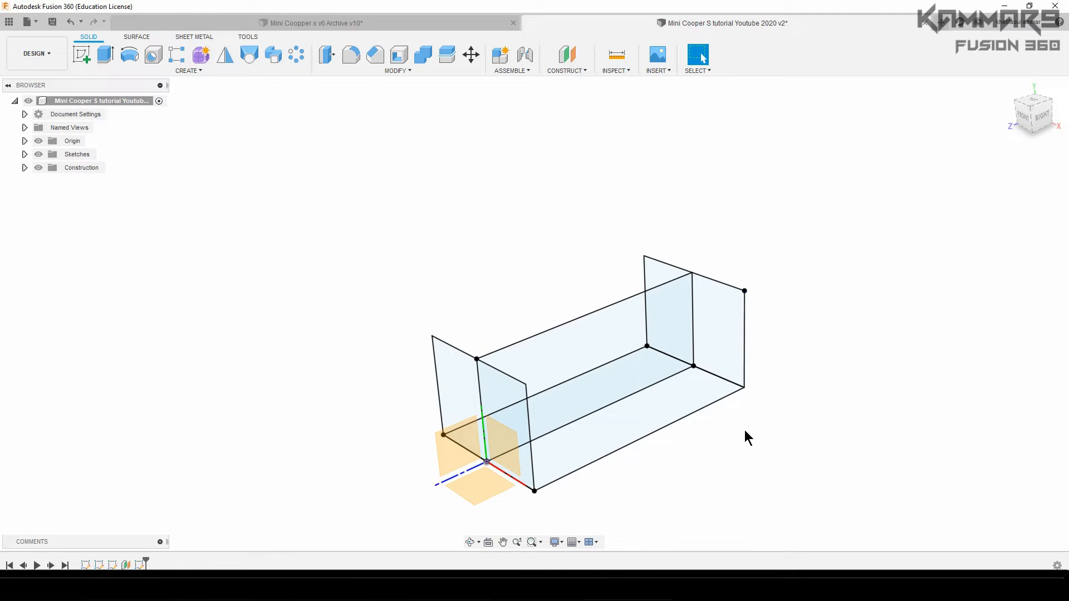
mouse_move(748, 430)
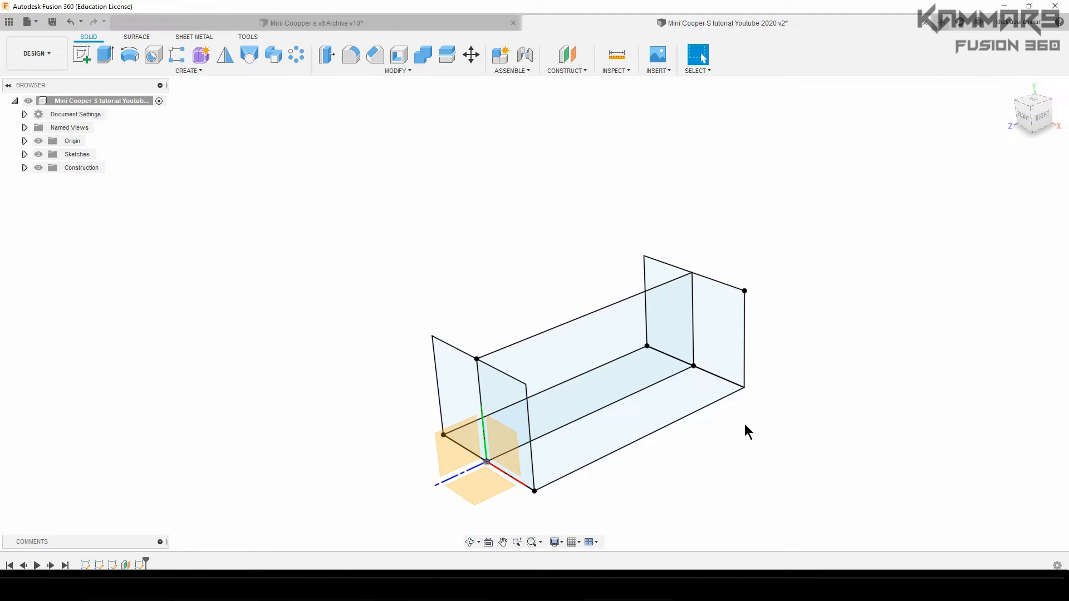
mouse_move(812, 399)
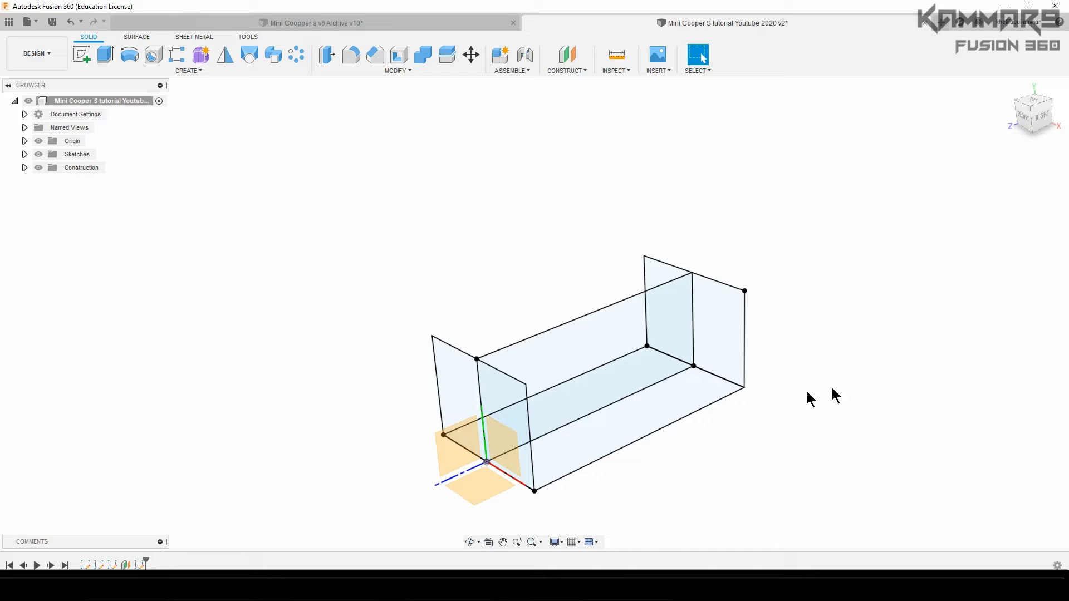
mouse_move(145, 555)
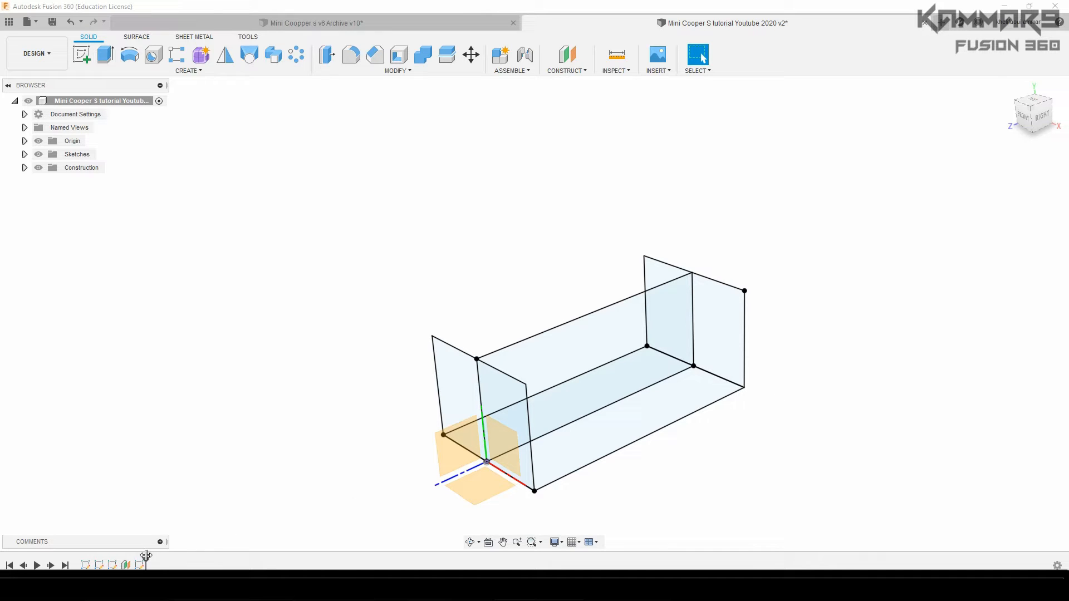
mouse_move(247, 359)
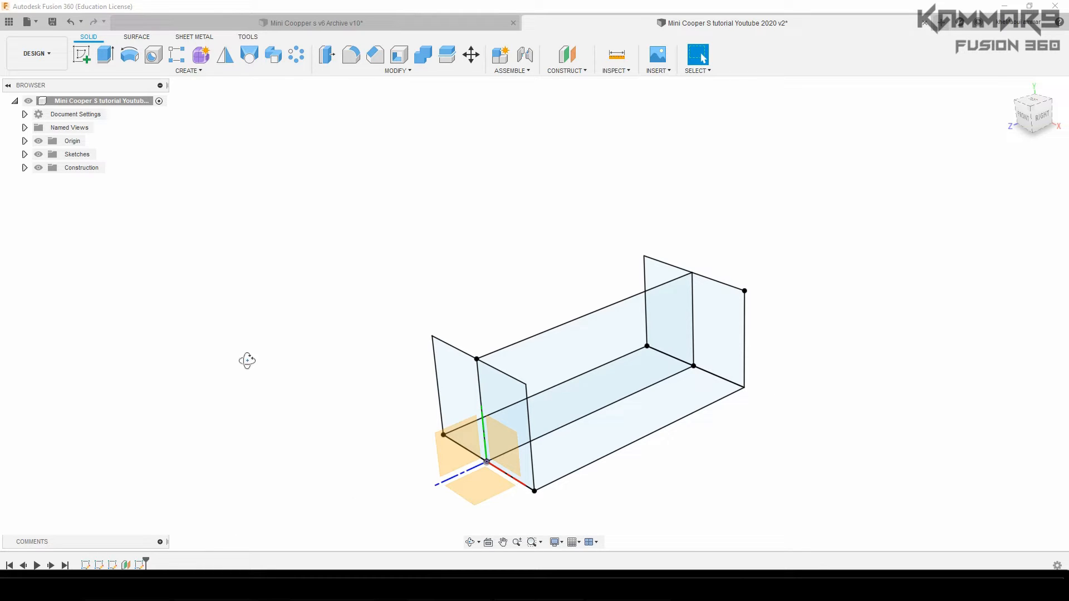
mouse_move(272, 353)
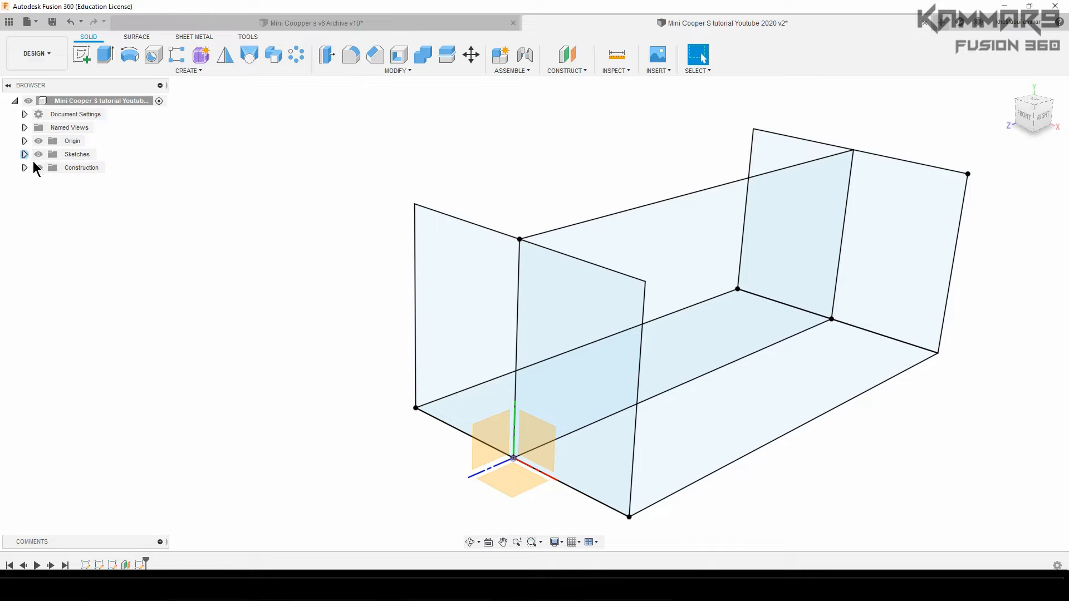
Step: Hide the origin and Sketch2–4 leaving only Sketch1 visible, then start Insert > Canvas
left_click(37, 141)
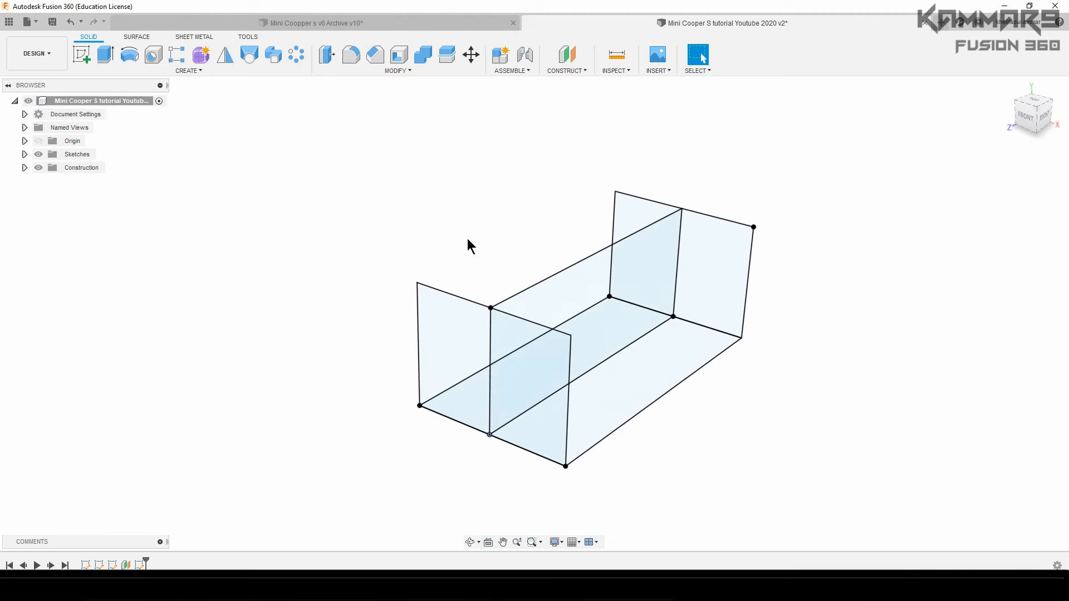
mouse_move(334, 326)
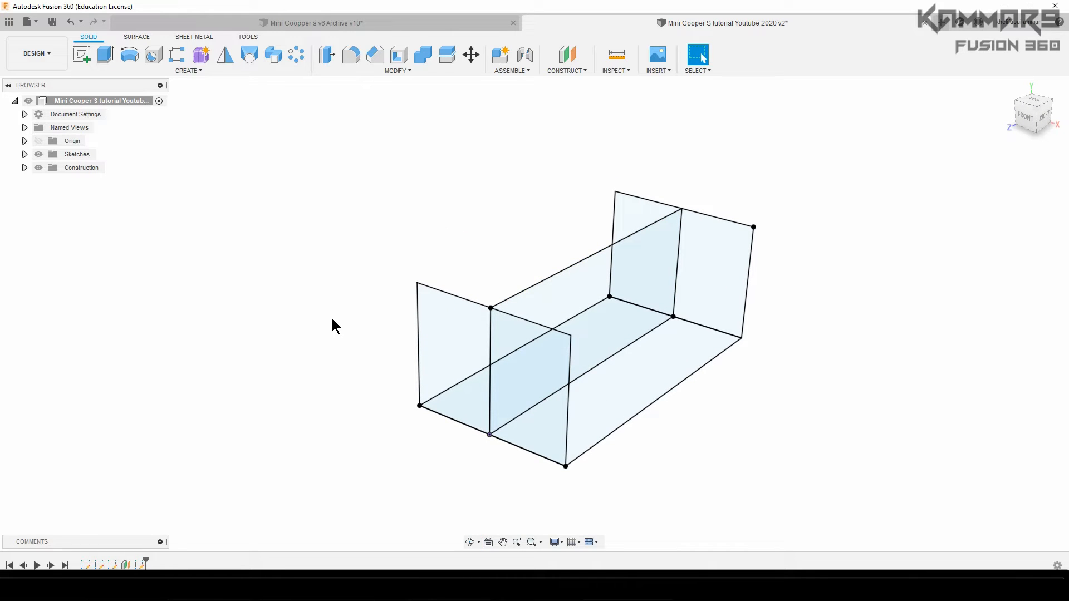
mouse_move(302, 320)
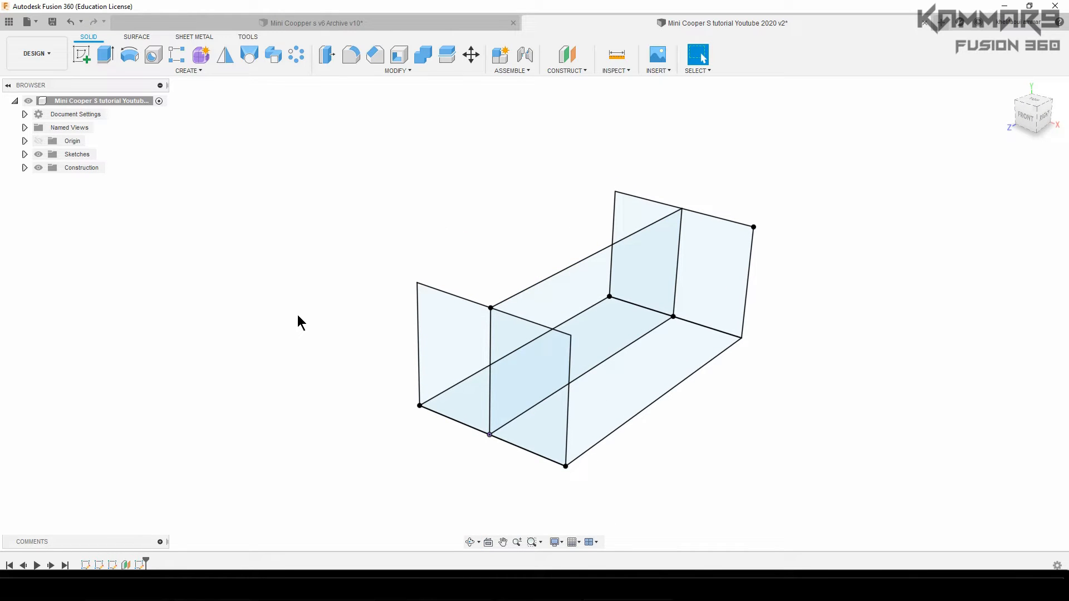
left_click(293, 314)
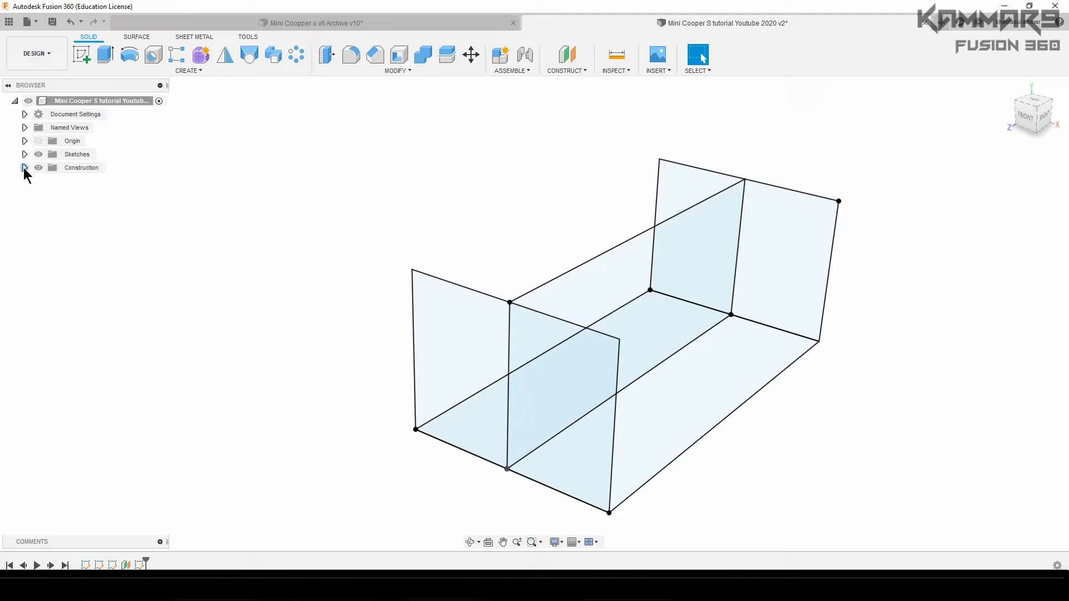
left_click(24, 153)
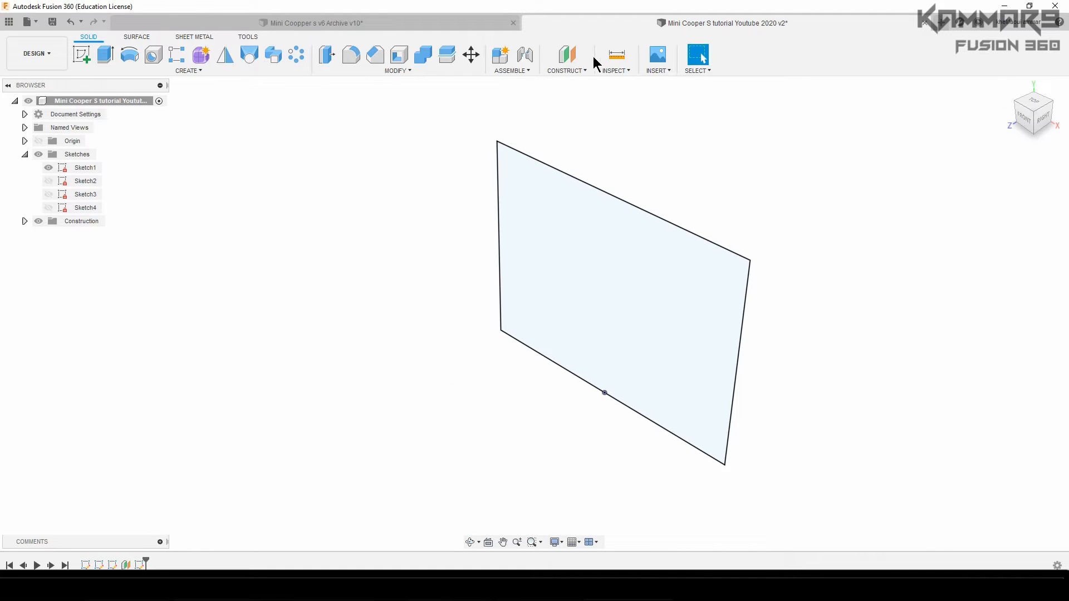
left_click(655, 60)
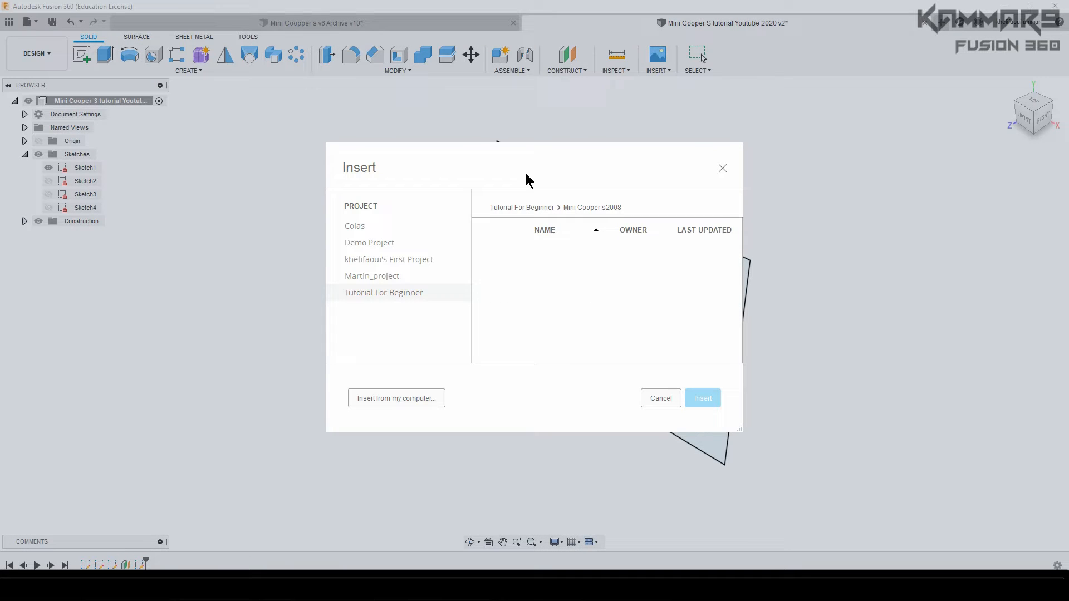
mouse_move(381, 403)
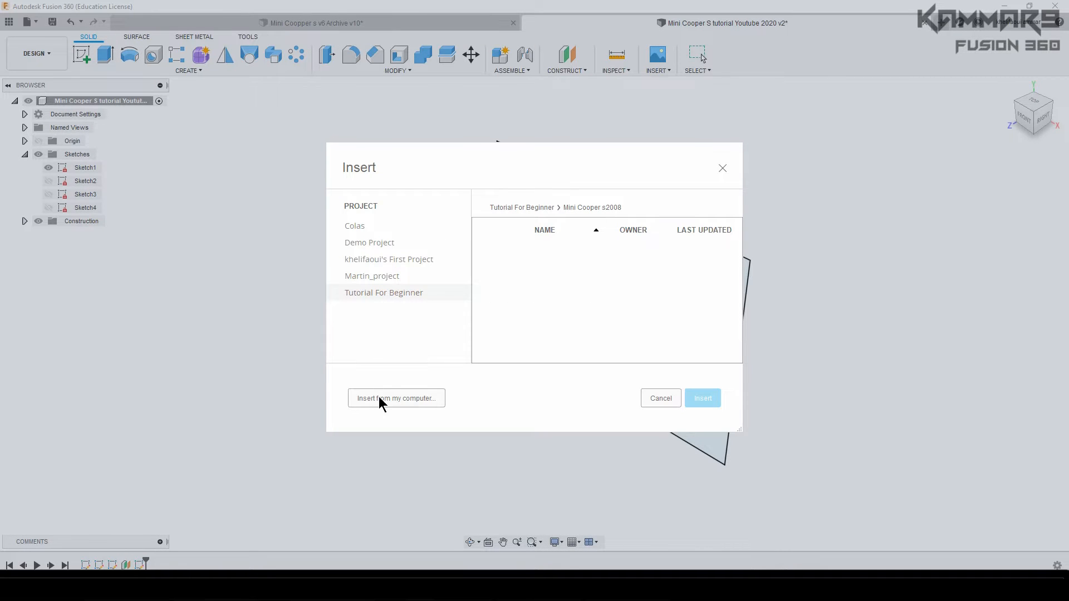
Step: Place the Front View blueprint as a canvas on the Sketch1 plane and show Sketch2 instead
left_click(396, 398)
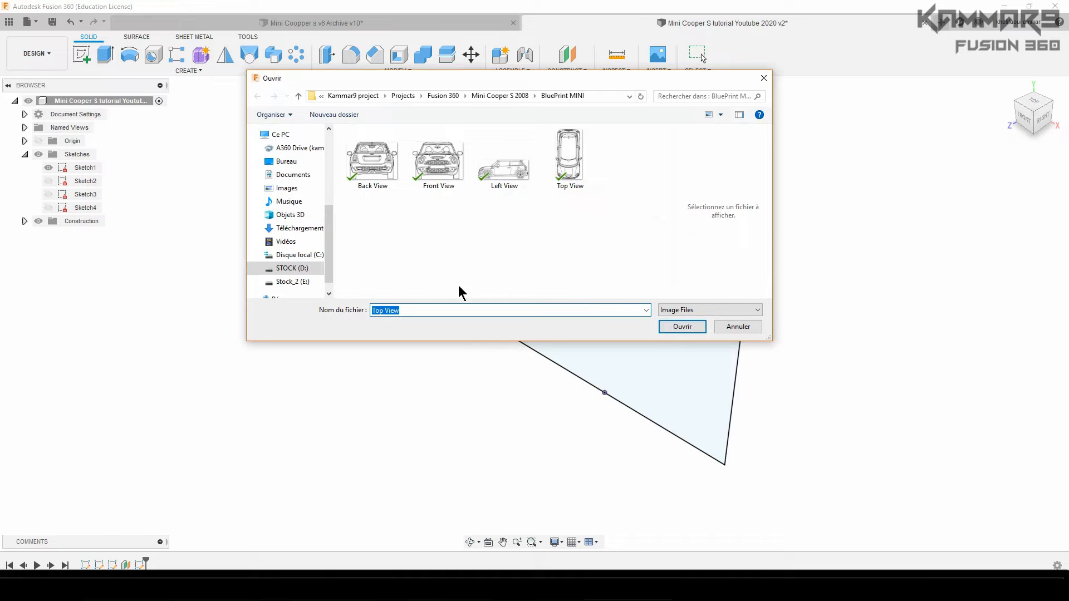
mouse_move(443, 170)
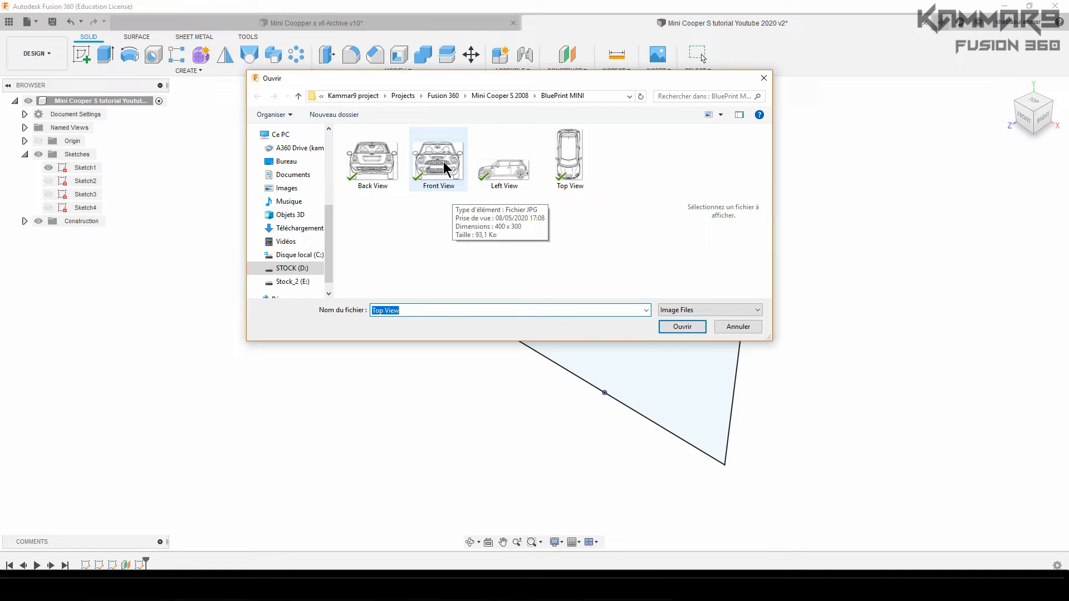
left_click(438, 158)
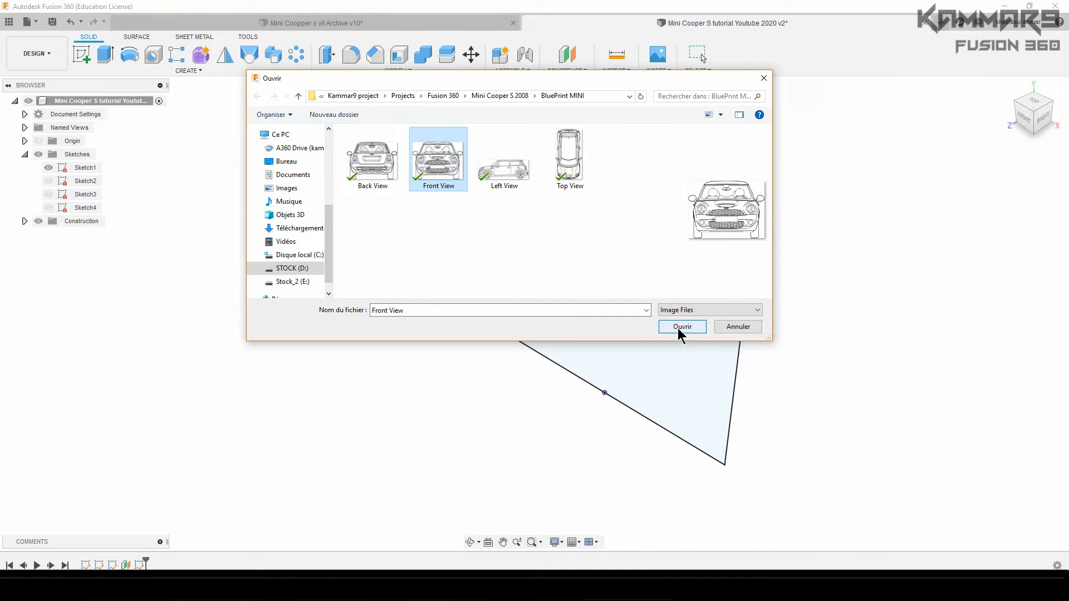
left_click(681, 326)
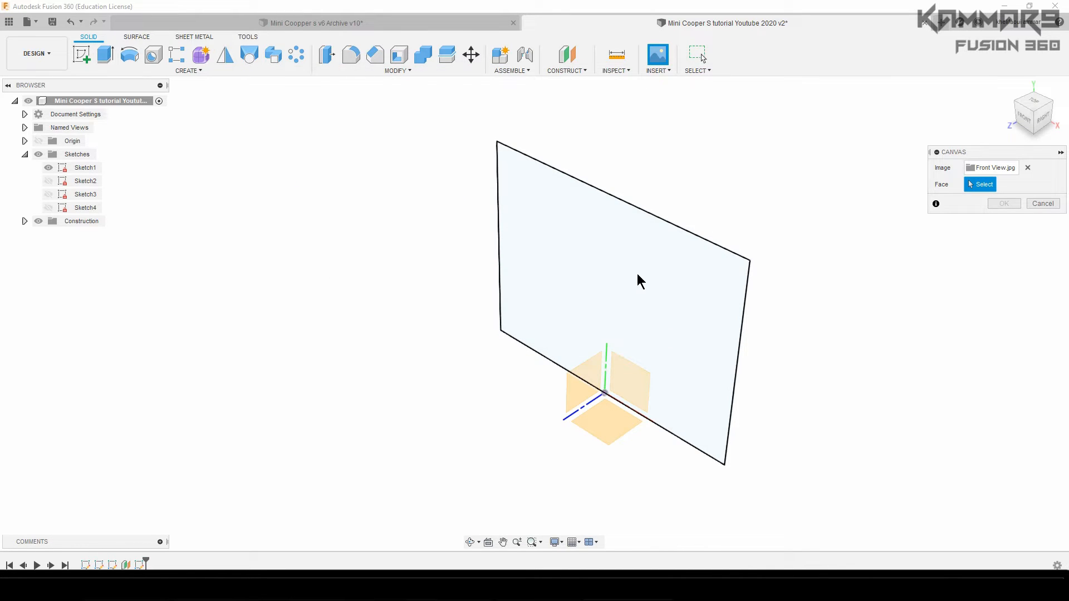
mouse_move(620, 292)
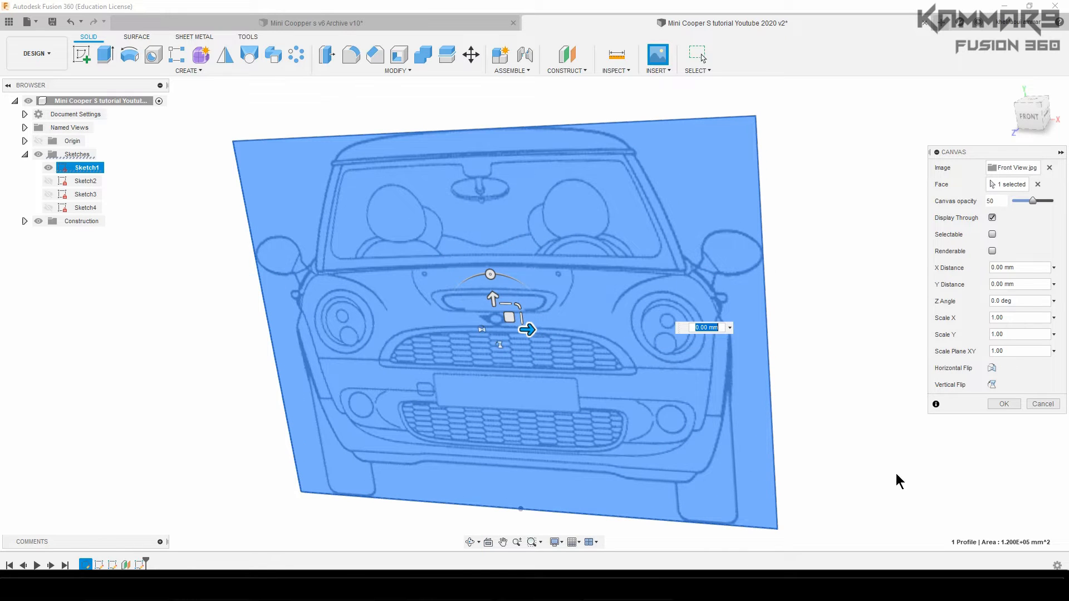
left_click(1003, 403)
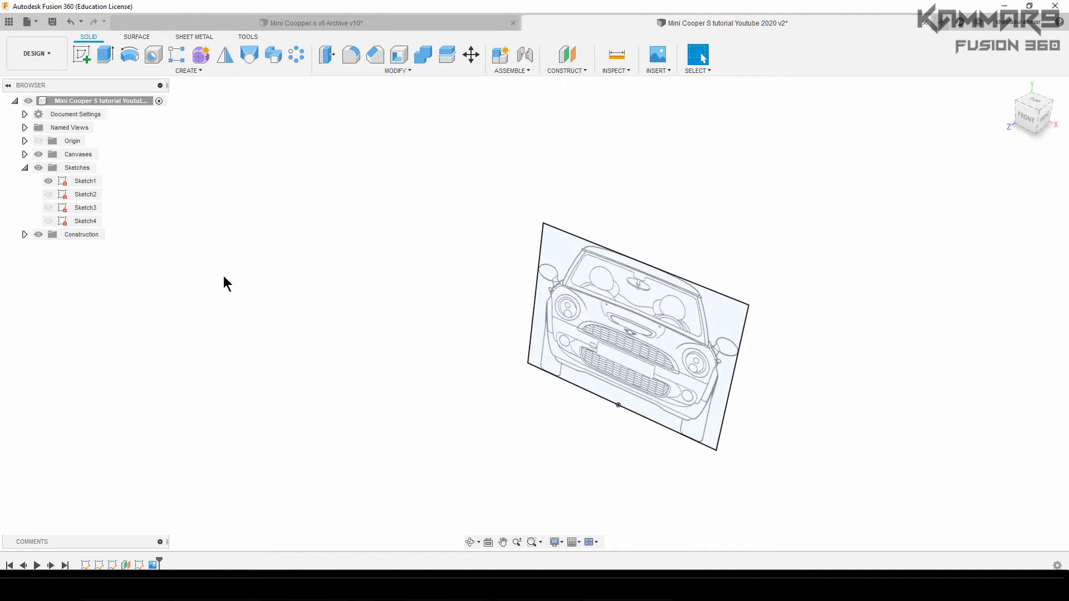
left_click(86, 193)
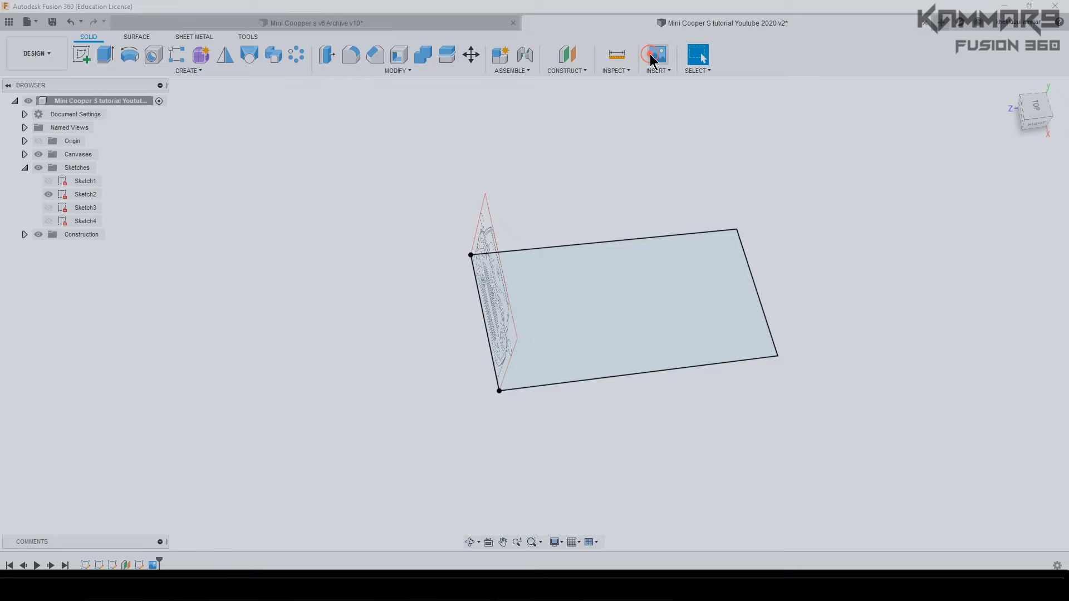
Step: Place the Top View blueprint as a canvas on the Sketch2 plane
left_click(654, 54)
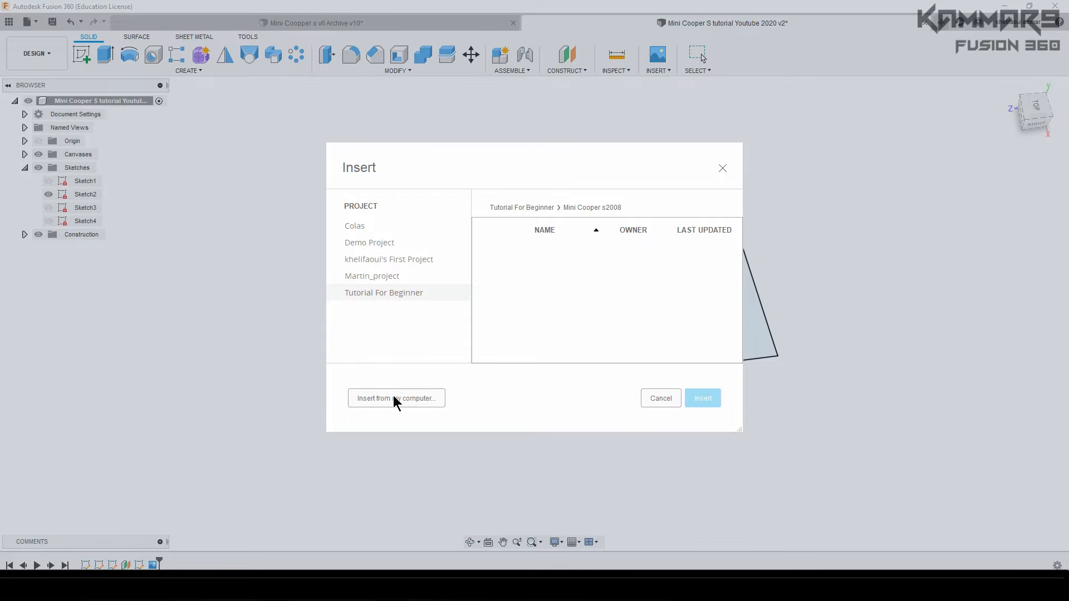
left_click(397, 399)
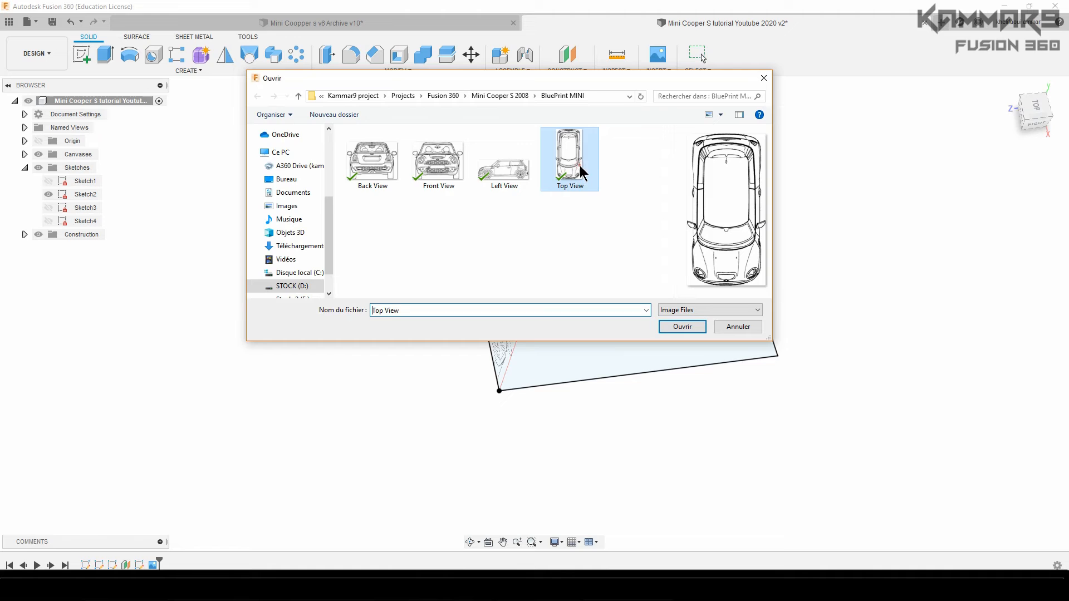
left_click(681, 326)
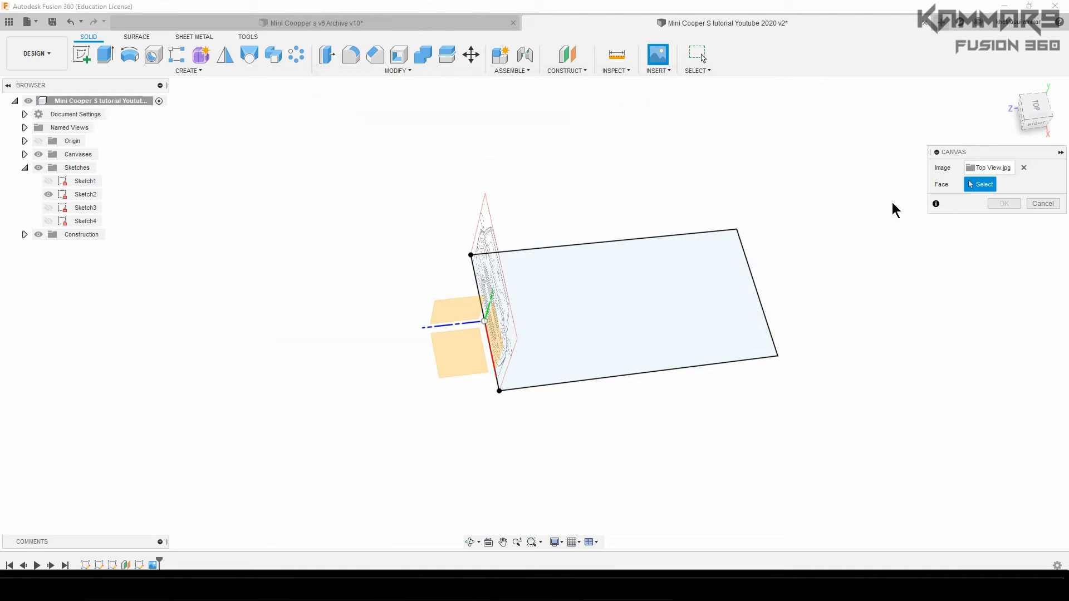
left_click(607, 307)
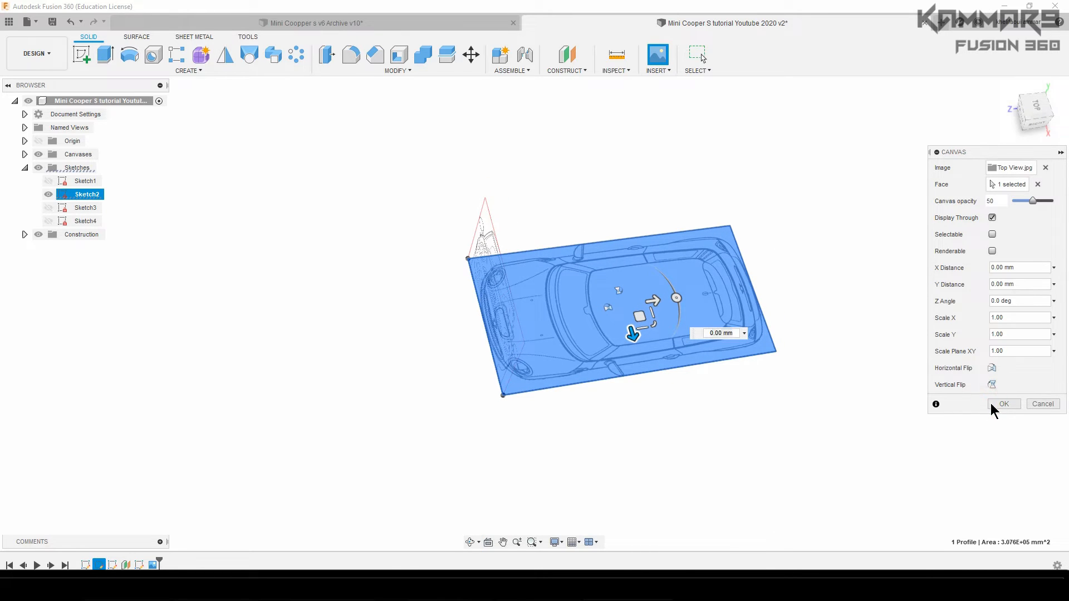
left_click(1003, 403)
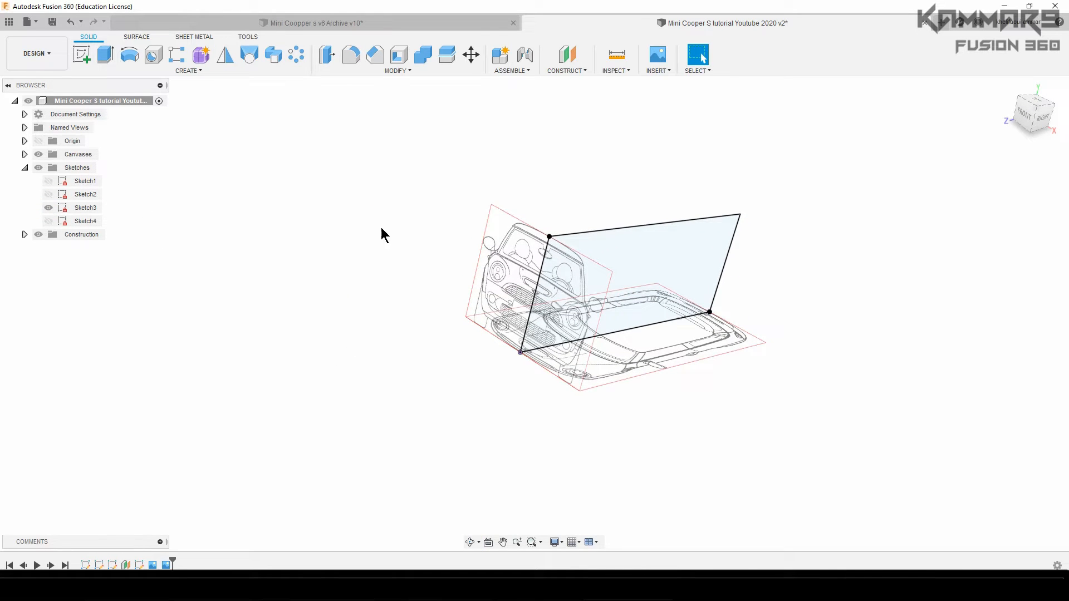
mouse_move(657, 56)
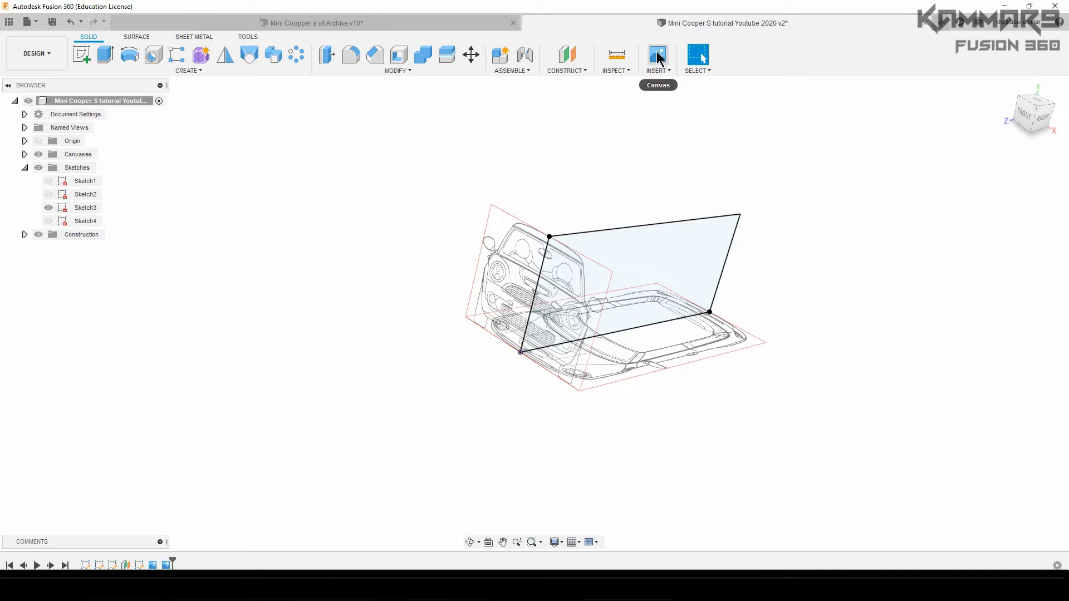
Step: Place the Left View blueprint as a canvas on the Sketch3 plane
left_click(657, 56)
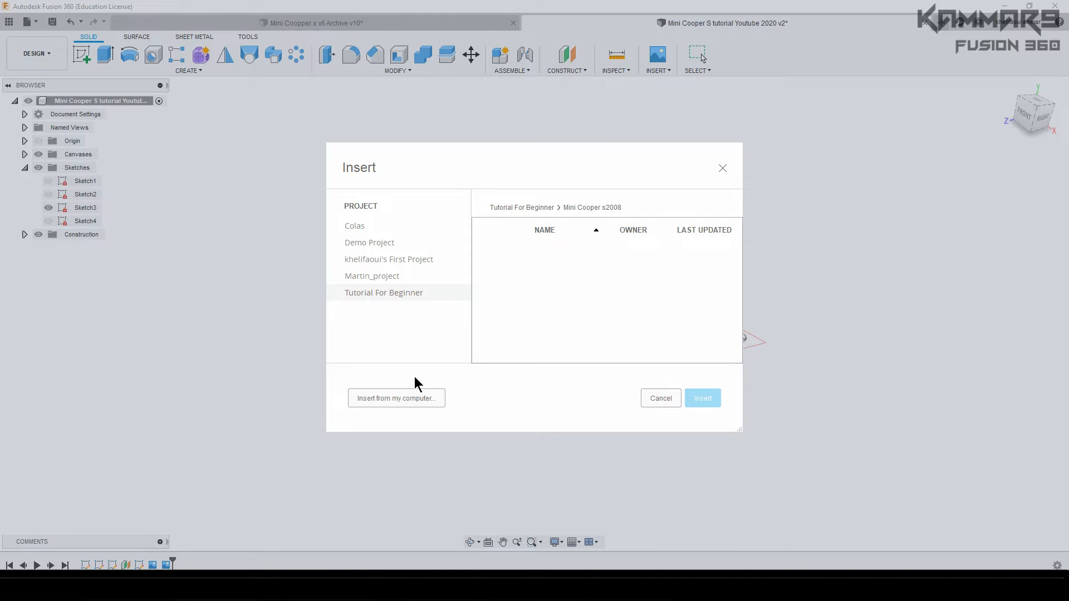
left_click(397, 399)
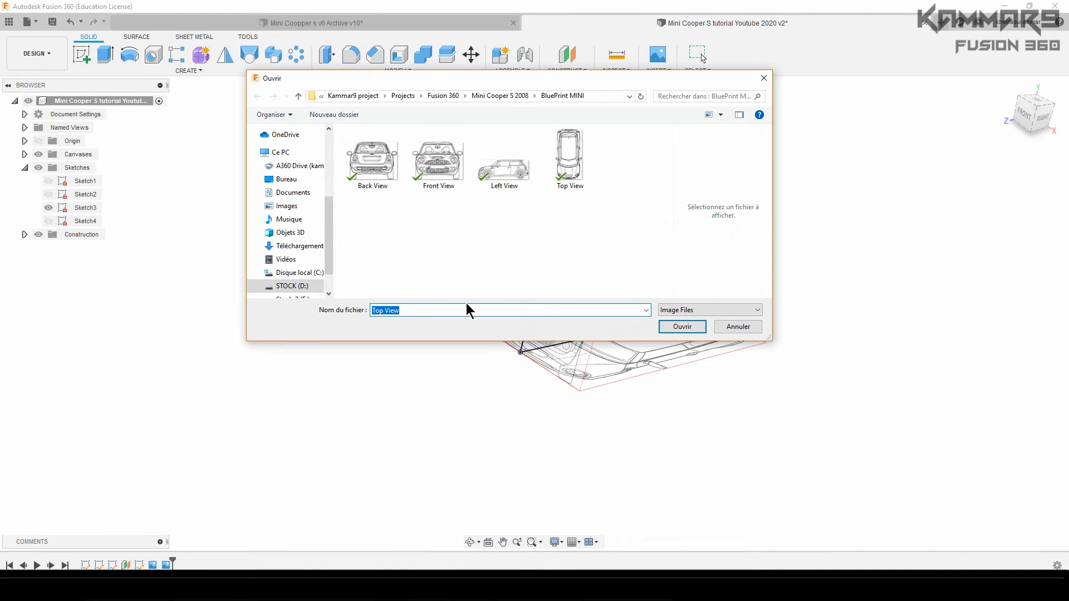
left_click(680, 327)
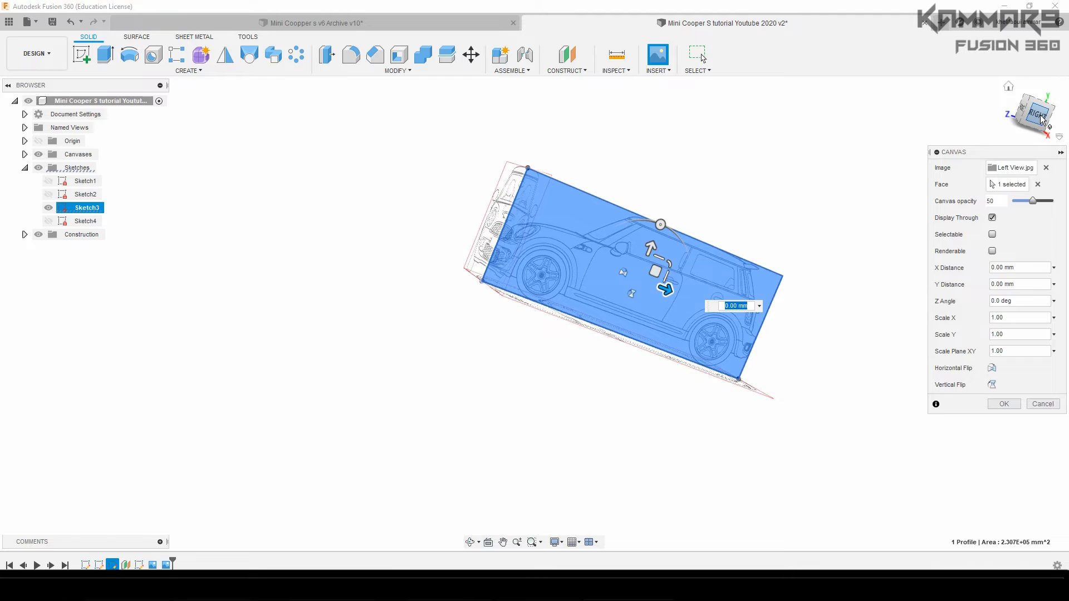
left_click(1034, 113)
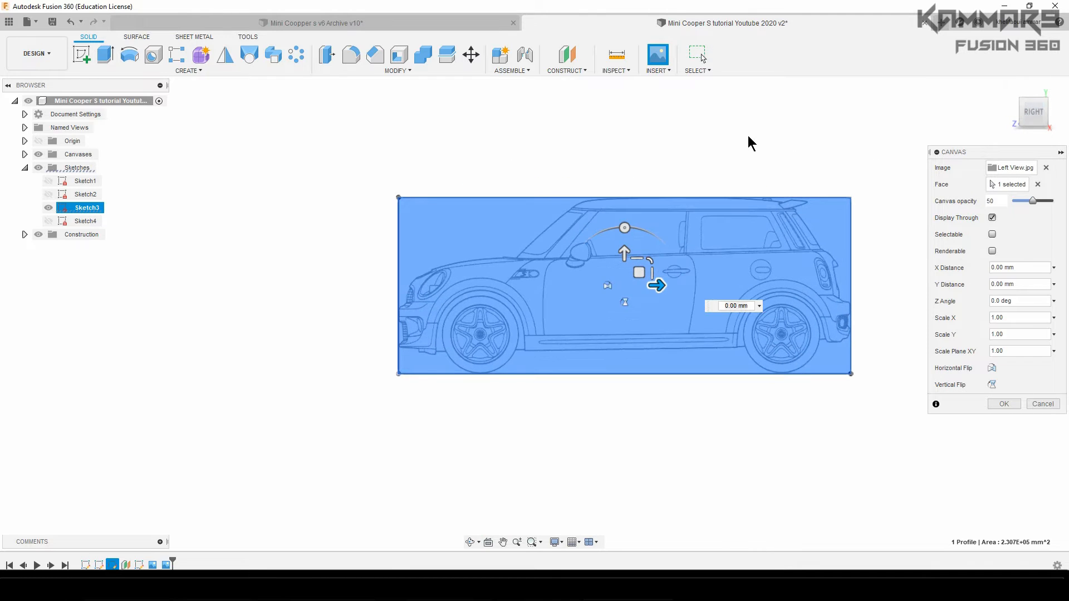
left_click(1004, 403)
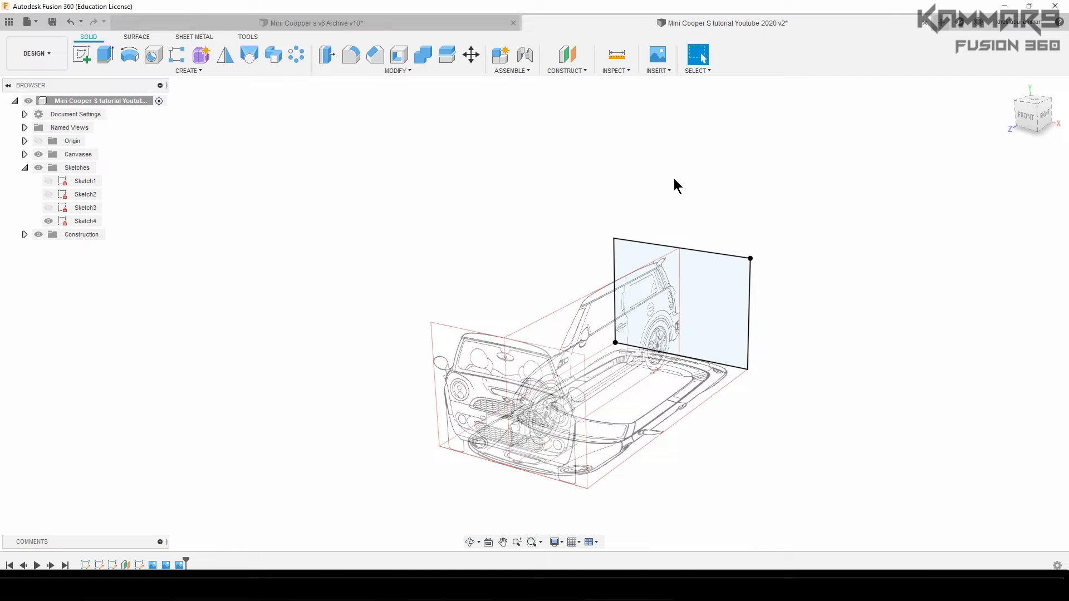
mouse_move(162, 268)
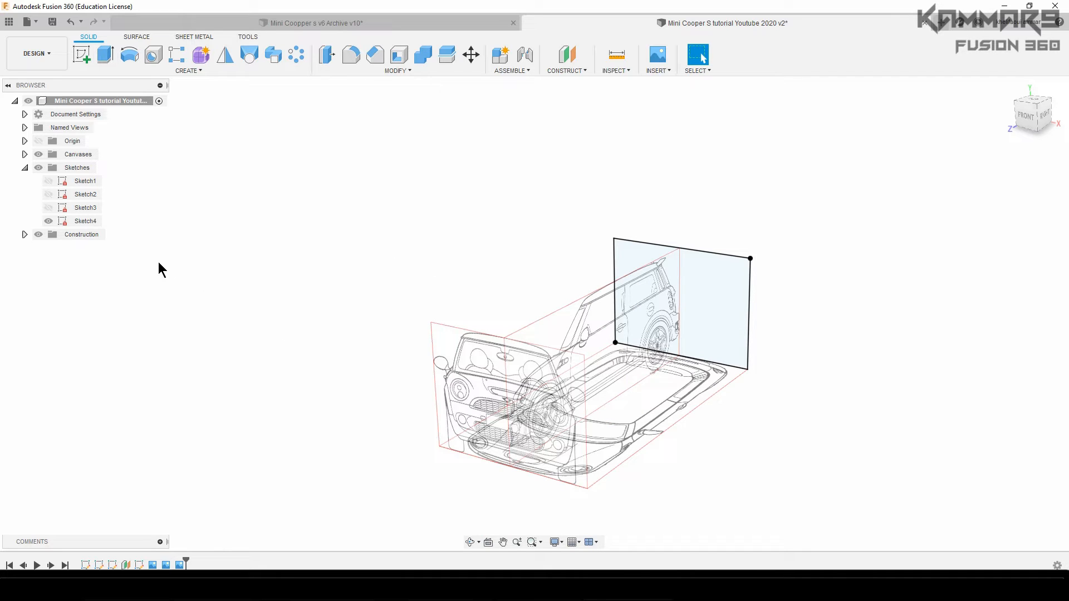
Step: Place the Back View blueprint as a canvas on the Sketch4 plane and return to the home view
left_click(657, 60)
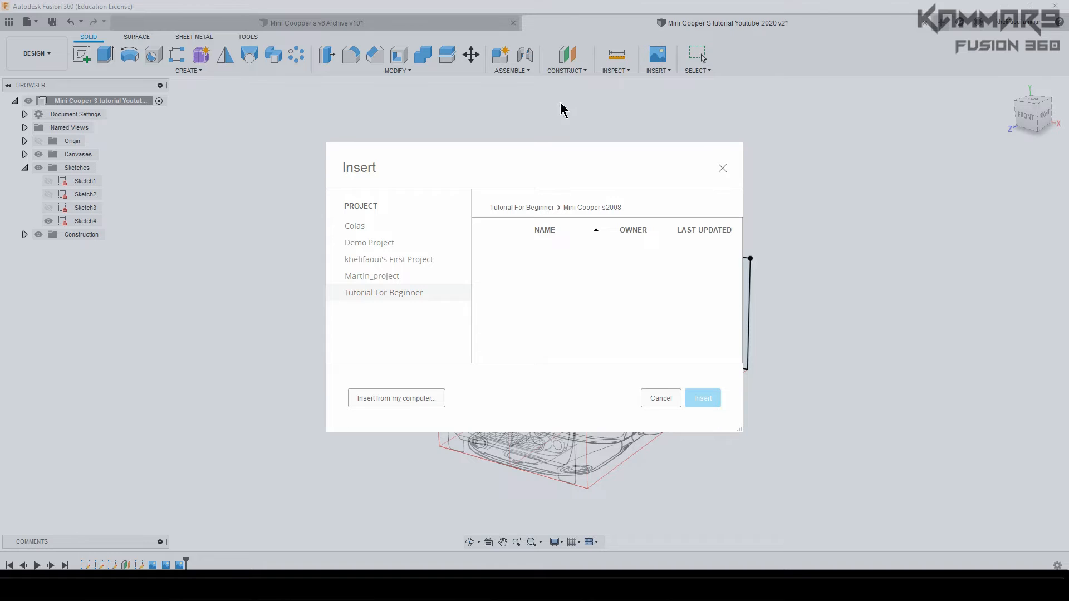
left_click(396, 399)
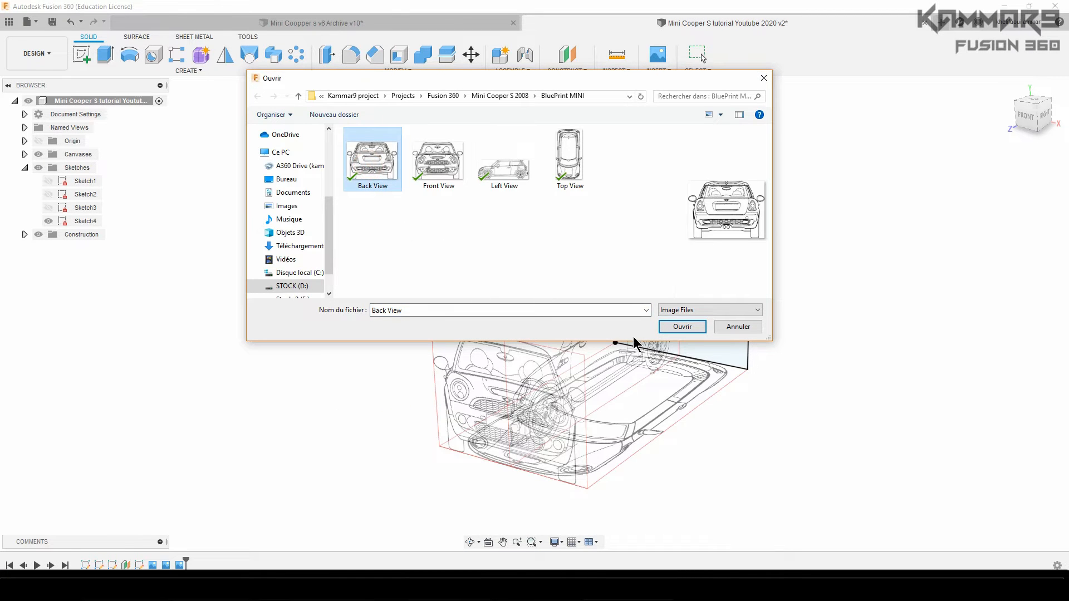
left_click(681, 326)
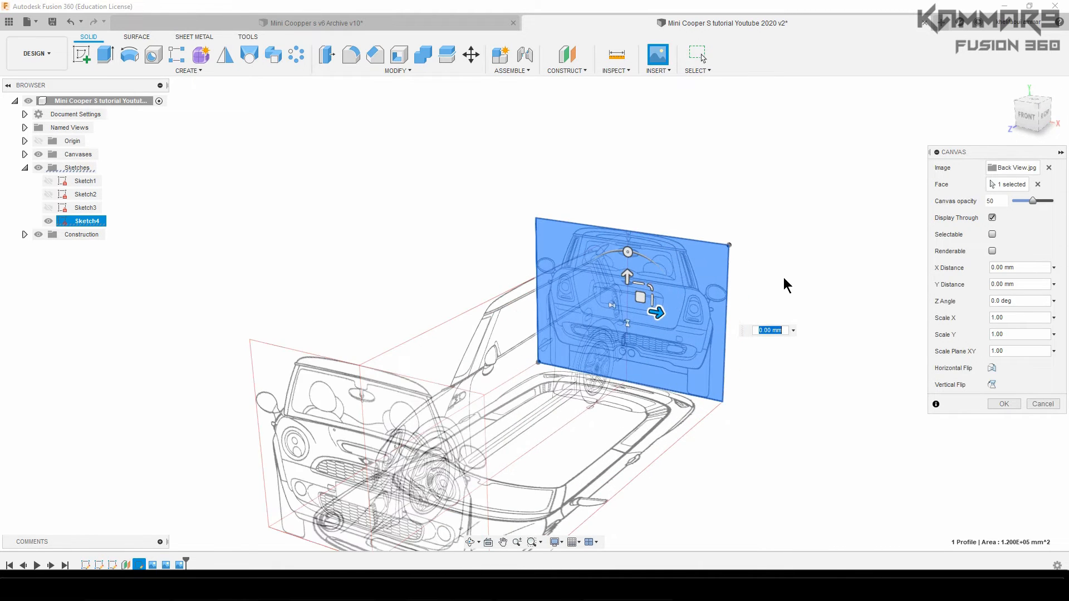
left_click(1002, 403)
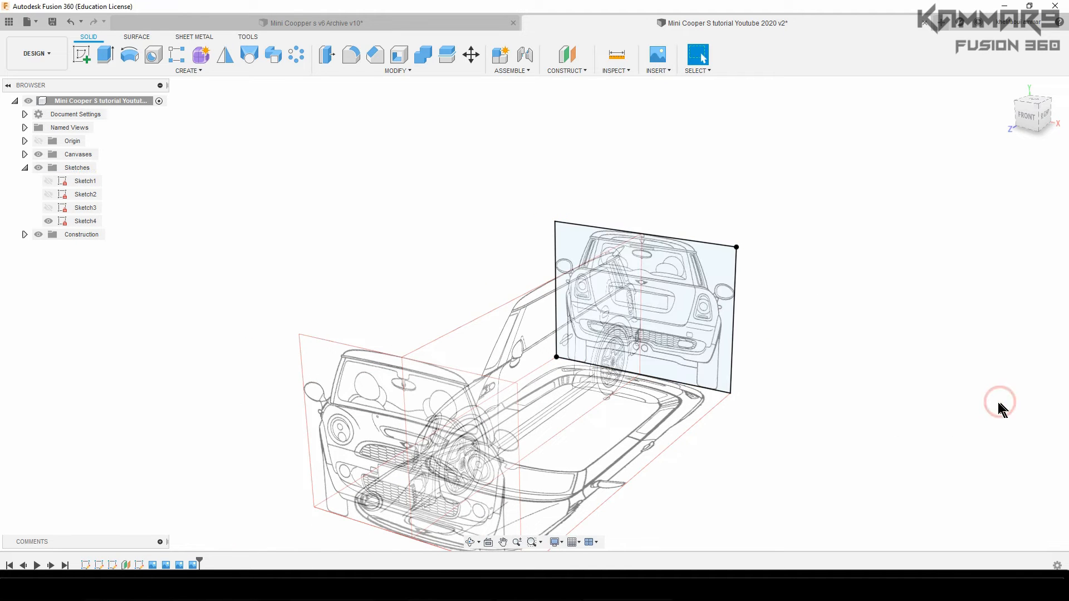
left_click(1033, 112)
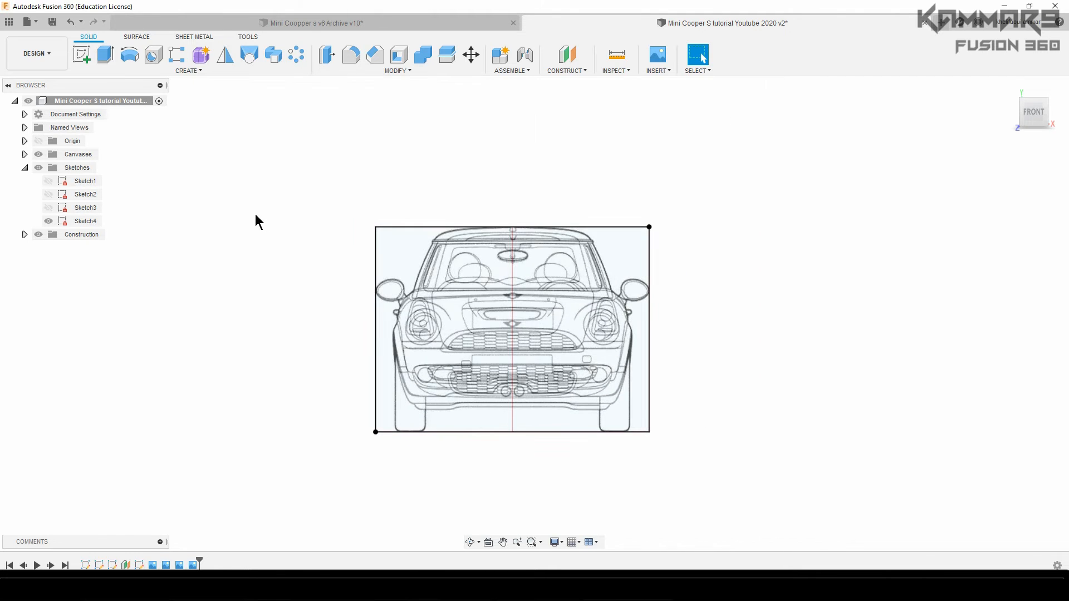
left_click(85, 194)
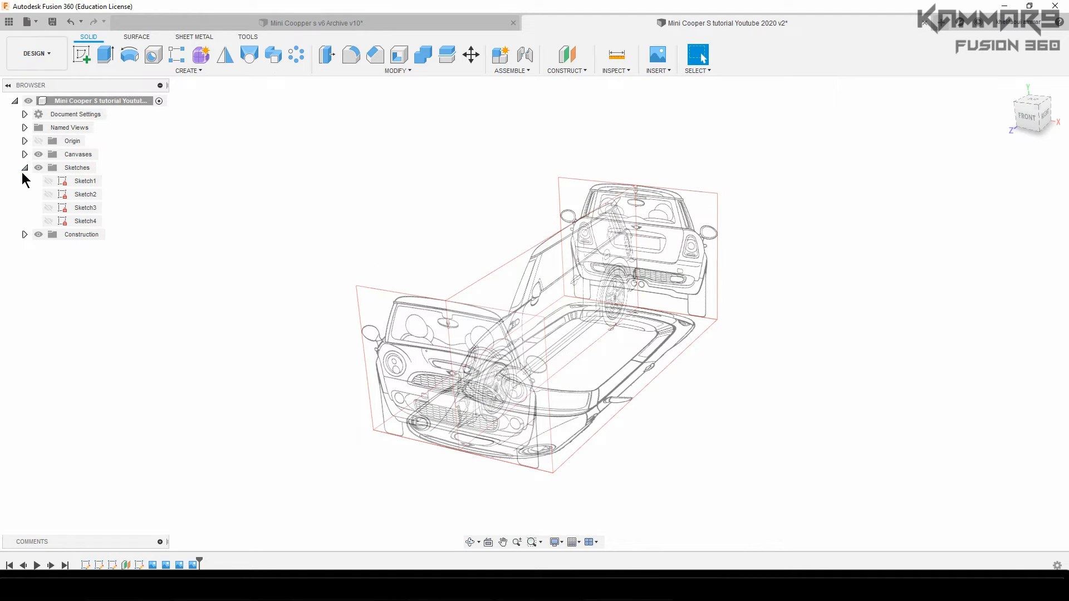
Step: Hide the Back View canvas, save the design as version v5 and start a new 3D sketch
left_click(24, 154)
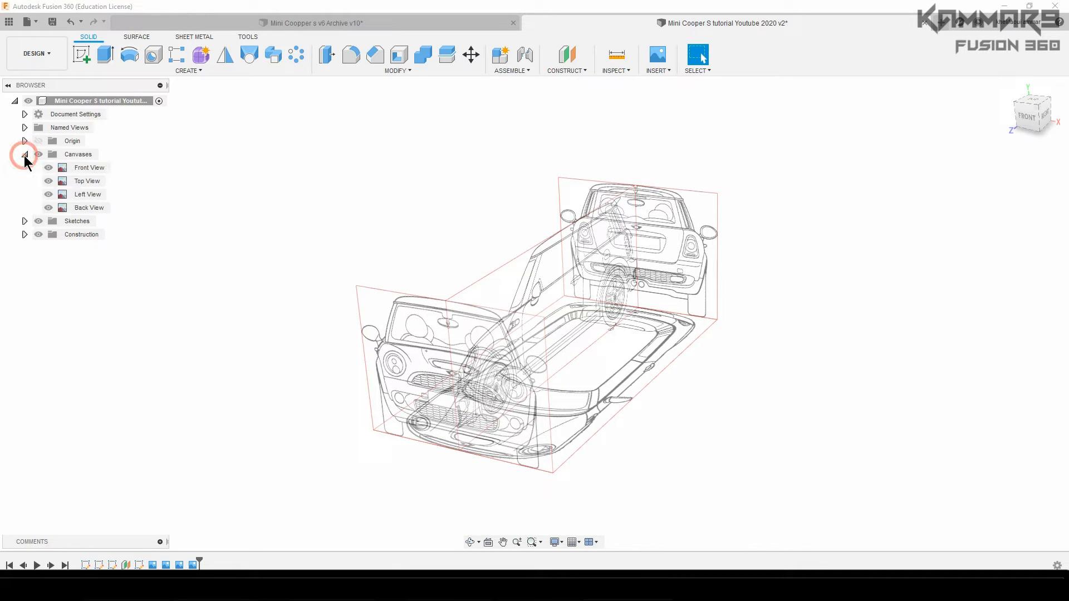
left_click(87, 194)
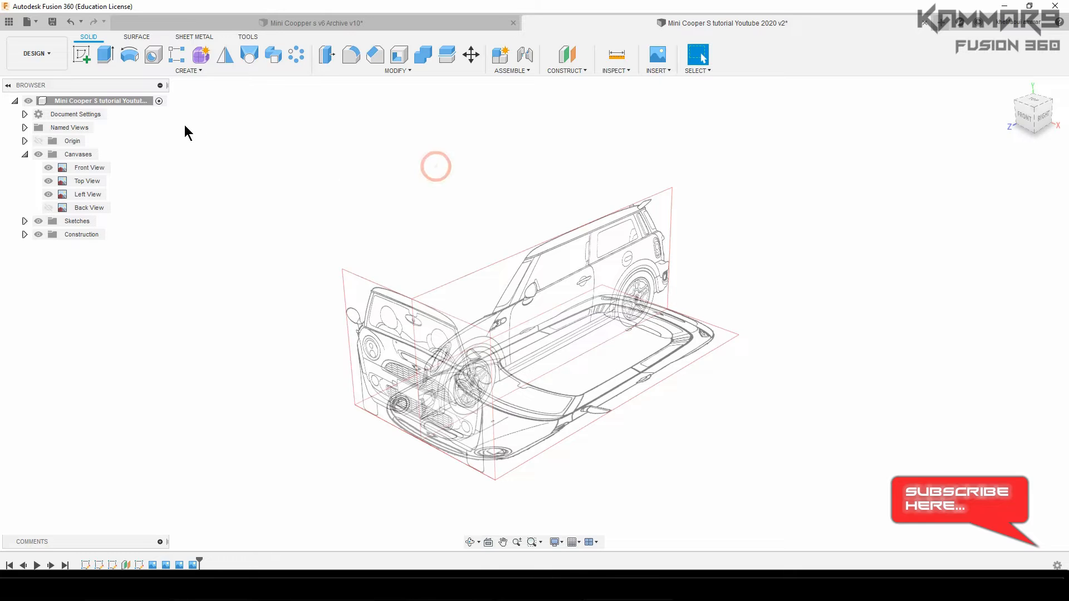
left_click(52, 21)
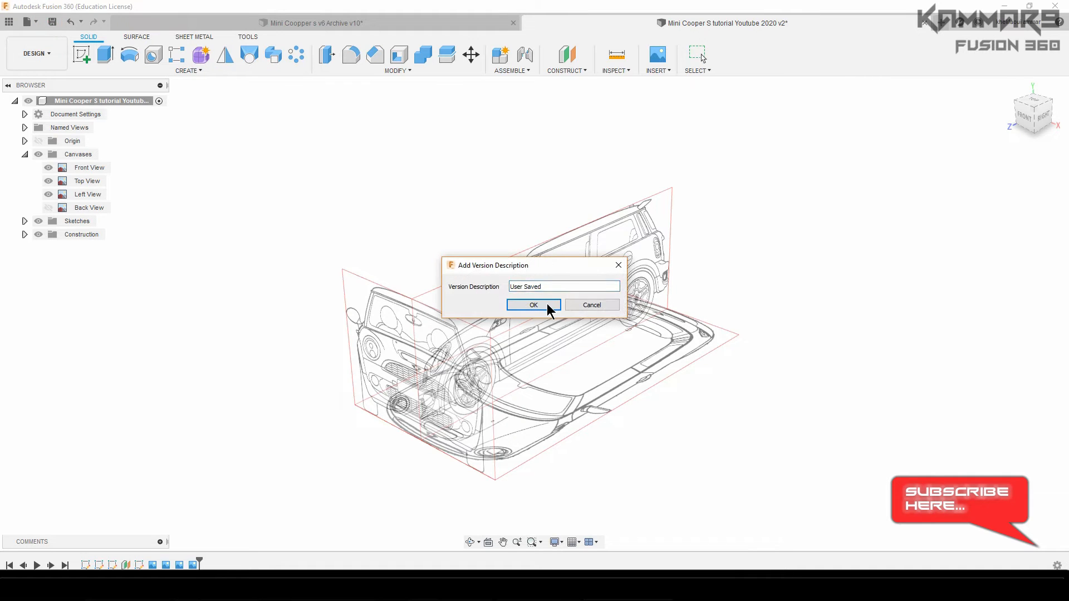
left_click(534, 305)
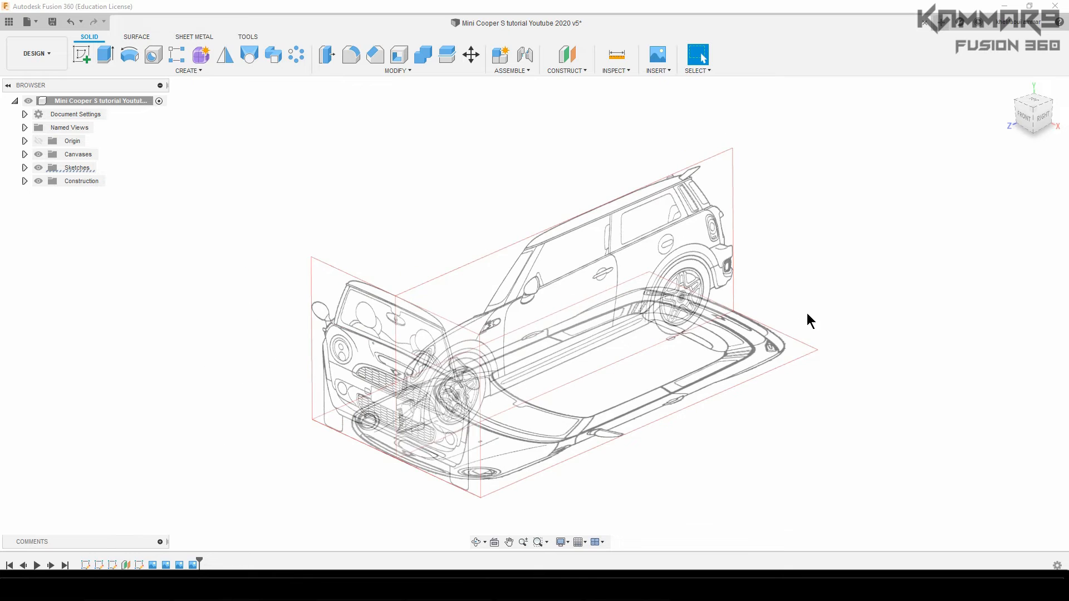
left_click(81, 54)
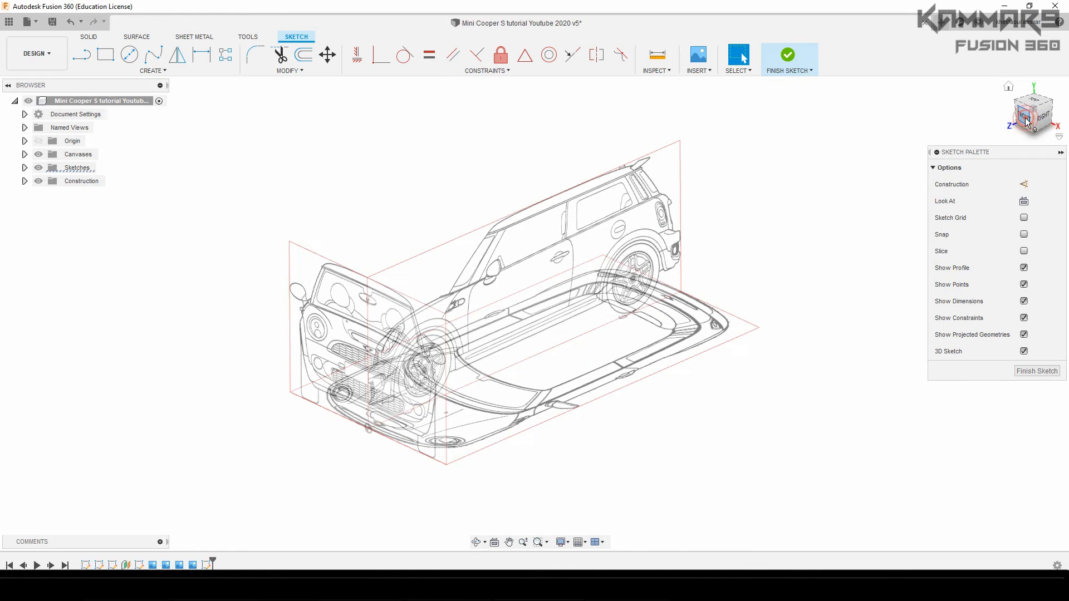
left_click(1033, 111)
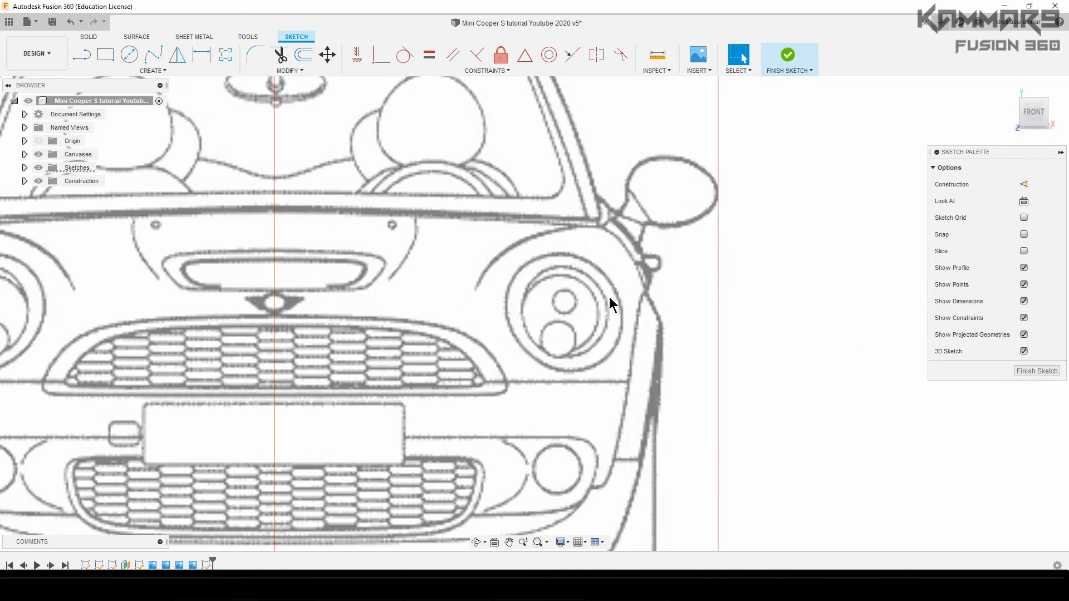
mouse_move(578, 555)
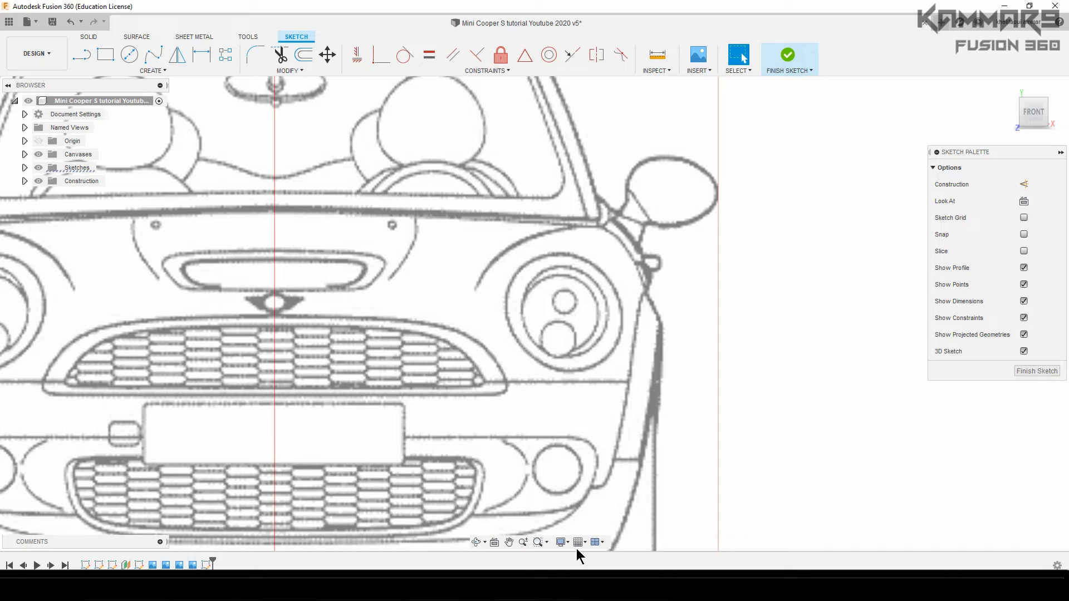
mouse_move(596, 542)
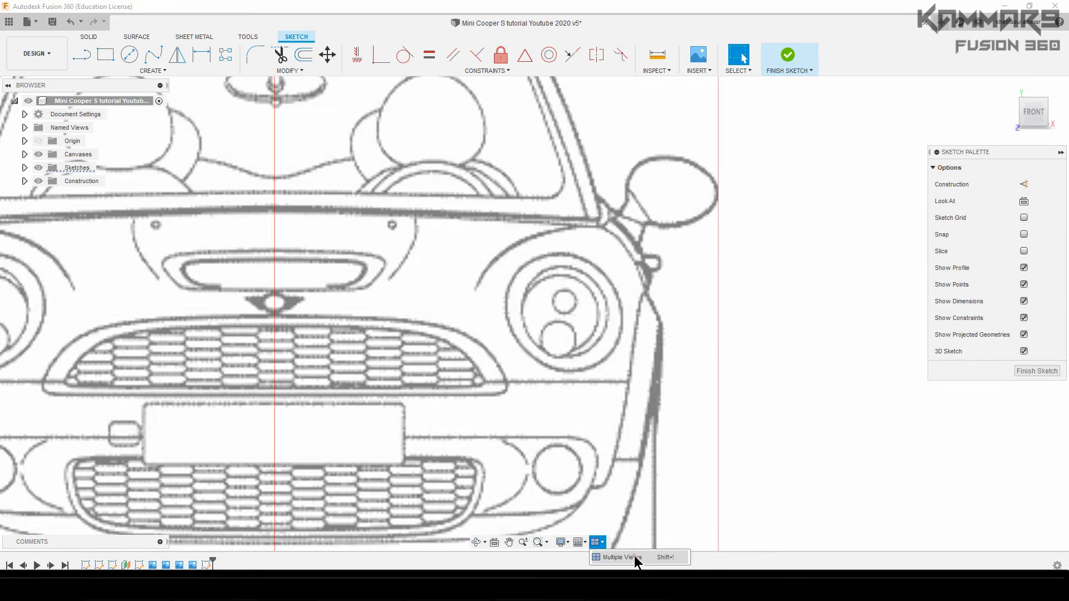
left_click(619, 557)
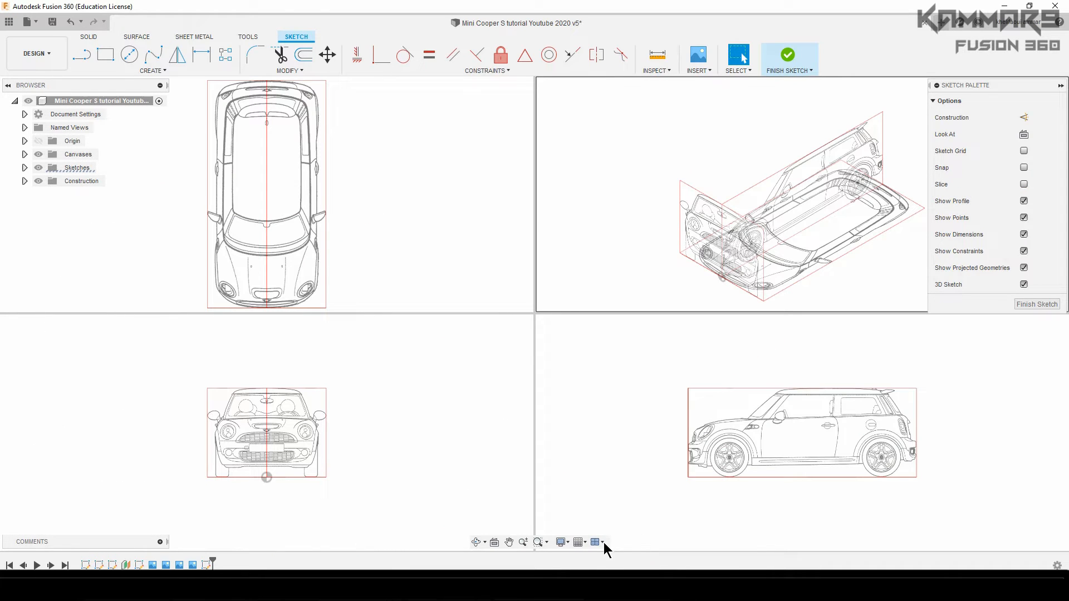
left_click(595, 543)
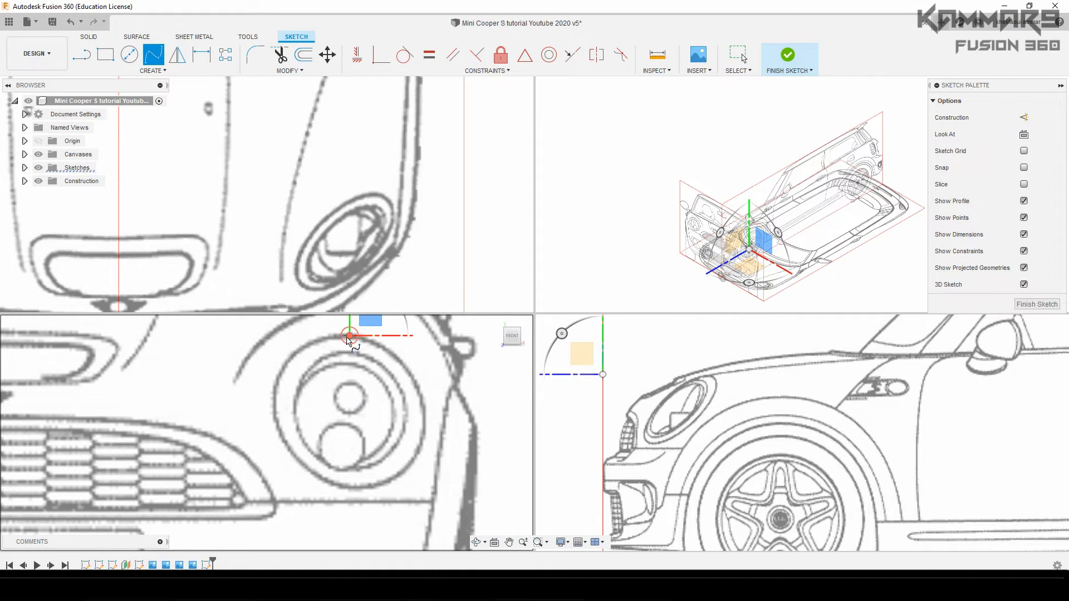
mouse_move(276, 416)
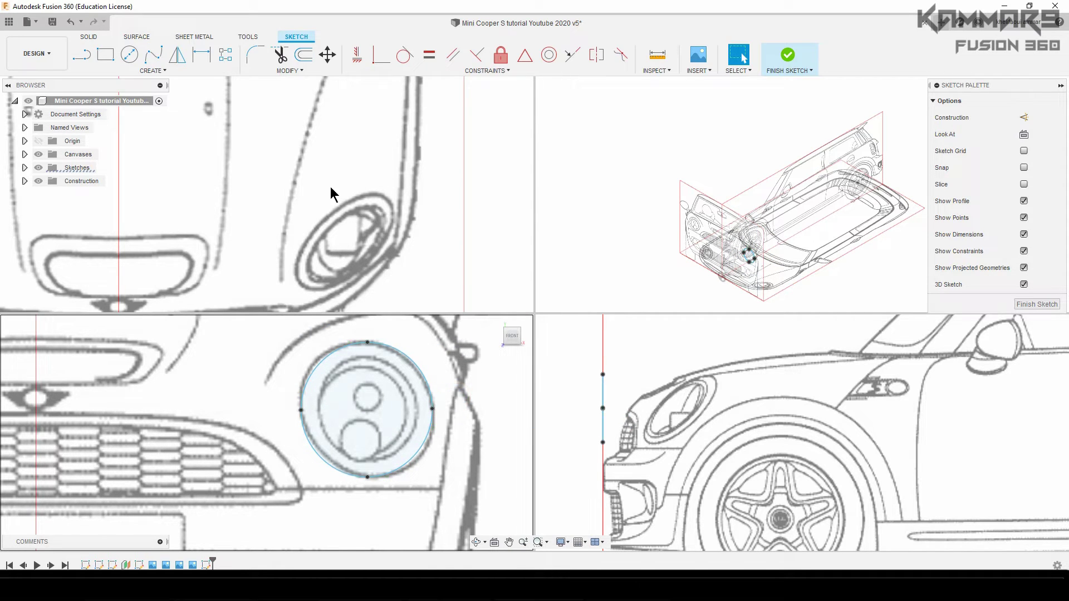
mouse_move(328, 55)
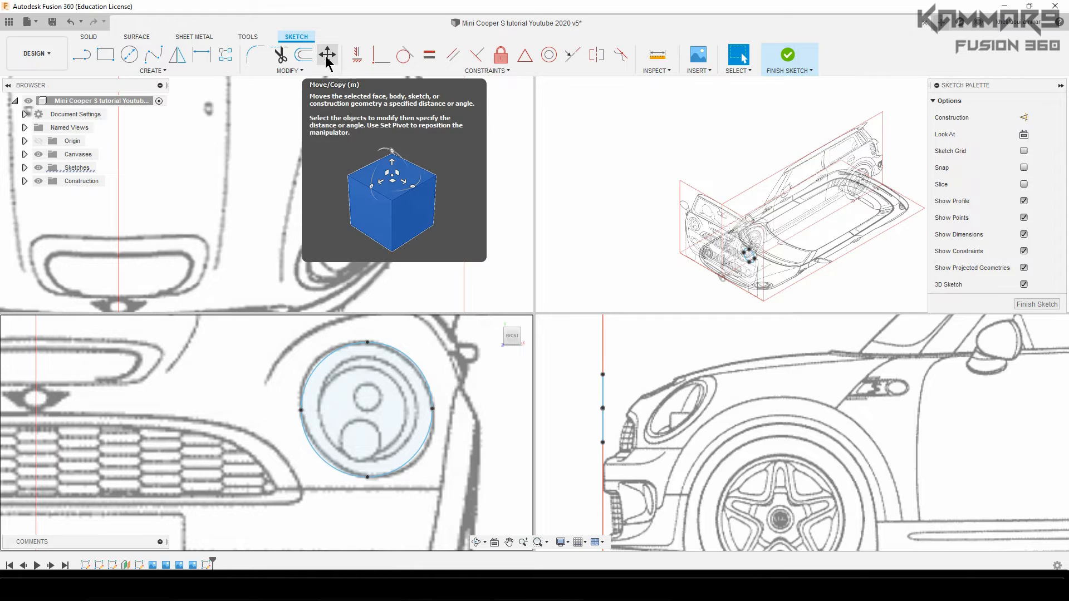
Step: Nudge the headlight spline's fit points with Move/Copy and select the whole spline to check it
left_click(326, 54)
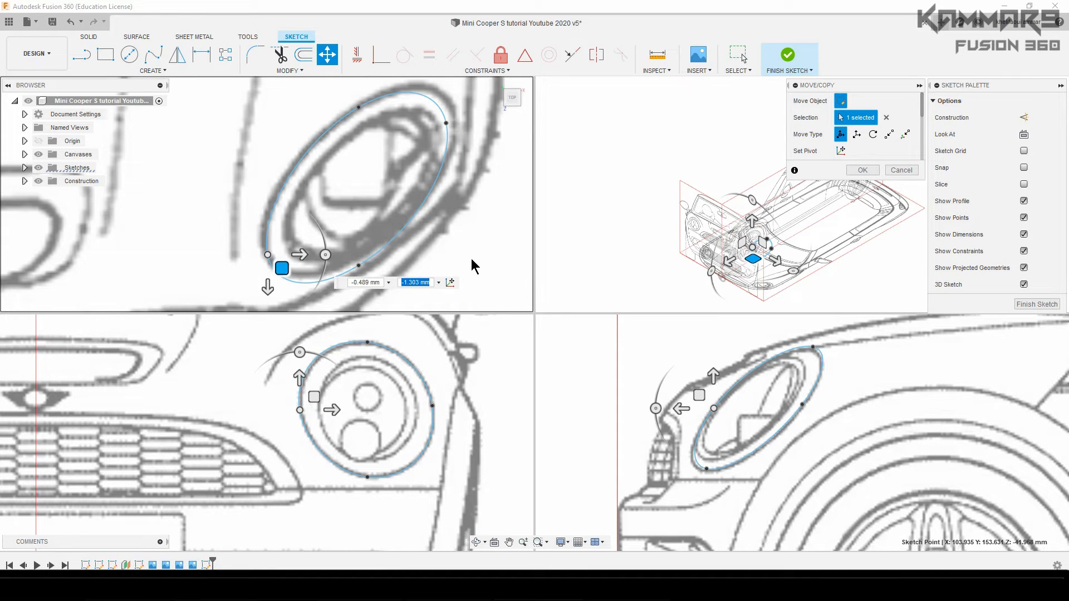
mouse_move(482, 252)
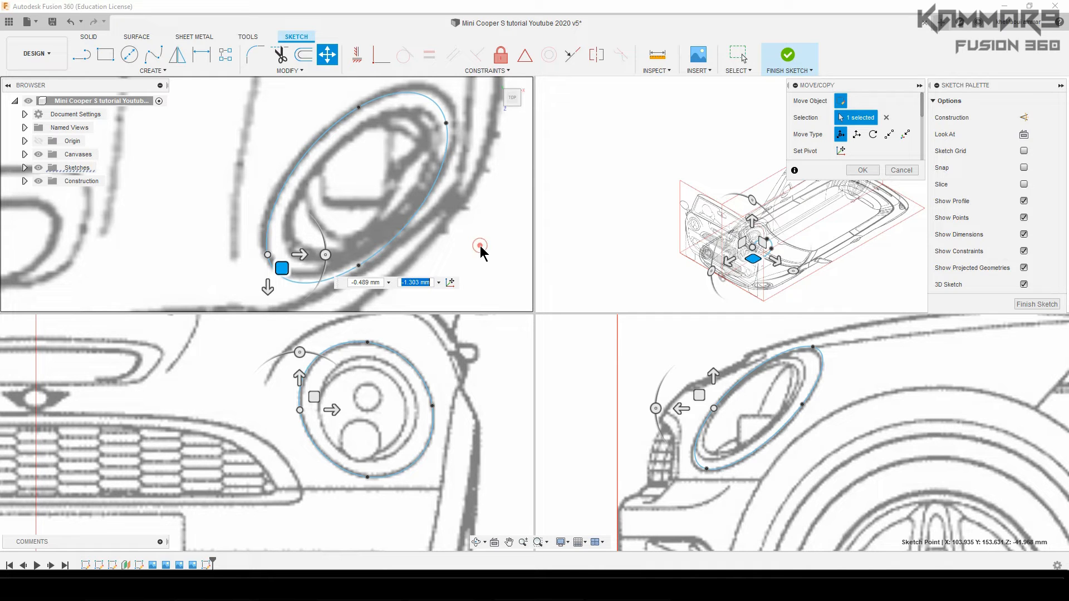
left_click(862, 169)
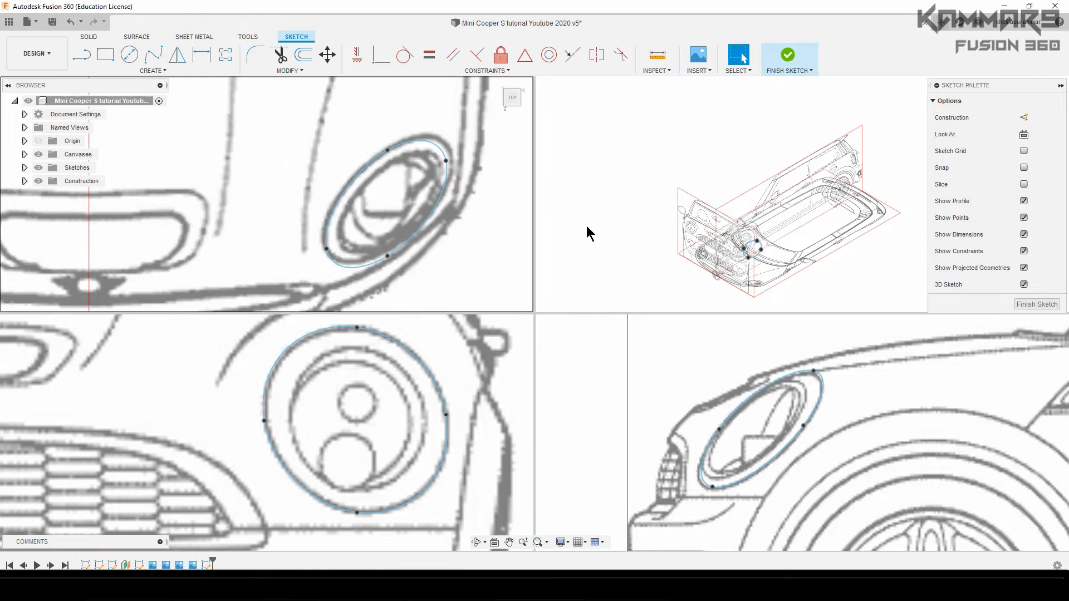
mouse_move(273, 354)
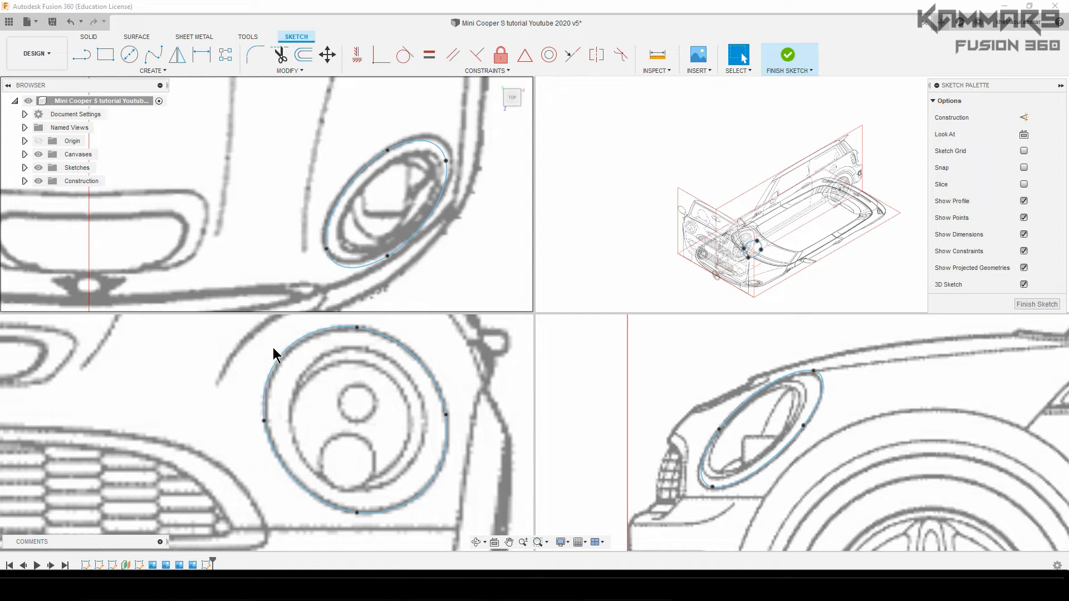
mouse_move(906, 117)
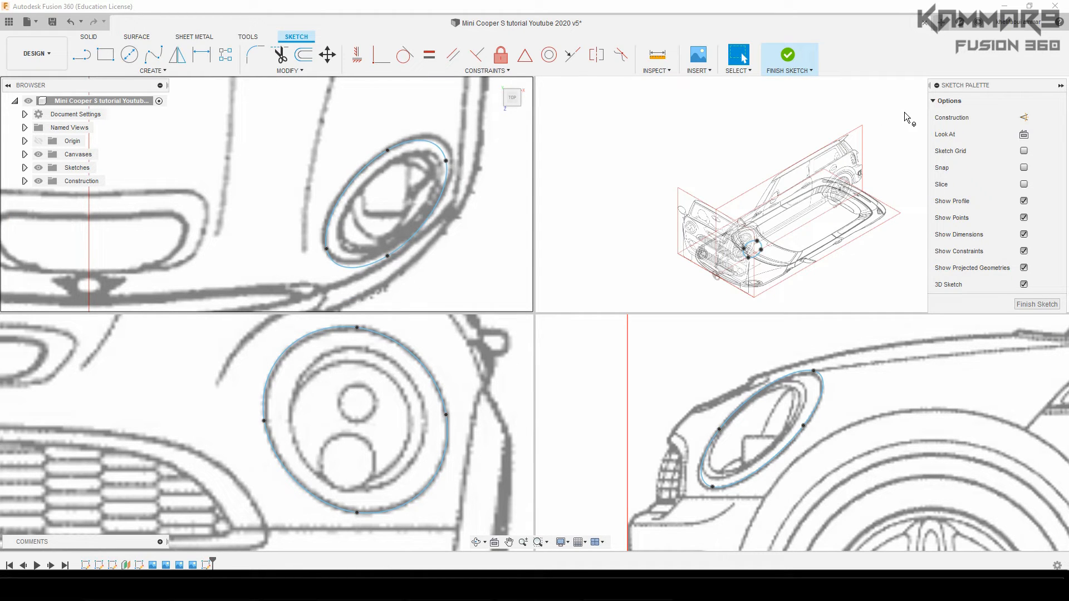
mouse_move(220, 398)
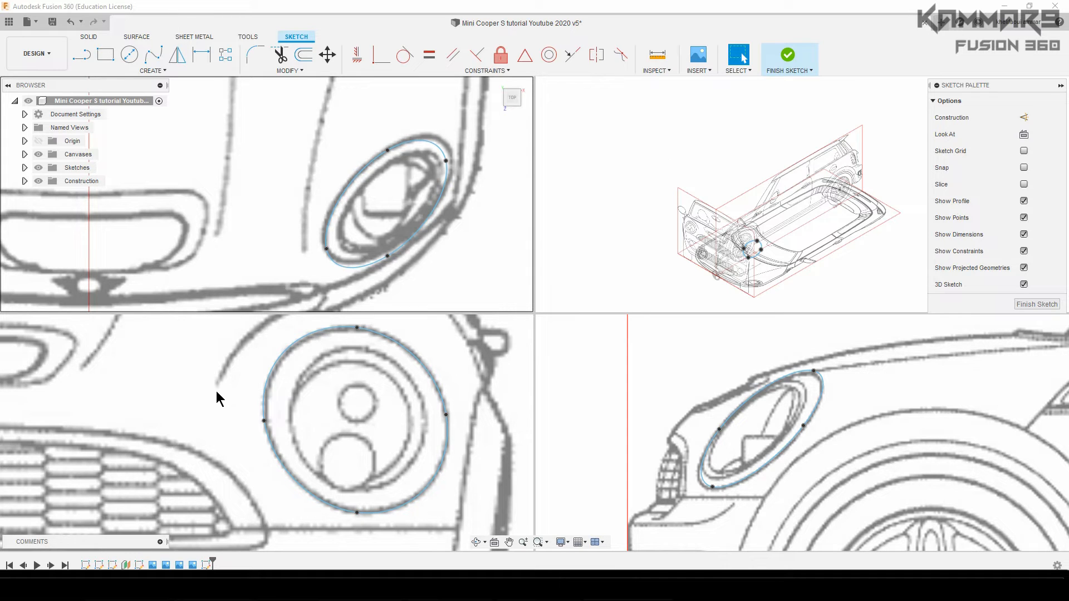
mouse_move(412, 210)
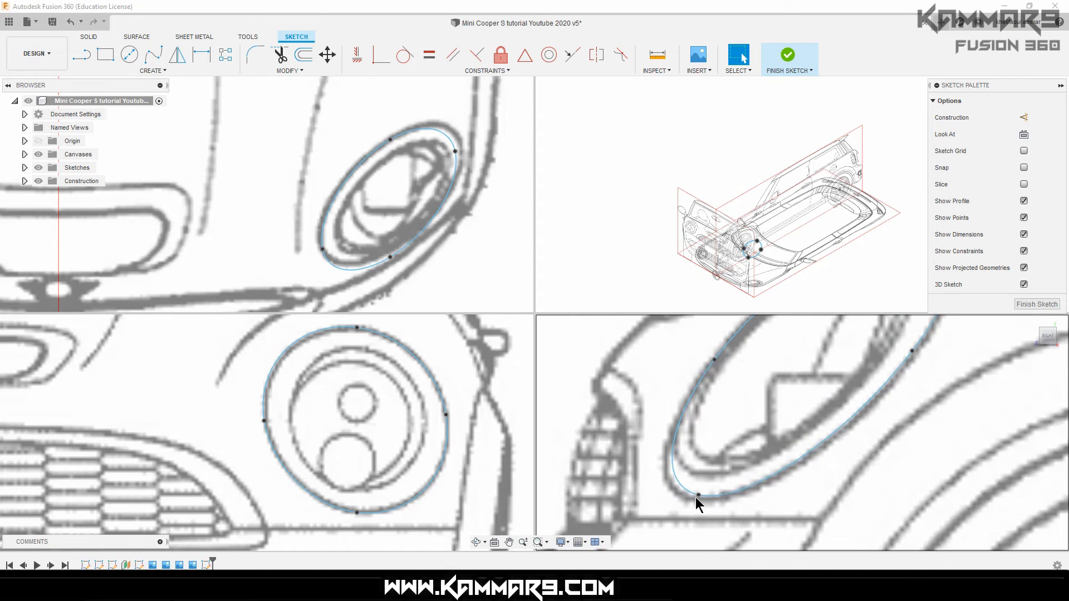
left_click(698, 494)
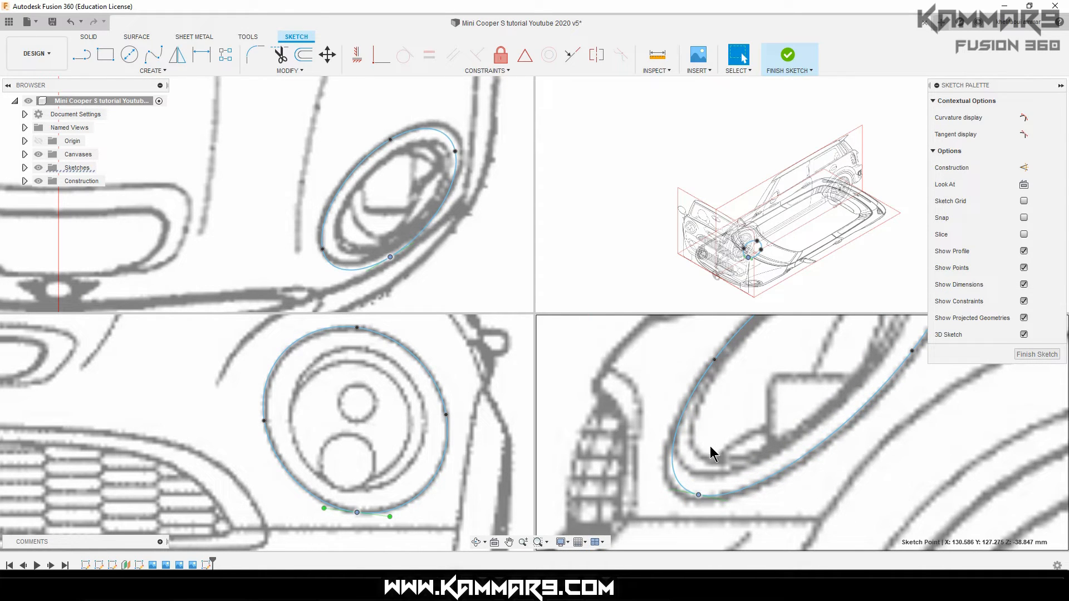
left_click(326, 53)
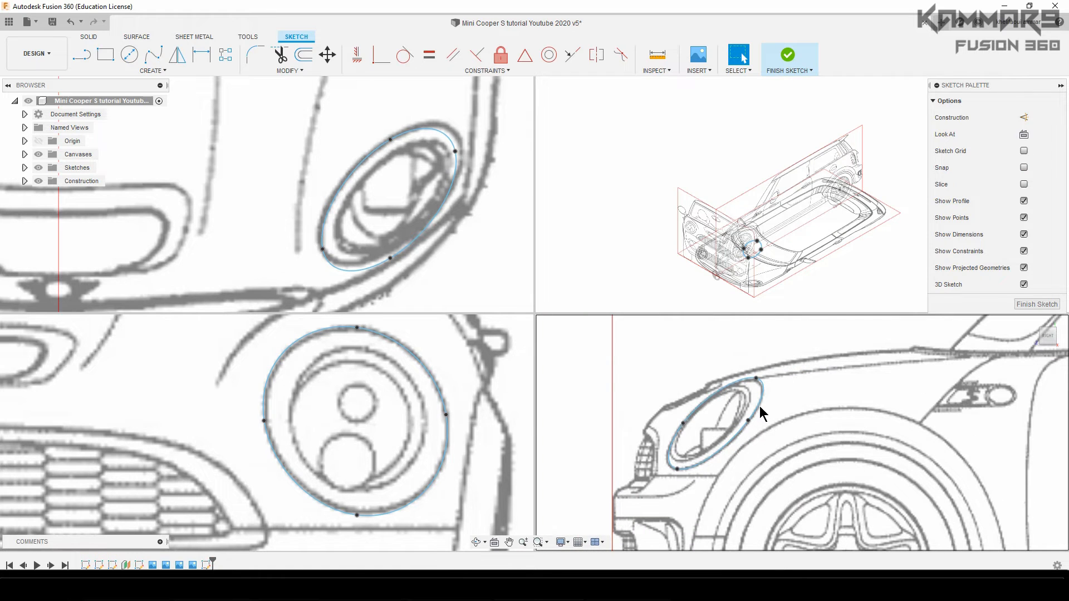
left_click(354, 409)
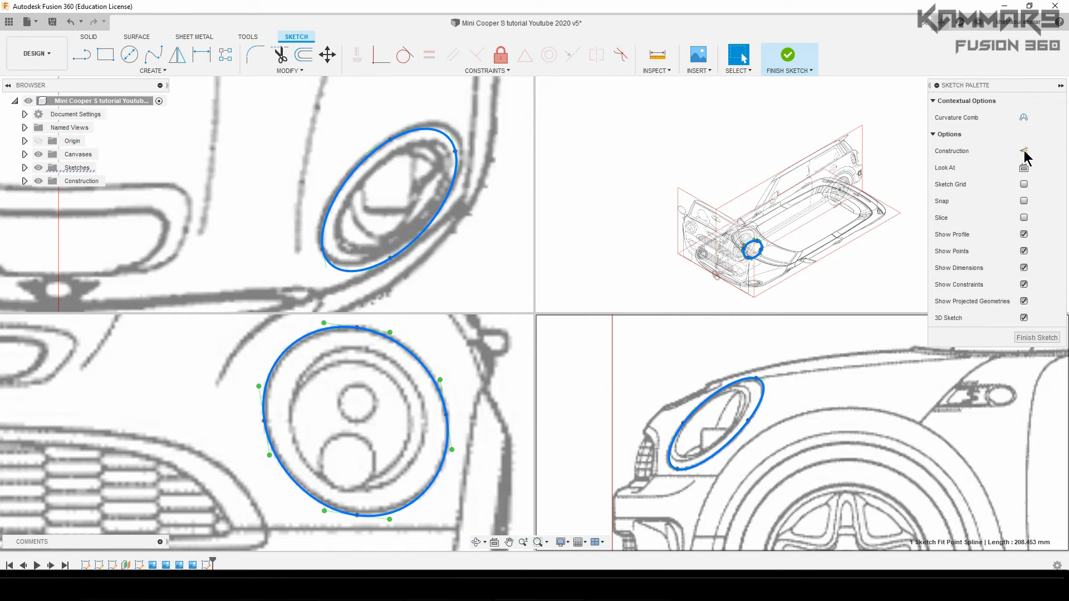
Step: Sketch a fit-point spline over the front wheel arch in a single view and look at it from the top
left_click(1023, 150)
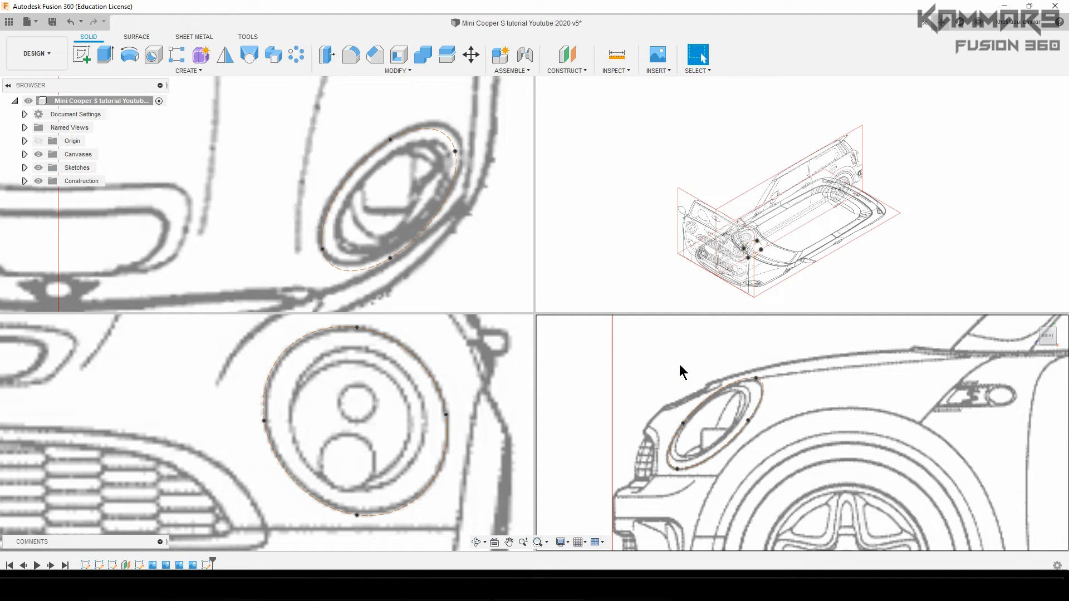
mouse_move(659, 390)
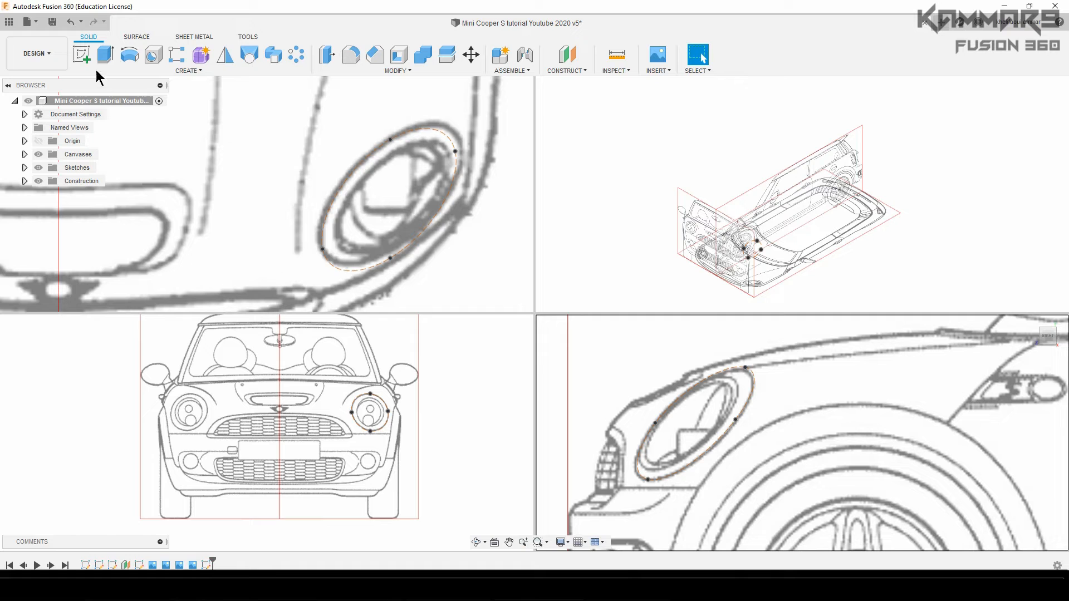
left_click(81, 54)
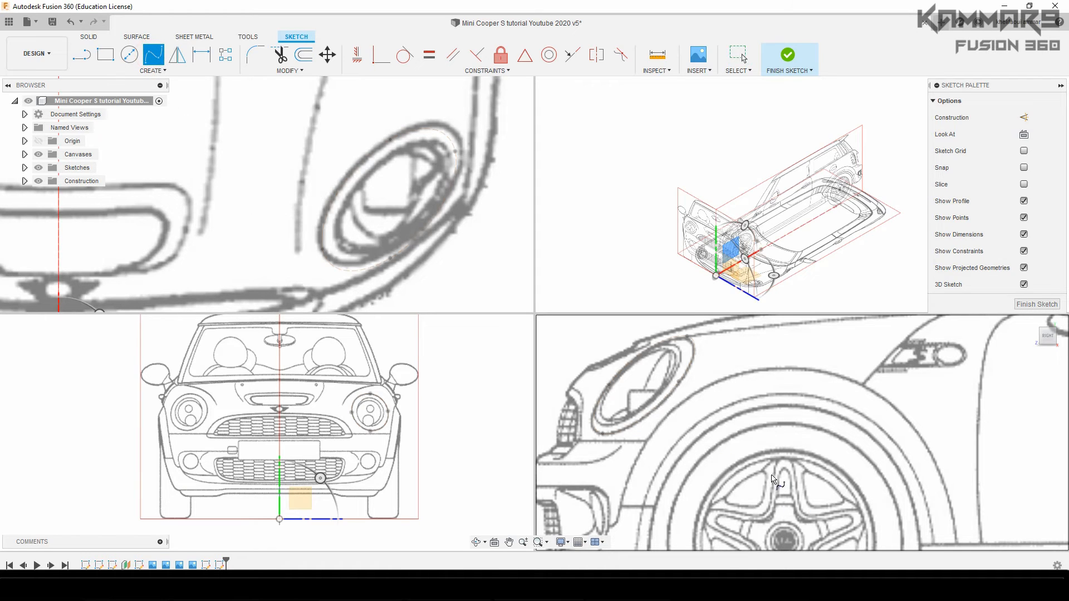
mouse_move(630, 453)
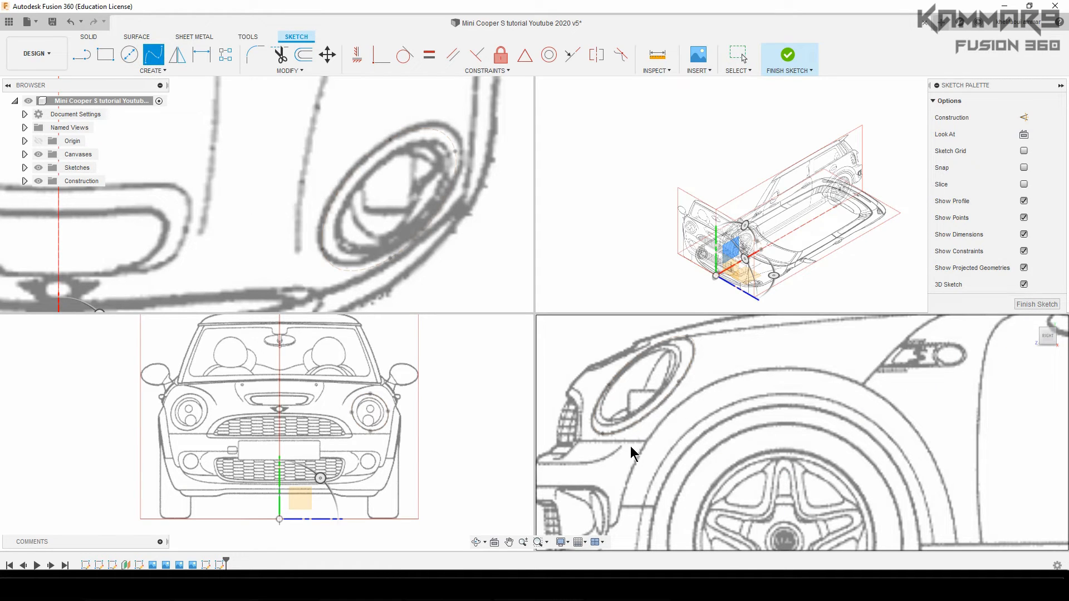
mouse_move(827, 390)
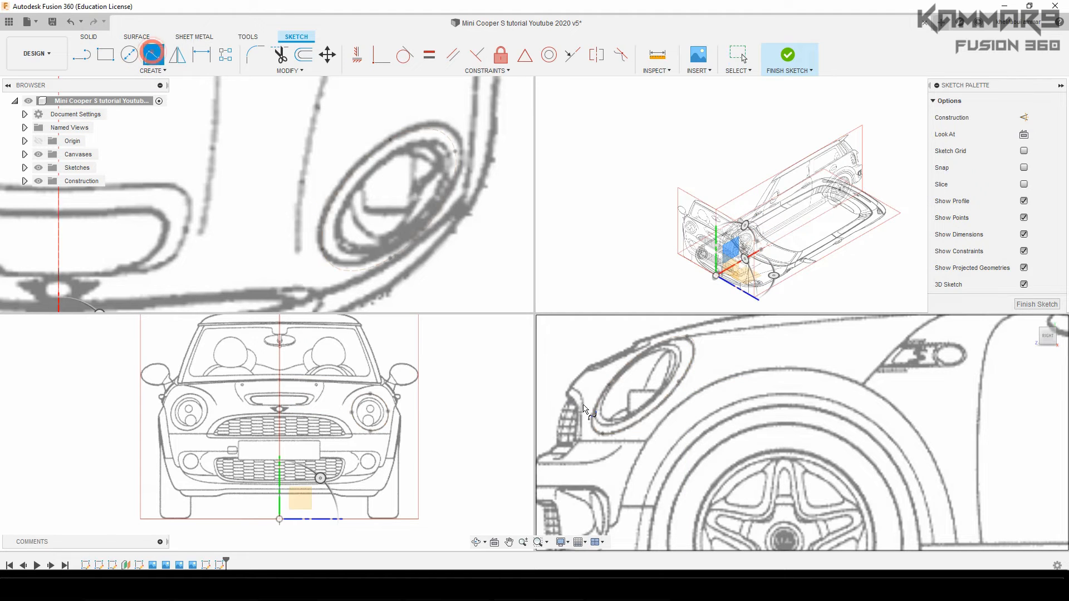
mouse_move(644, 446)
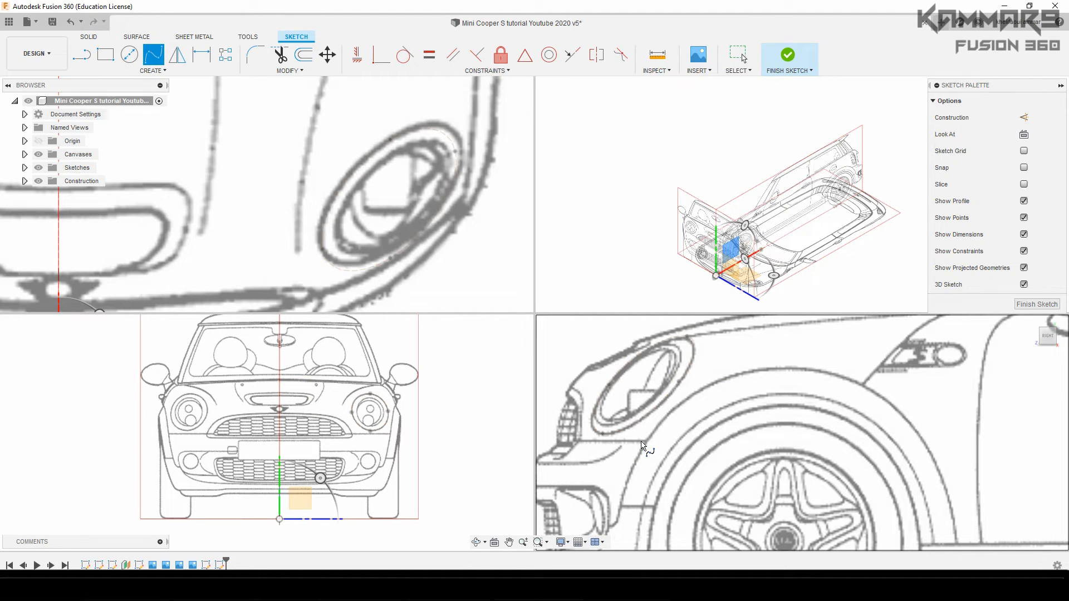
mouse_move(725, 259)
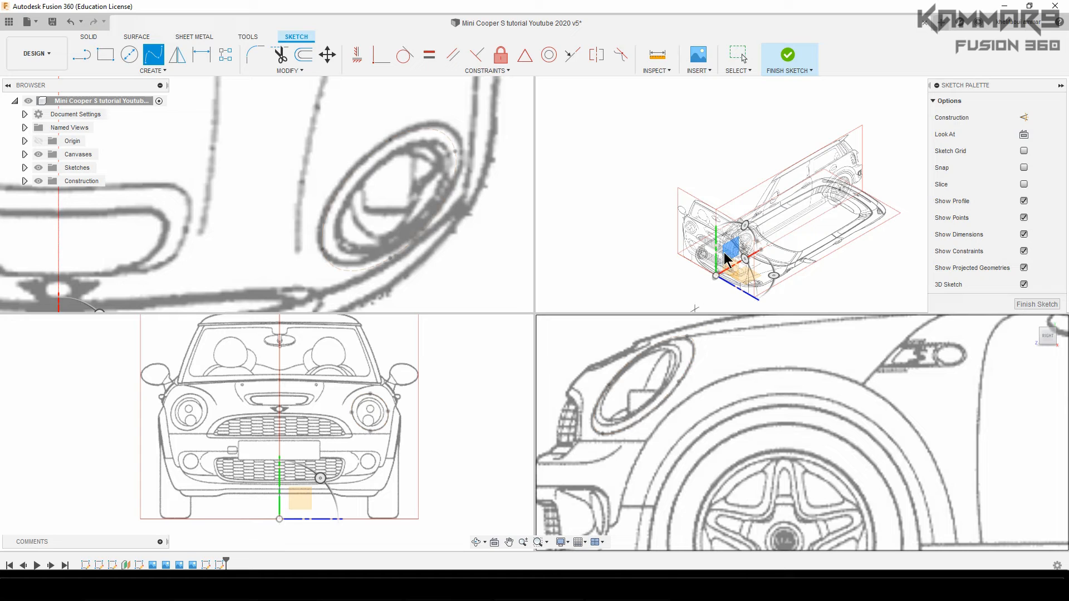
mouse_move(601, 549)
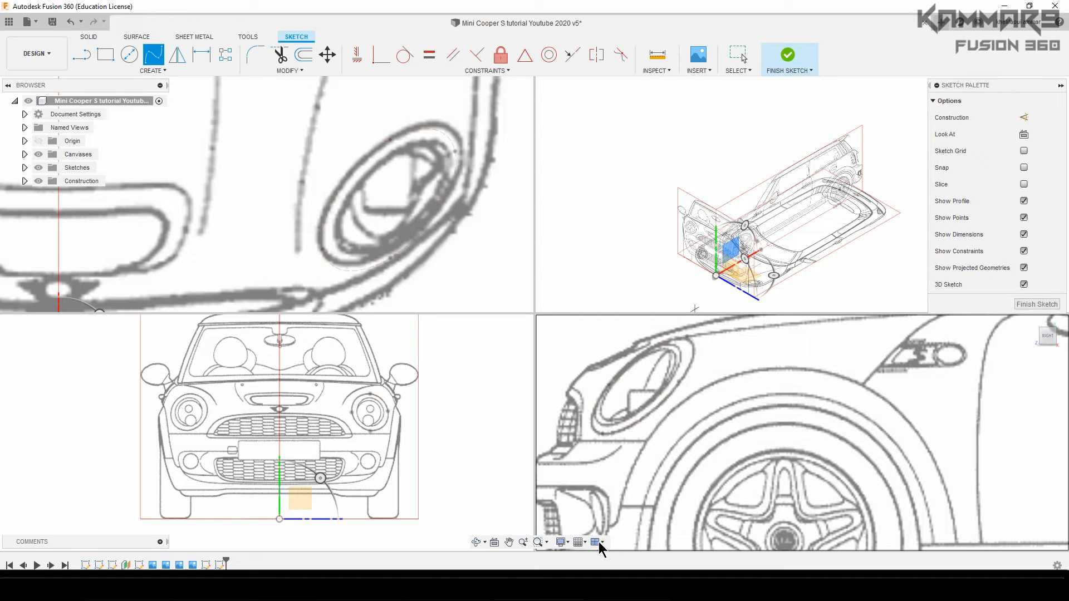
left_click(597, 542)
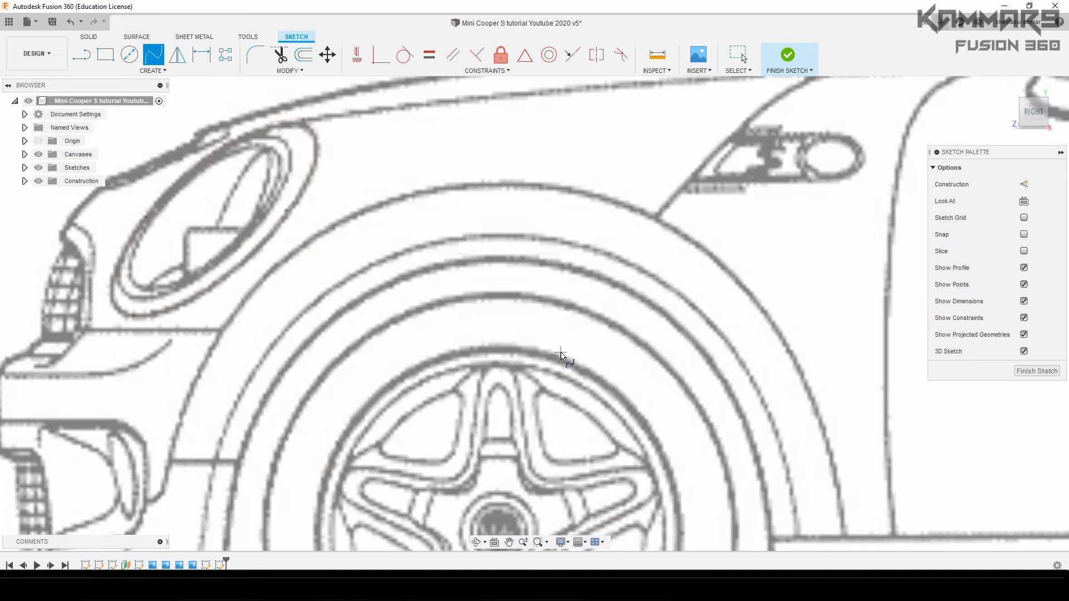
scroll("up", 3)
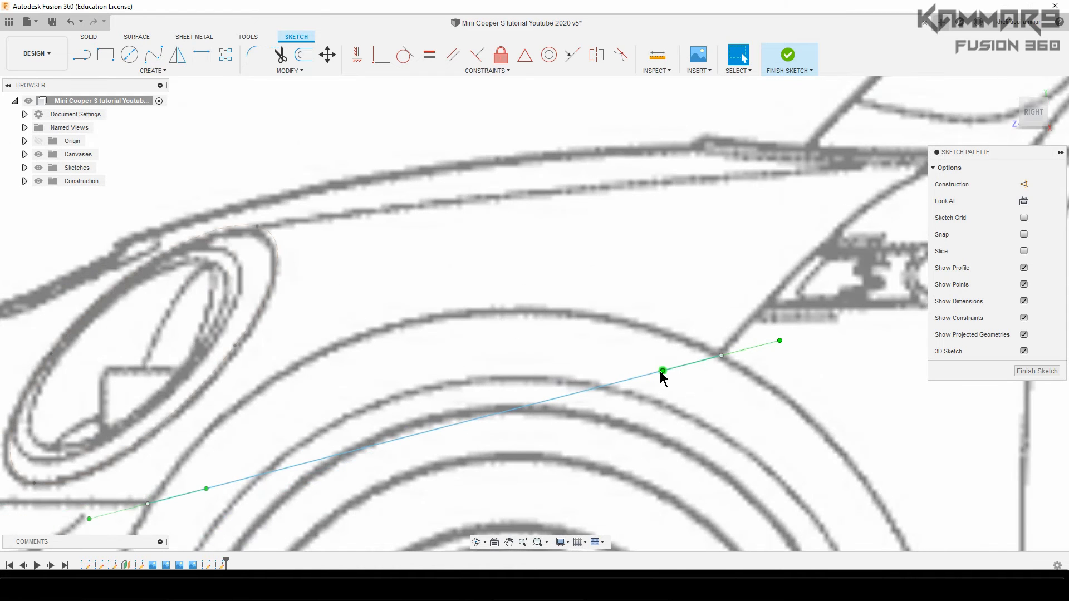
left_click(326, 55)
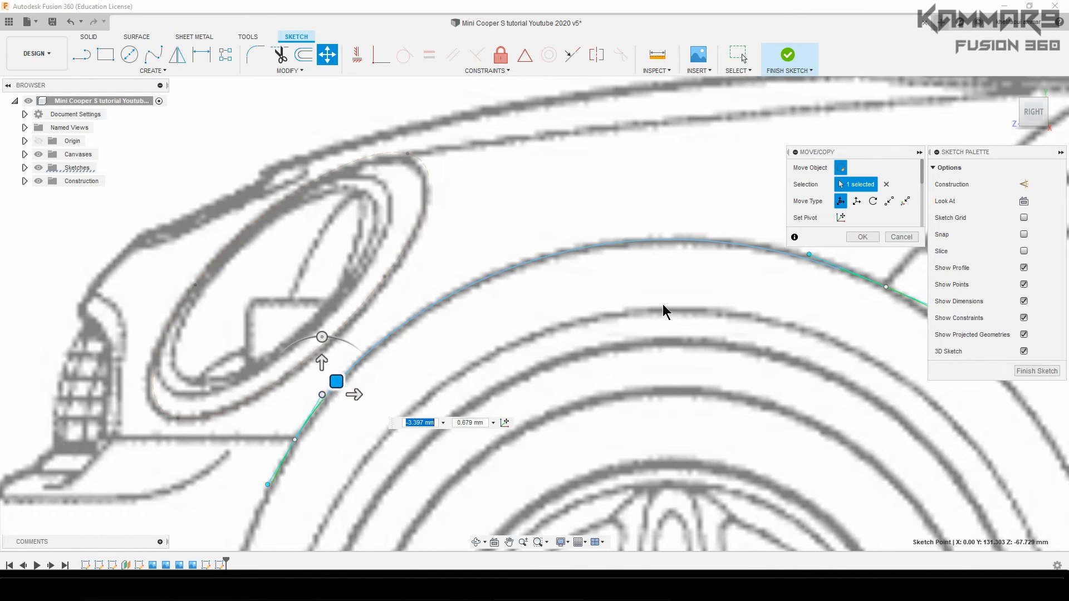
left_click(861, 236)
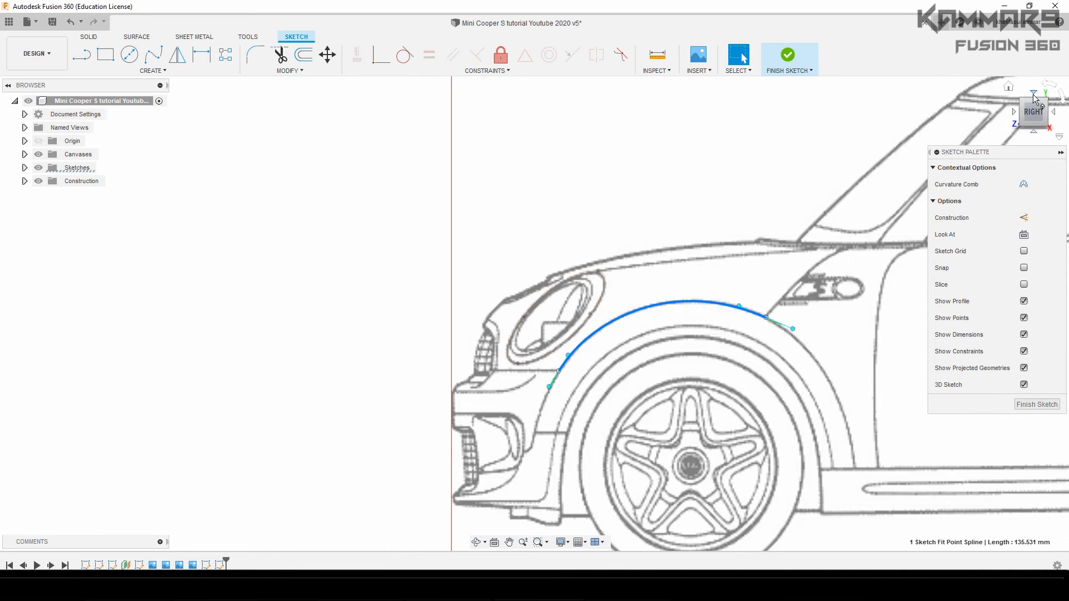
left_click(1033, 96)
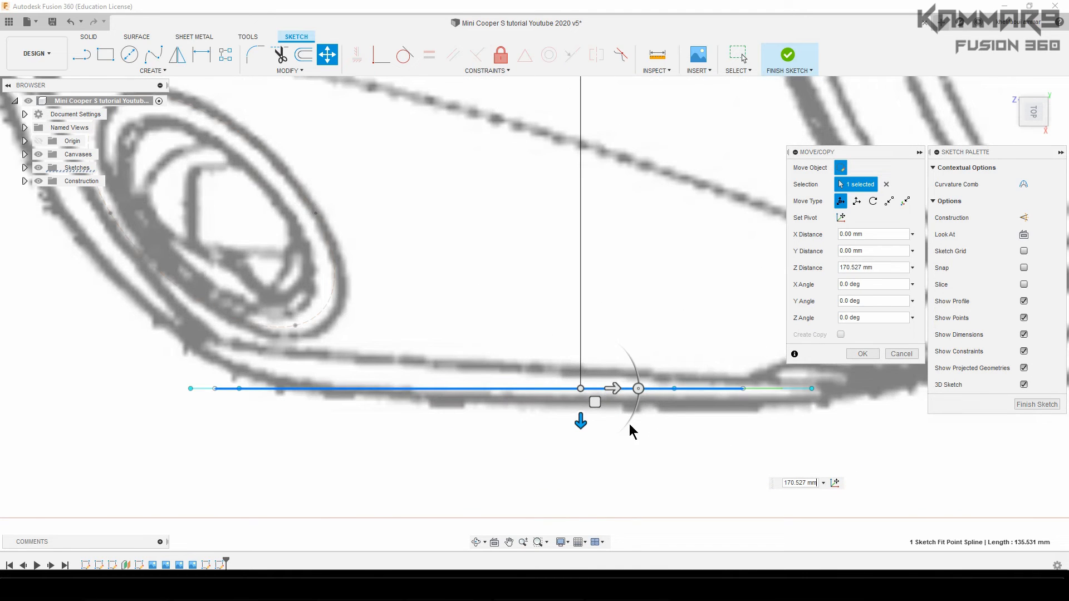
mouse_move(580, 420)
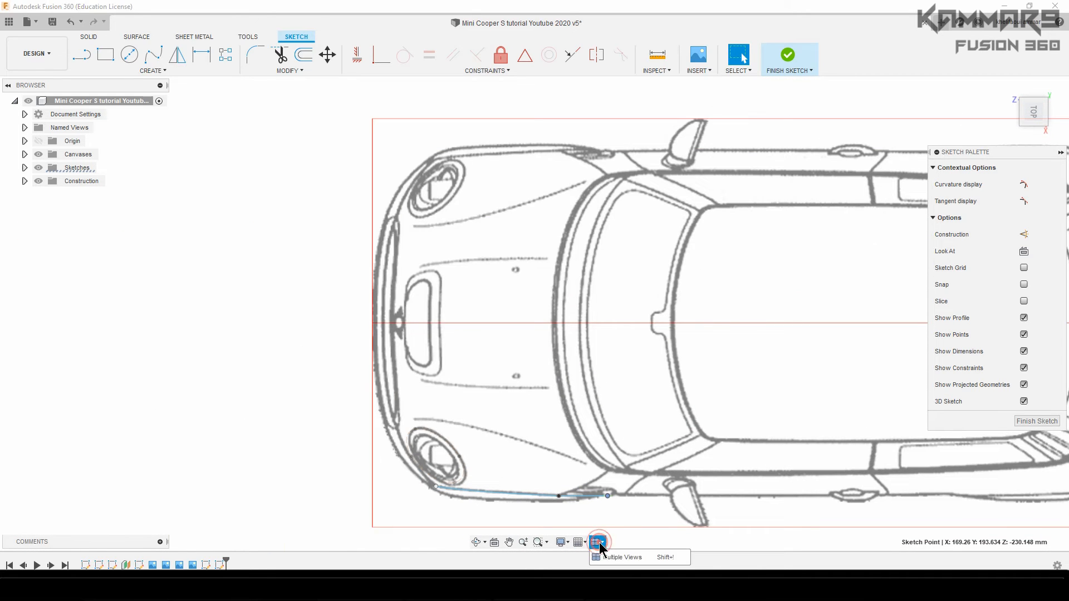
Step: Draw the fender-top spline in the four-view layout and activate the tangent handle on its end point
left_click(599, 542)
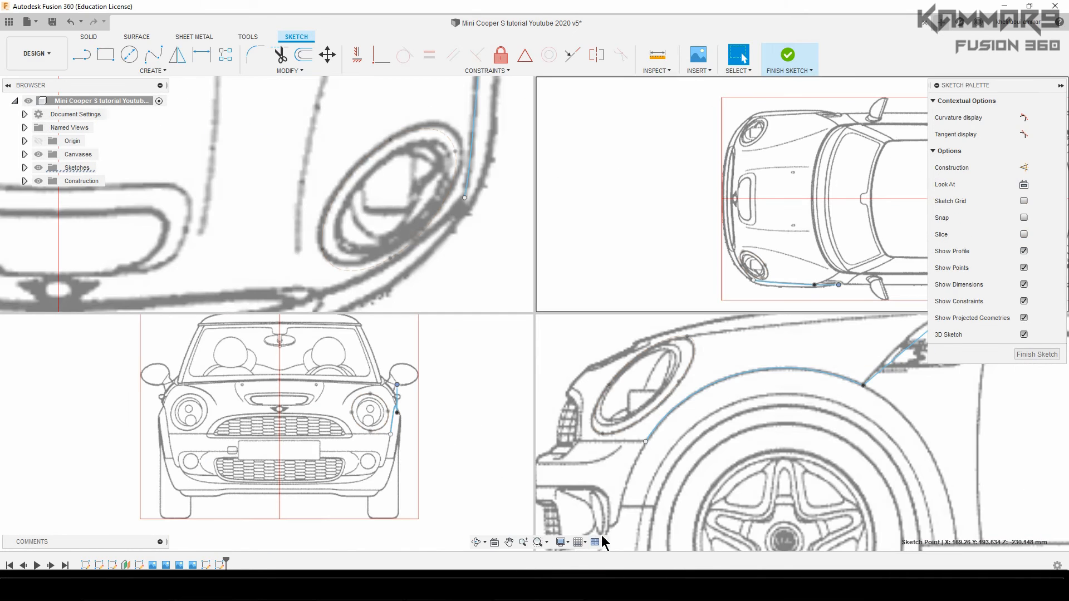
mouse_move(584, 424)
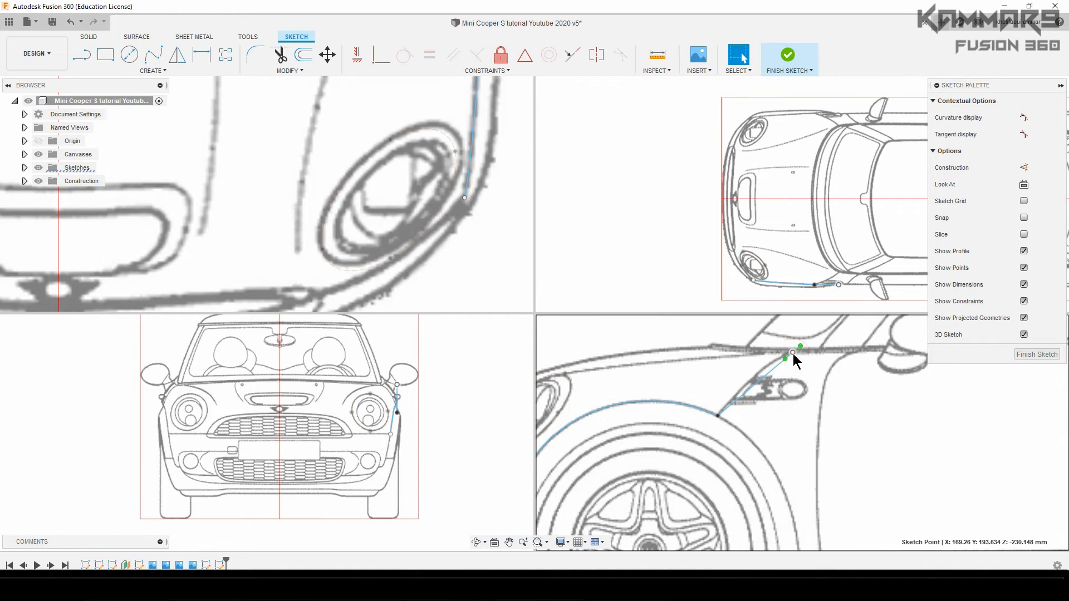
left_click(327, 55)
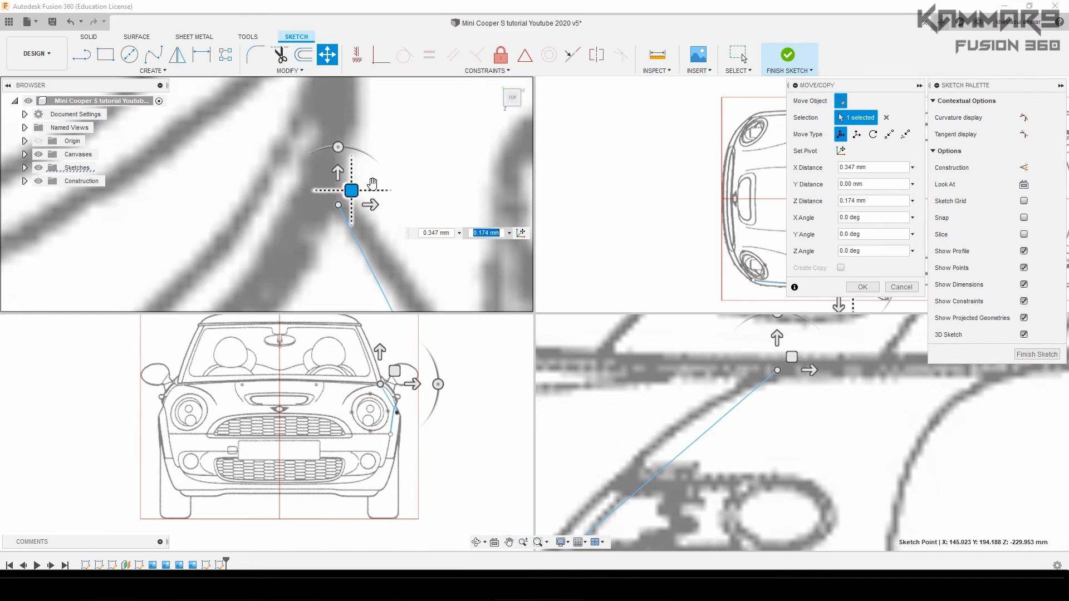
left_click(862, 287)
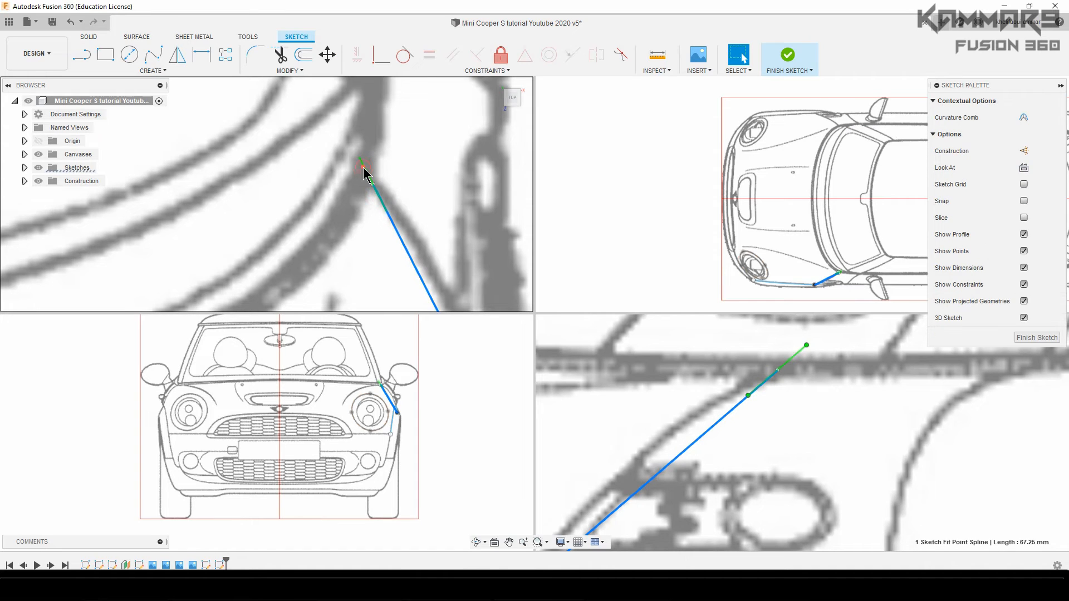
right_click(366, 171)
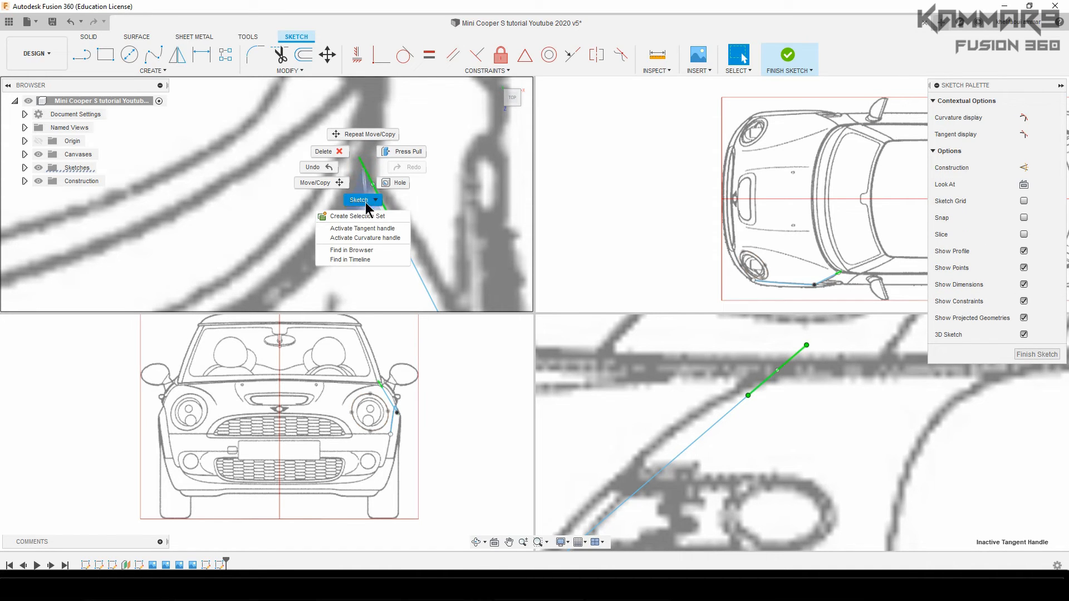
left_click(370, 228)
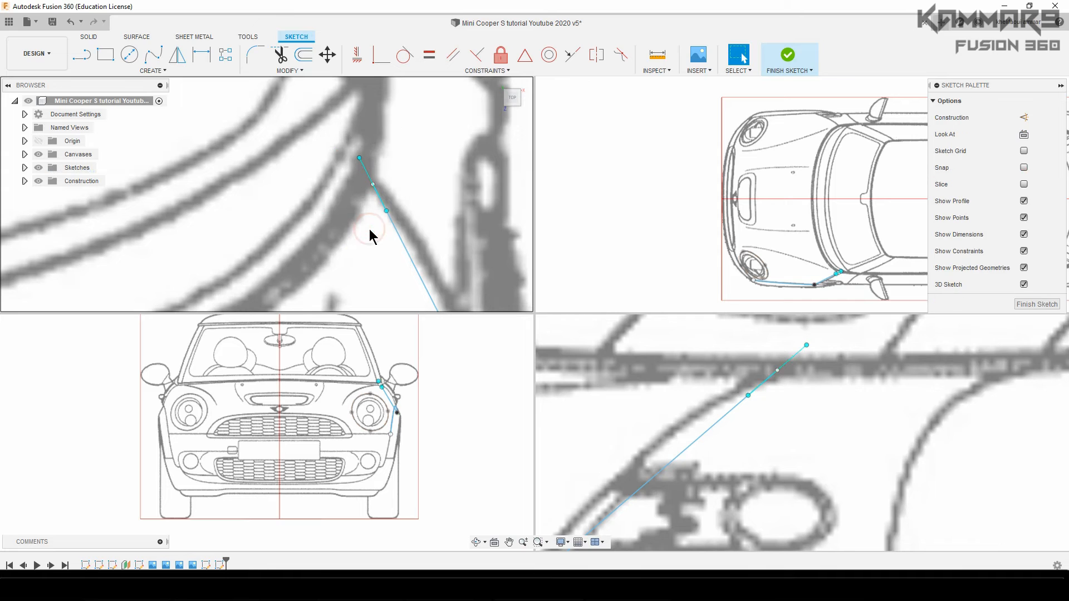
Step: Drag the end tangent so the spline runs toward the hood line and accept it
left_click(386, 211)
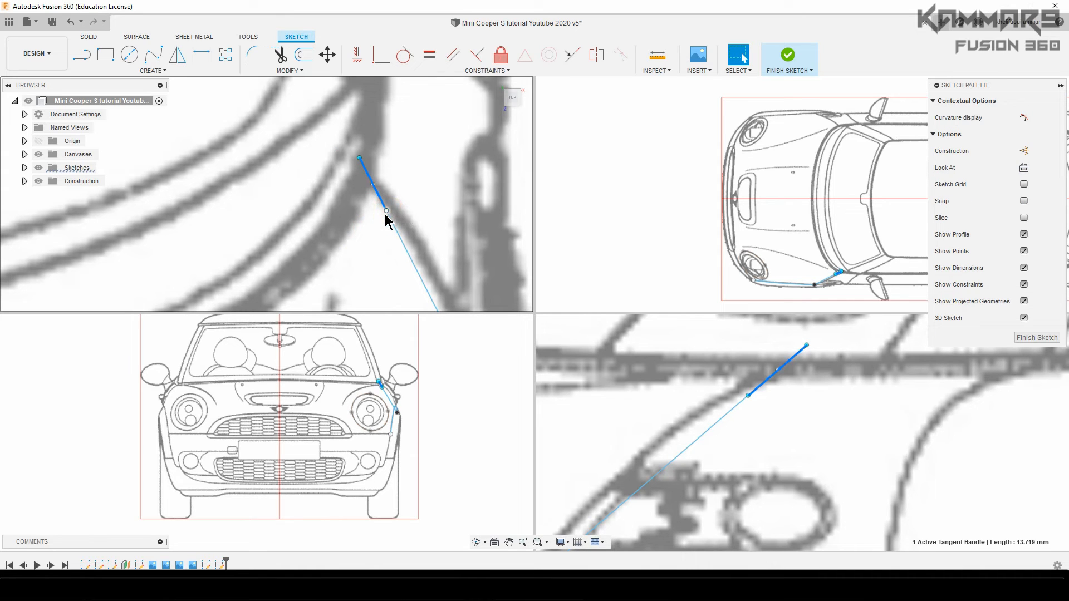
left_click(326, 55)
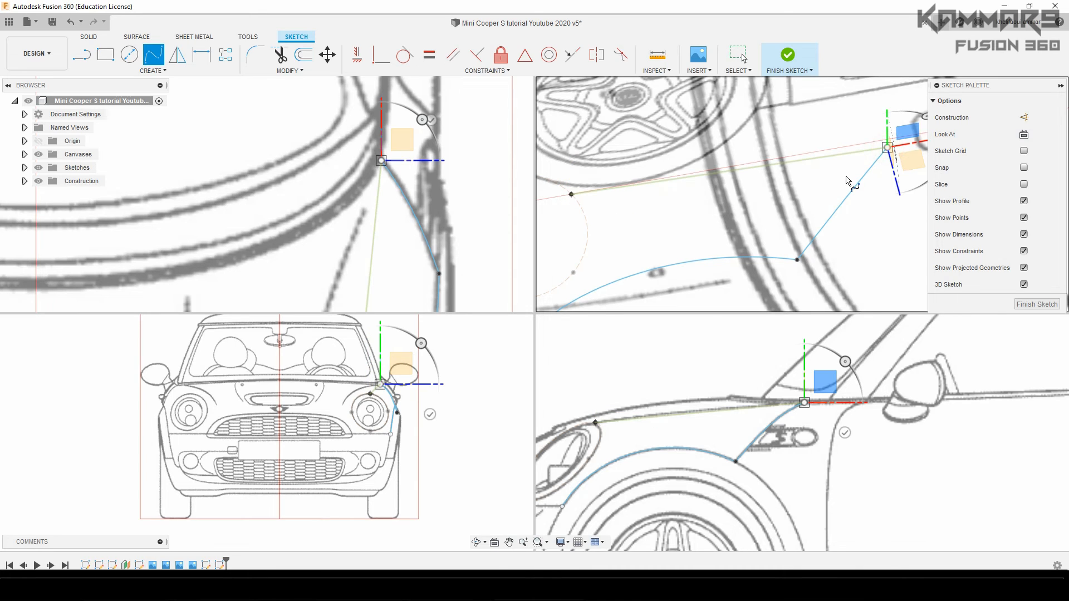
left_click(803, 172)
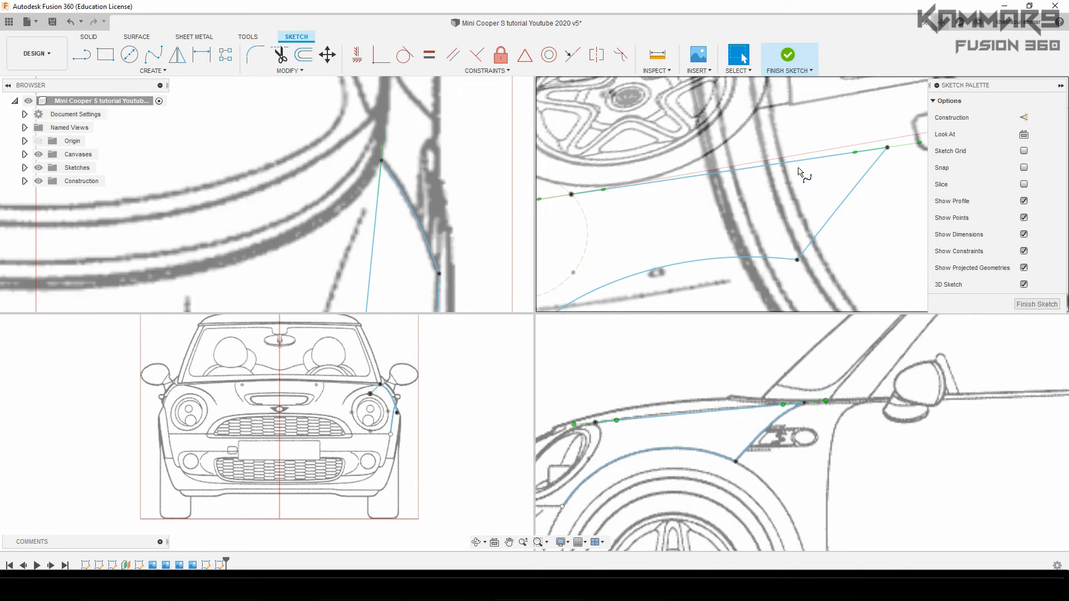
mouse_move(797, 182)
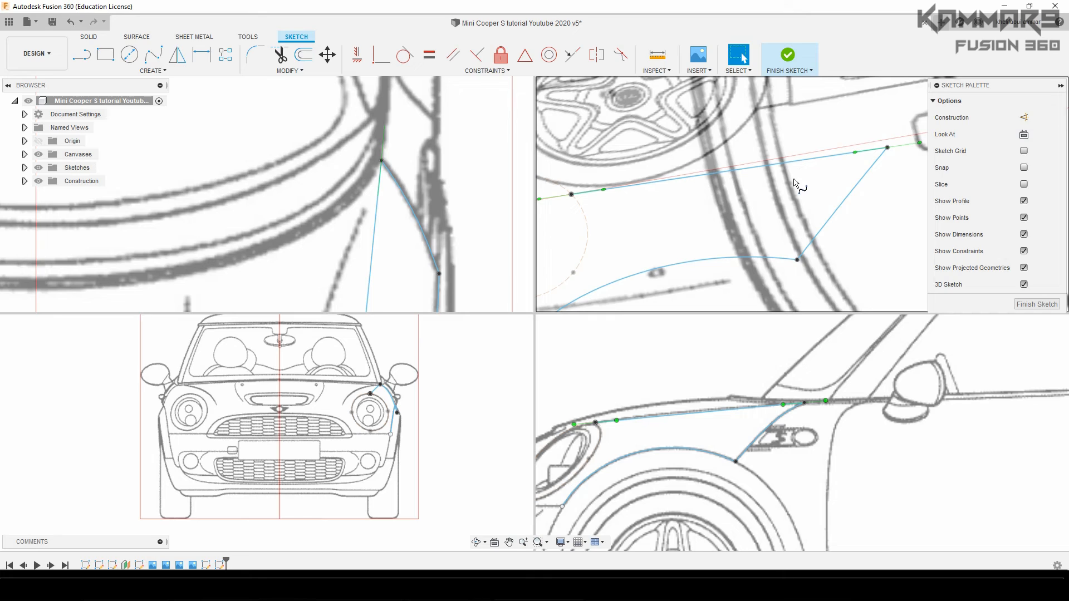
mouse_move(845, 167)
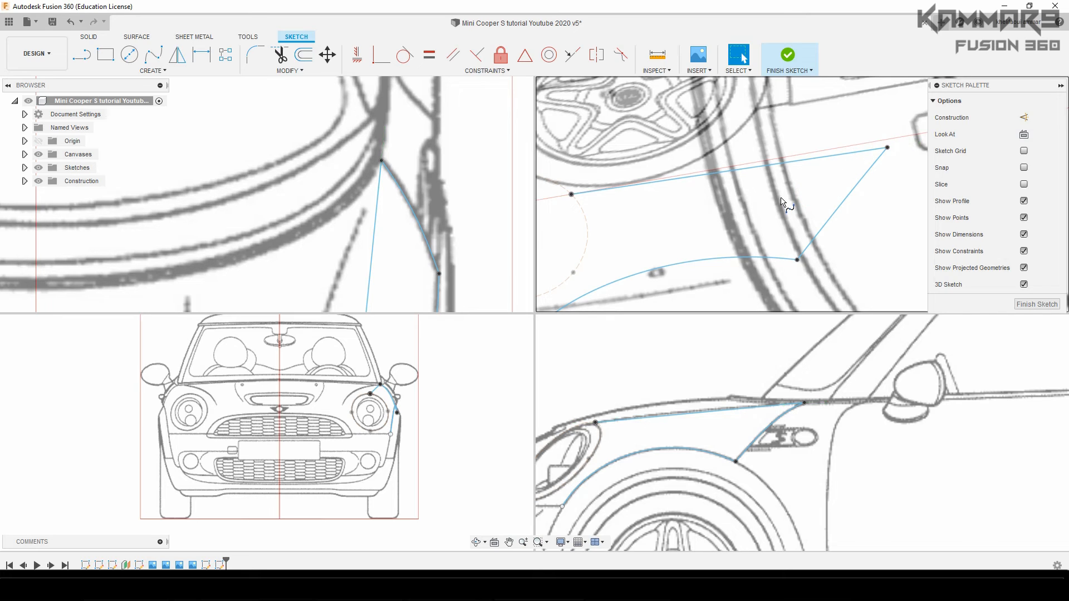
mouse_move(872, 158)
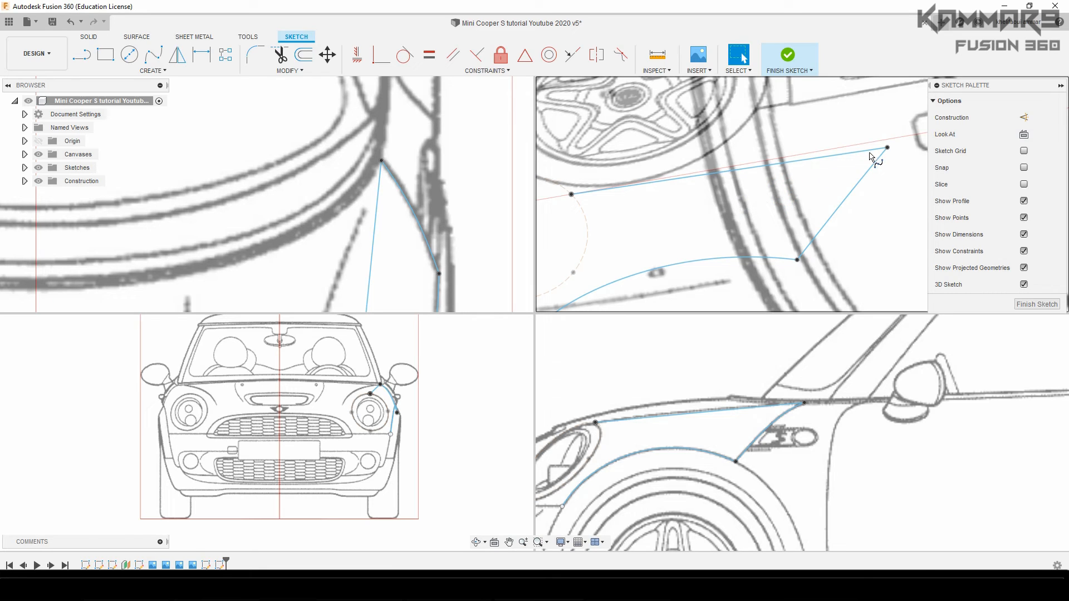
mouse_move(749, 202)
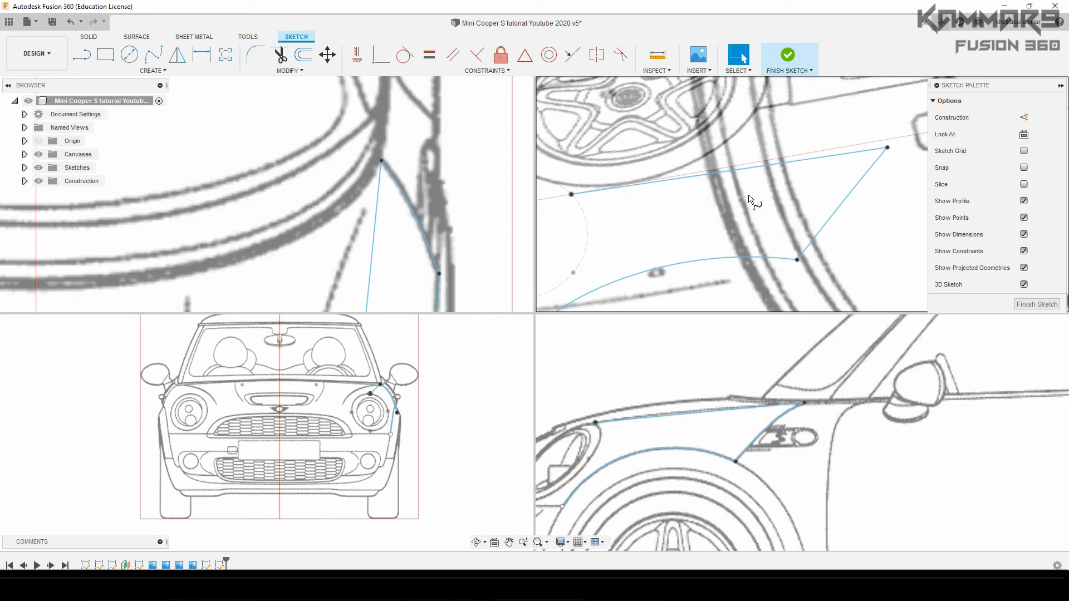
left_click(594, 542)
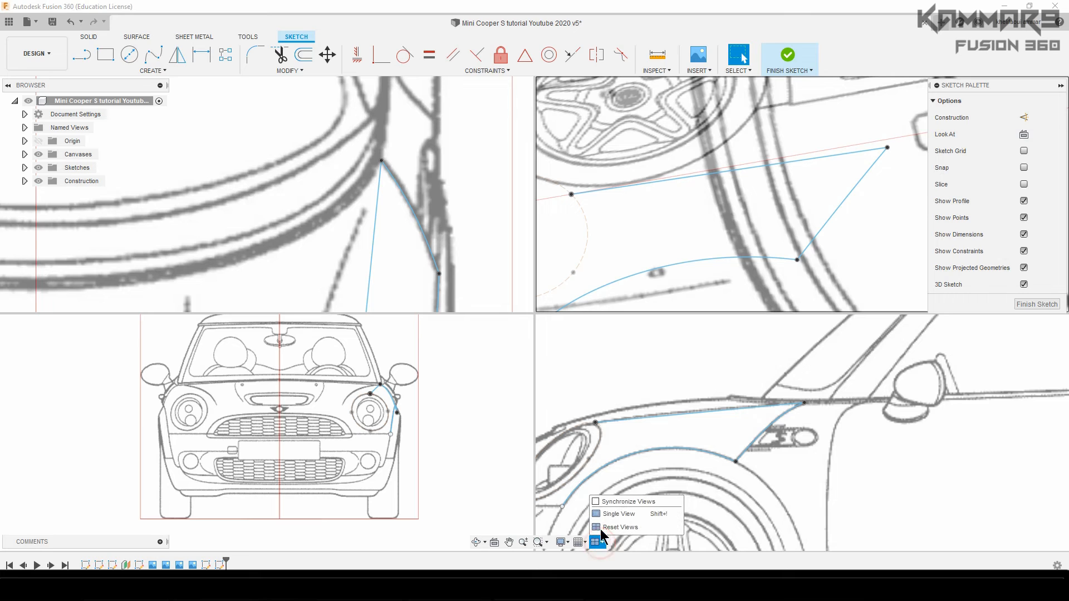
Step: Switch to a single viewport looking straight at the front blueprint
left_click(618, 513)
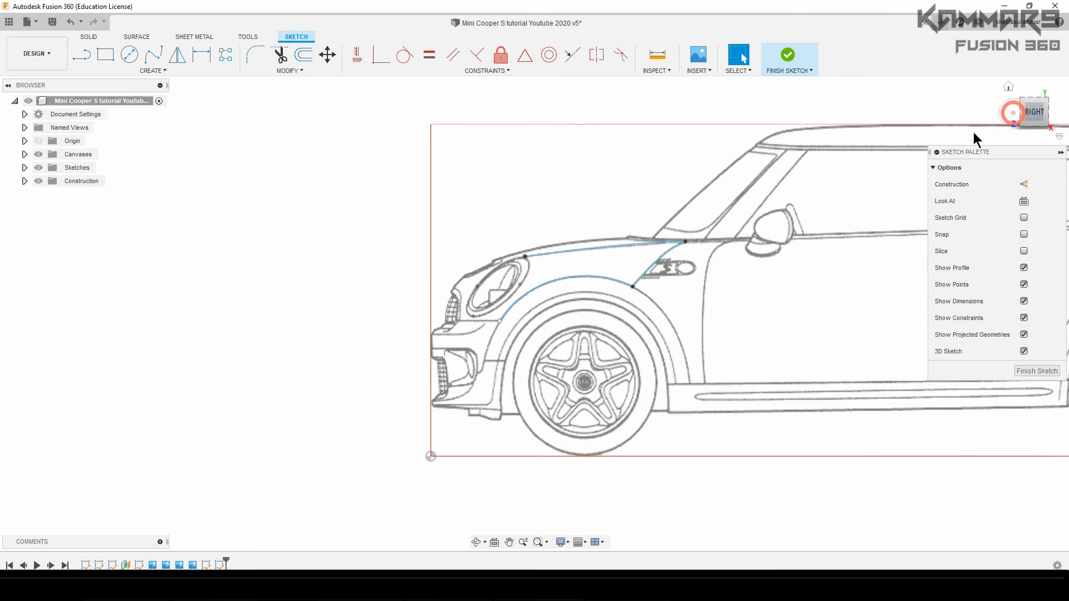
left_click(1013, 113)
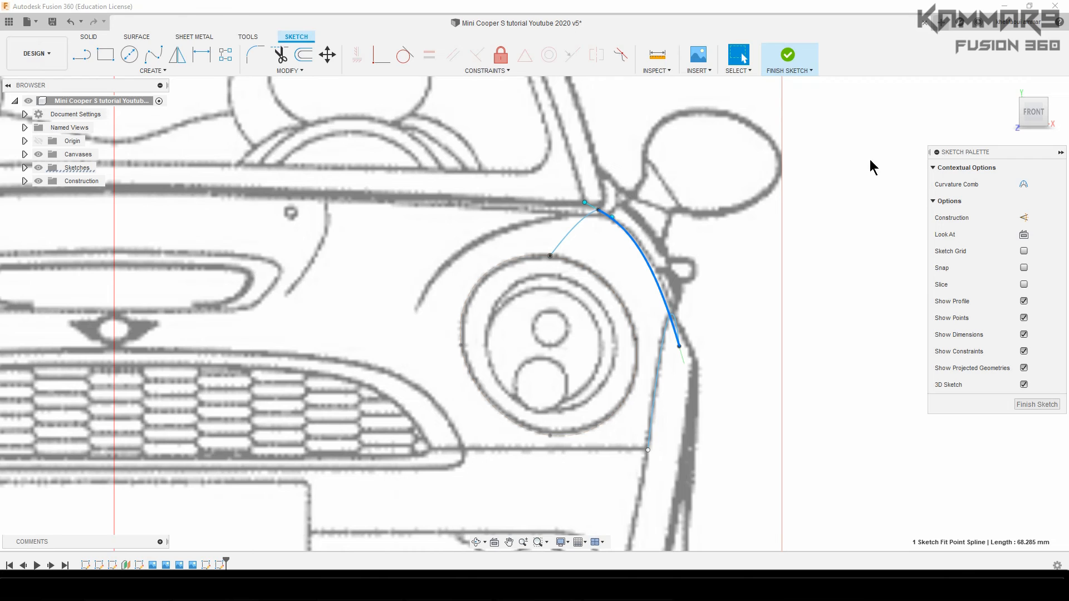
mouse_move(881, 131)
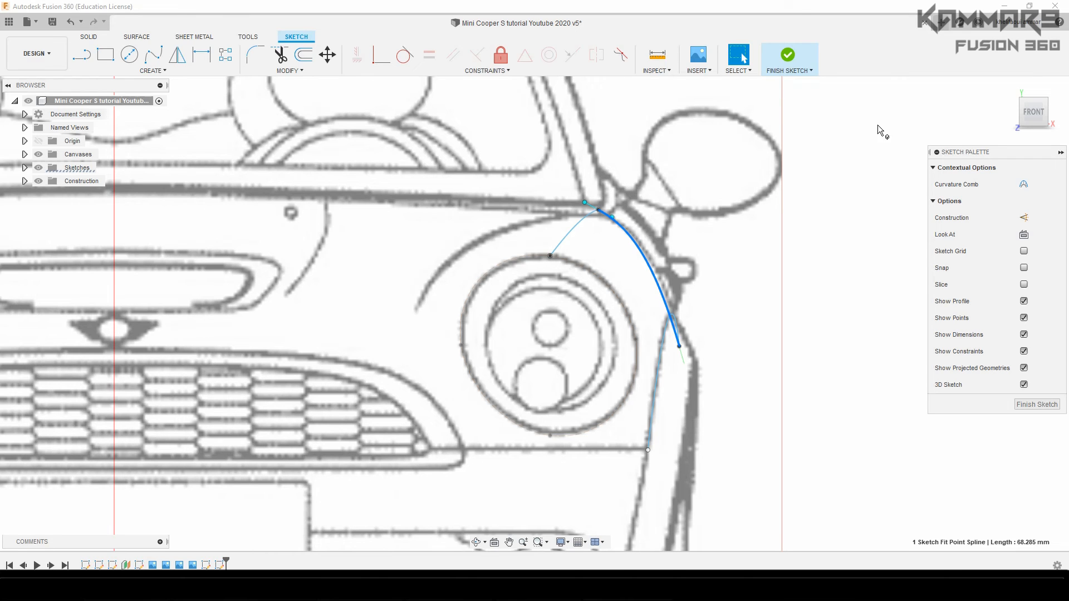
mouse_move(488, 335)
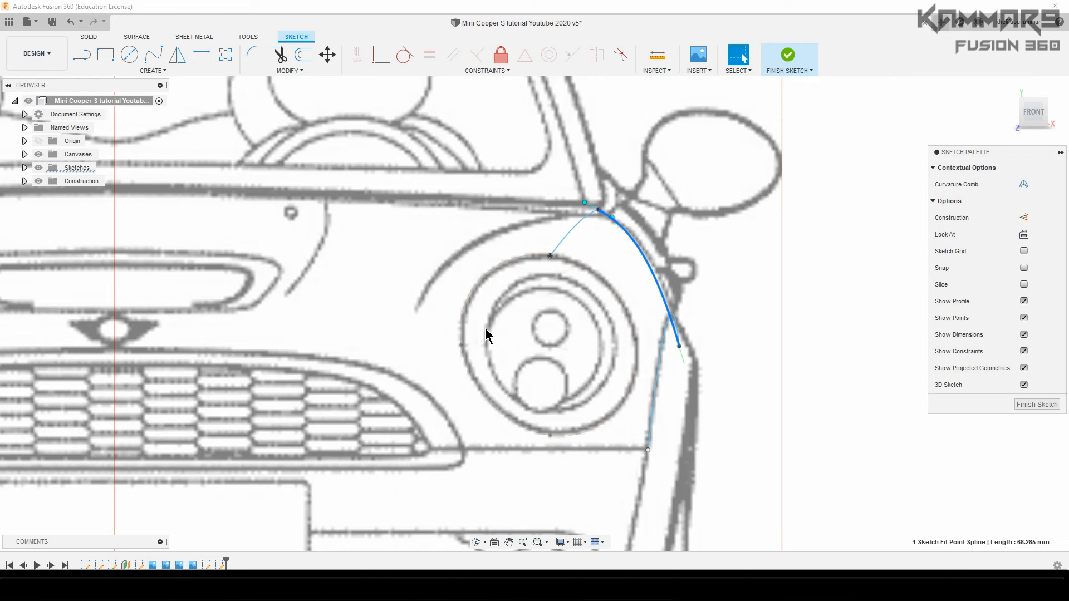
mouse_move(626, 237)
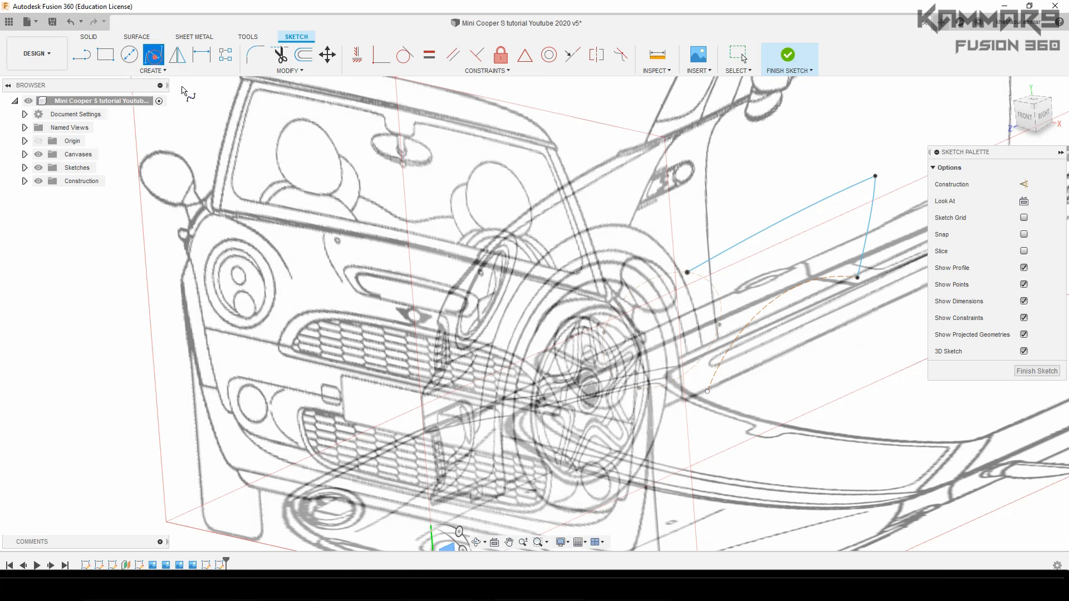
Step: Adjust the headlight spline's tangent handle and trace the wheel arch with a Fit Point Spline
scroll("up", 3)
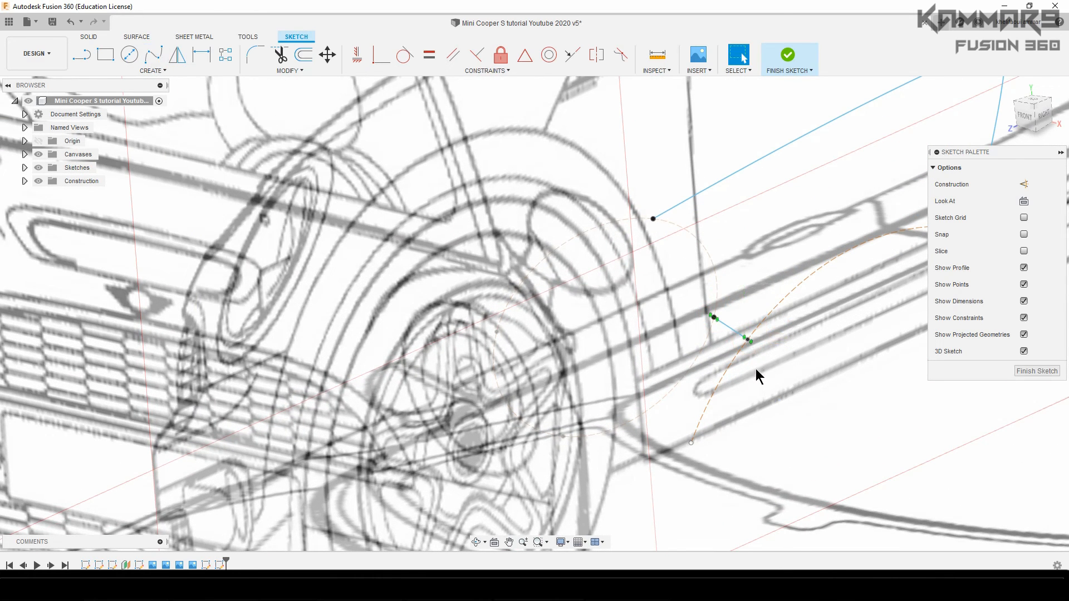
mouse_move(1046, 119)
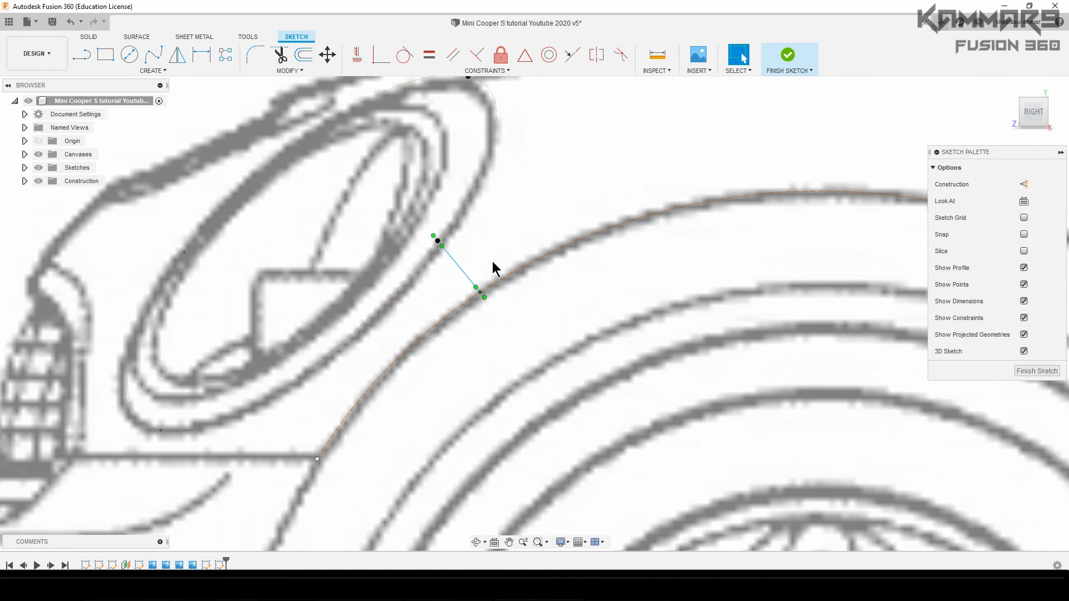
left_click(475, 286)
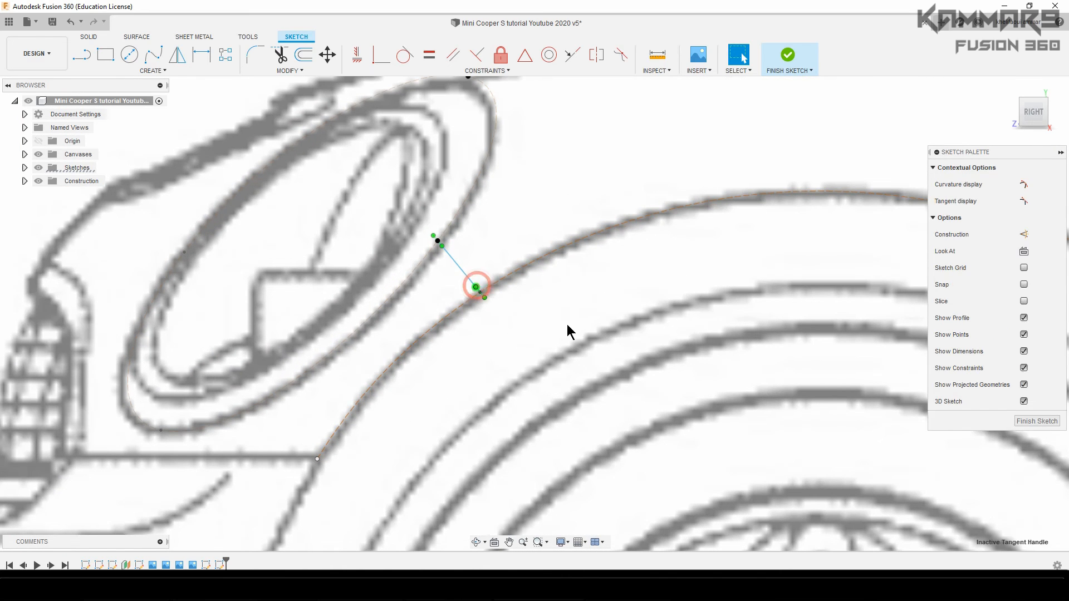
left_click(1033, 111)
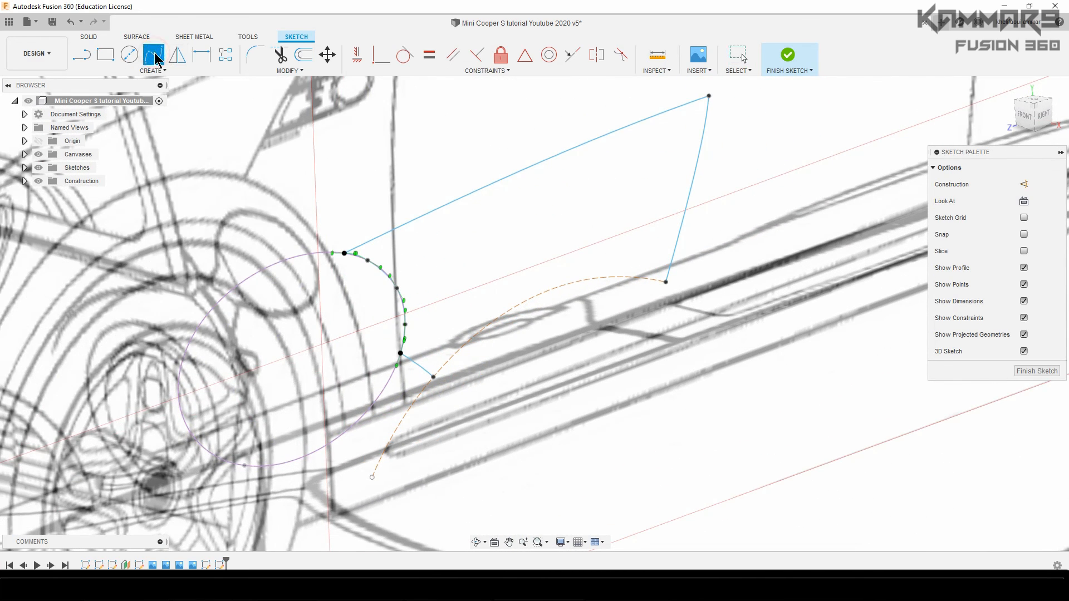
mouse_move(394, 310)
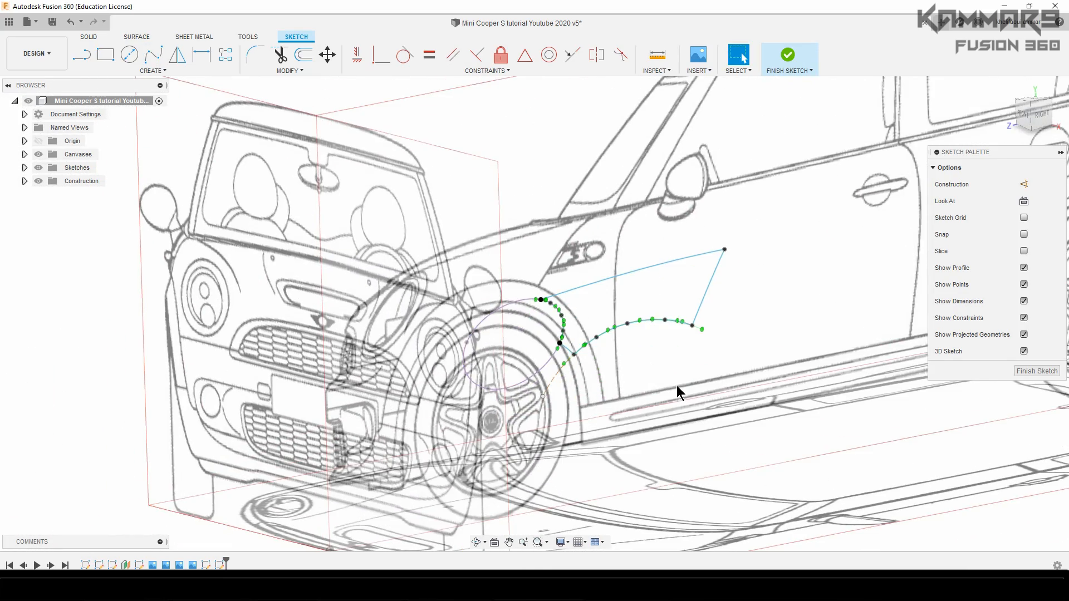
Step: Finish the 3D fender sketch and save the design as a new version
left_click(788, 58)
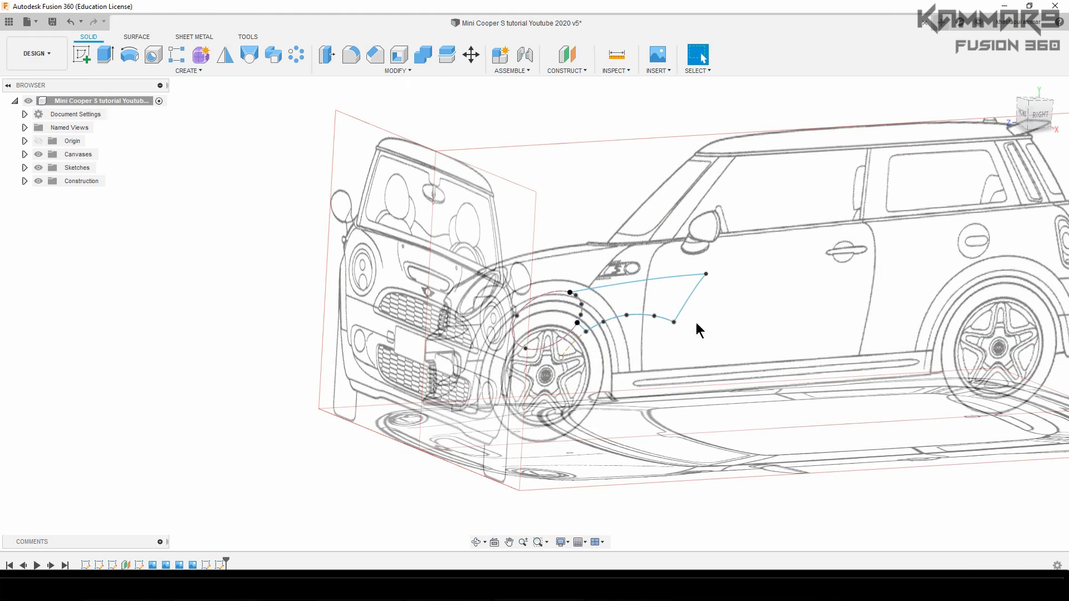
left_click(52, 21)
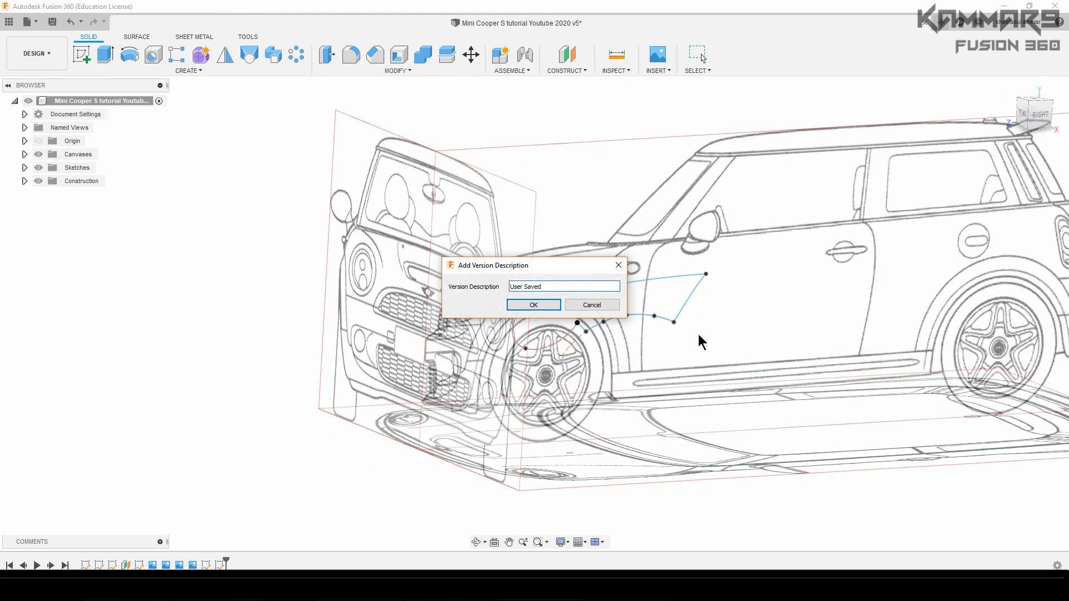
left_click(533, 305)
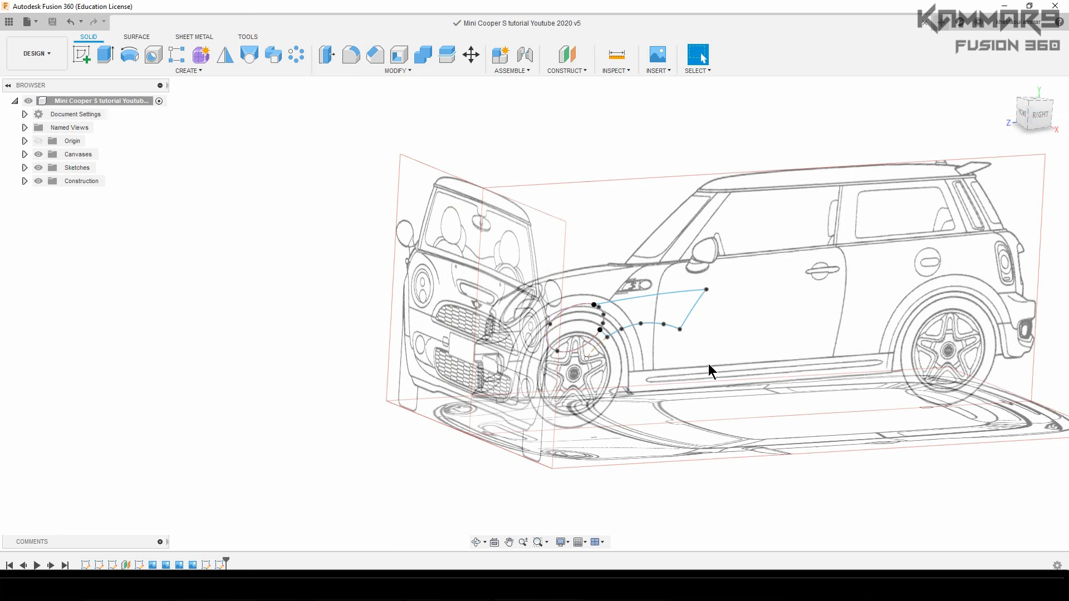
mouse_move(136, 44)
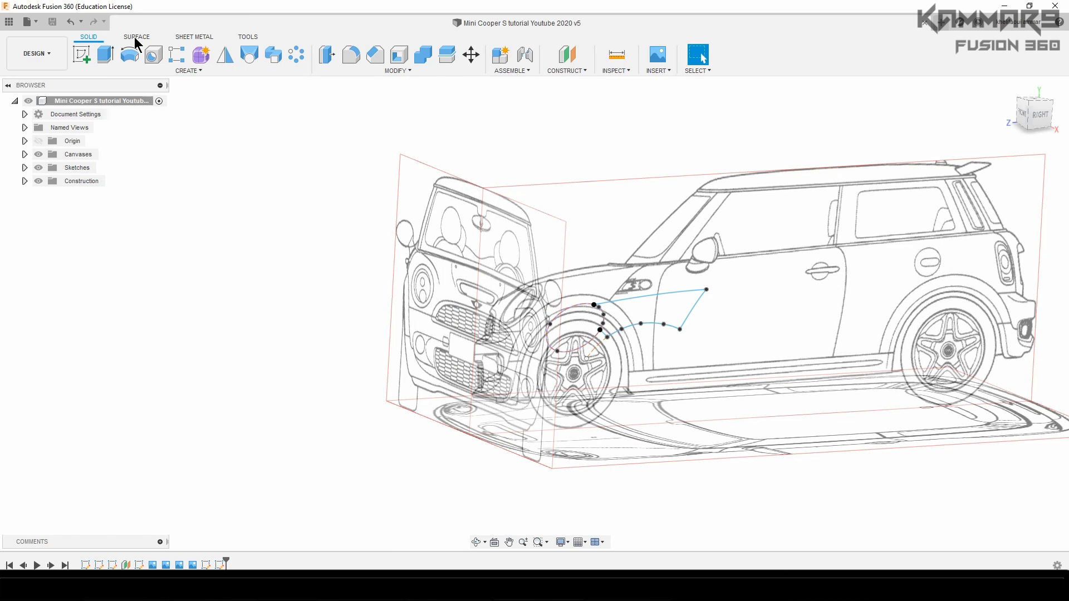
Step: Create a Patch surface bounded by the closed fender curve loop
left_click(136, 36)
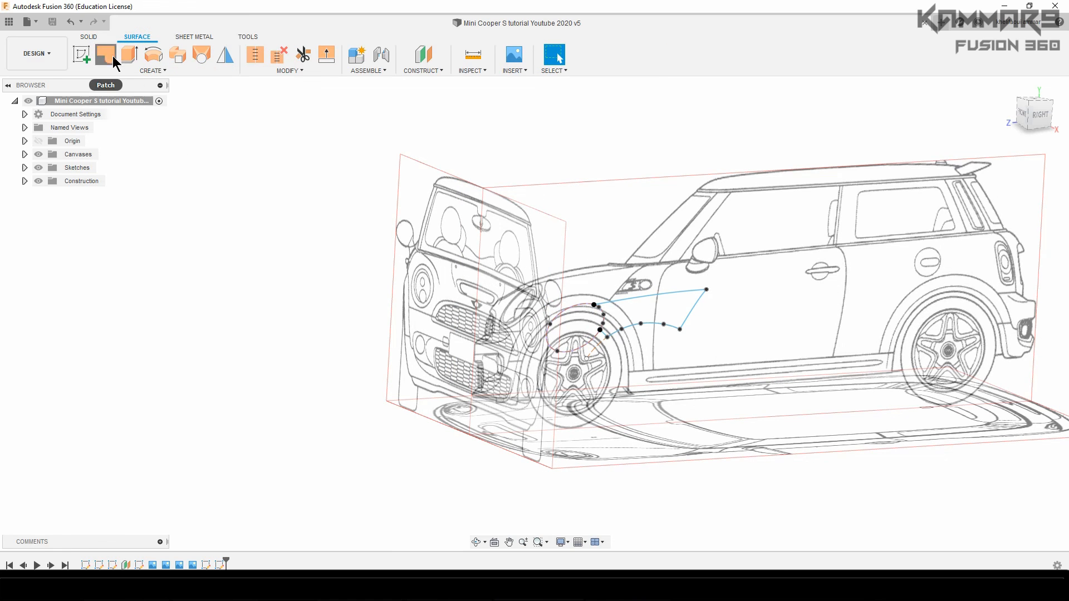
left_click(104, 55)
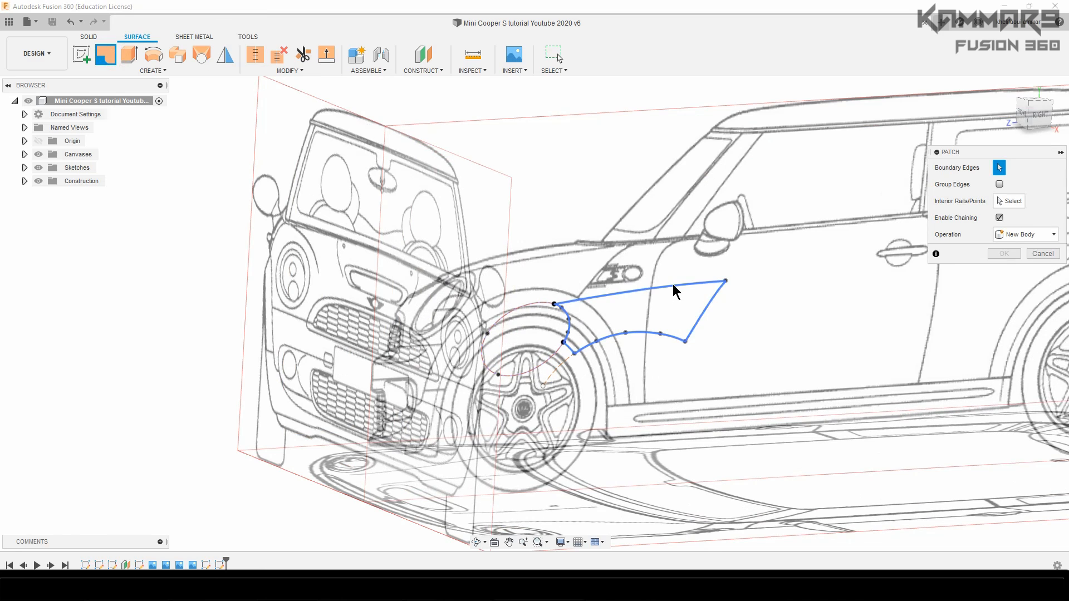
left_click(674, 285)
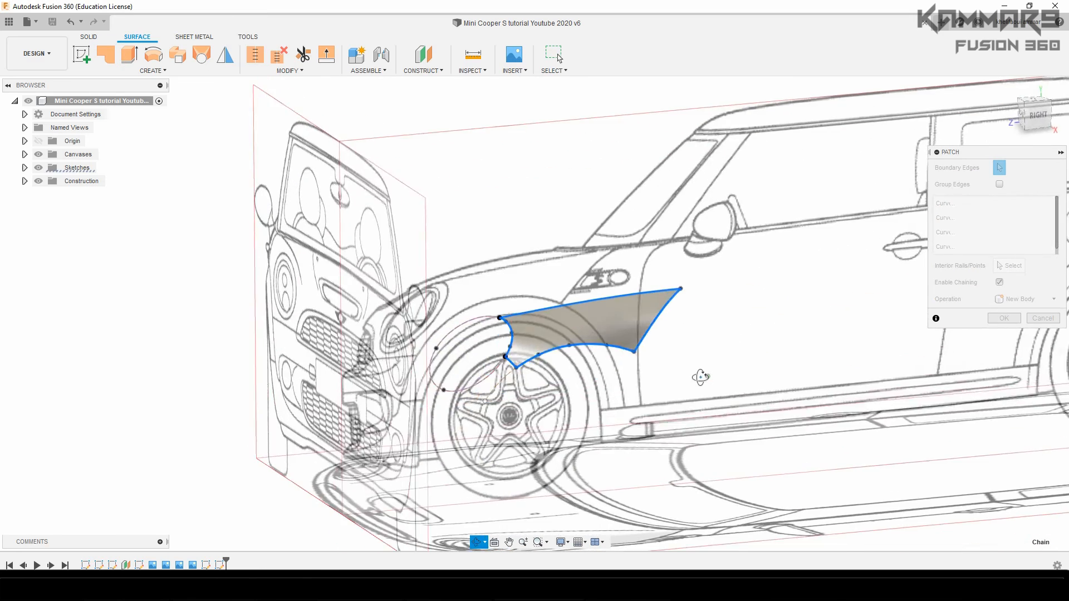
left_click(1003, 317)
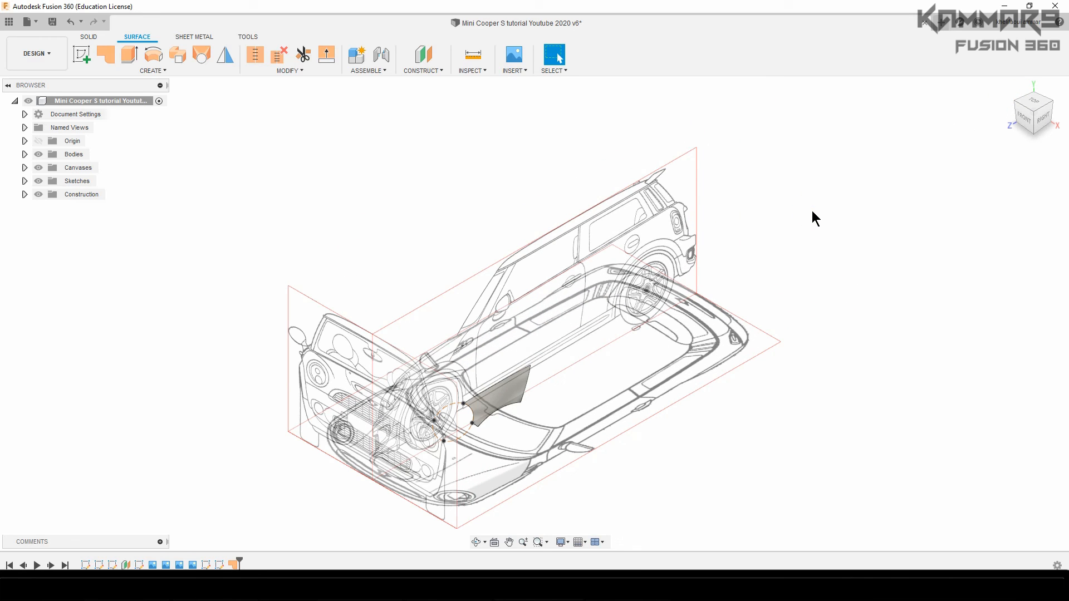
mouse_move(664, 196)
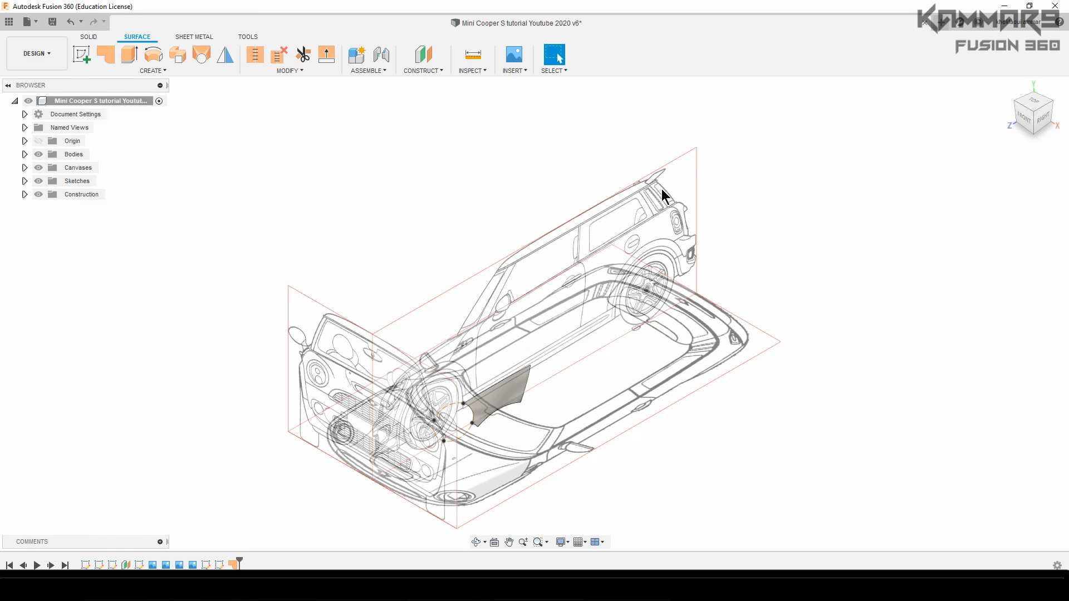